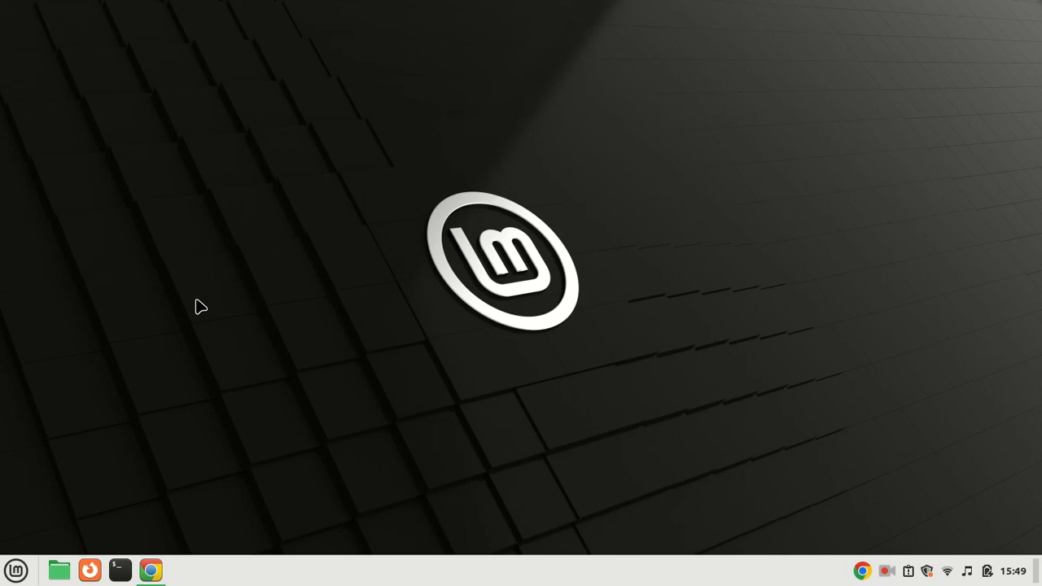
# - SSH into the Ubuntu VPS as root, accepting the host fingerprint and entering the password
pyautogui.click(121, 570)
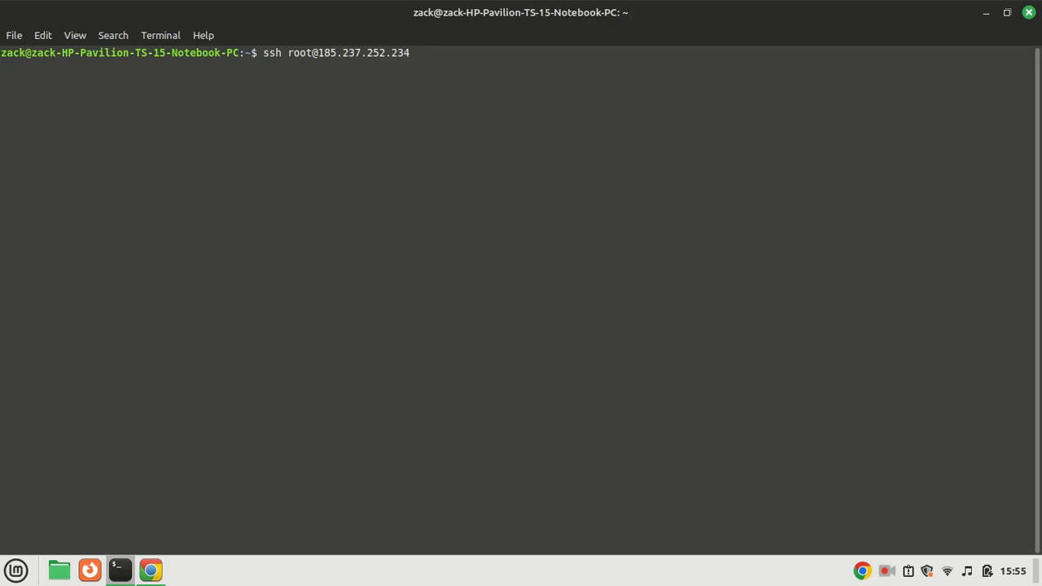
pyautogui.press('Return')
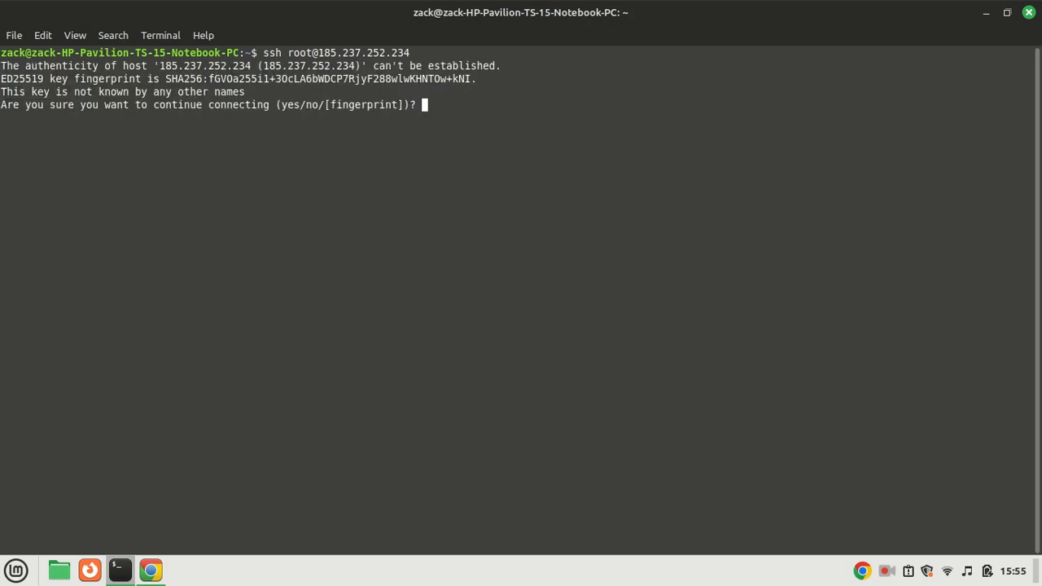
pyautogui.write('yes')
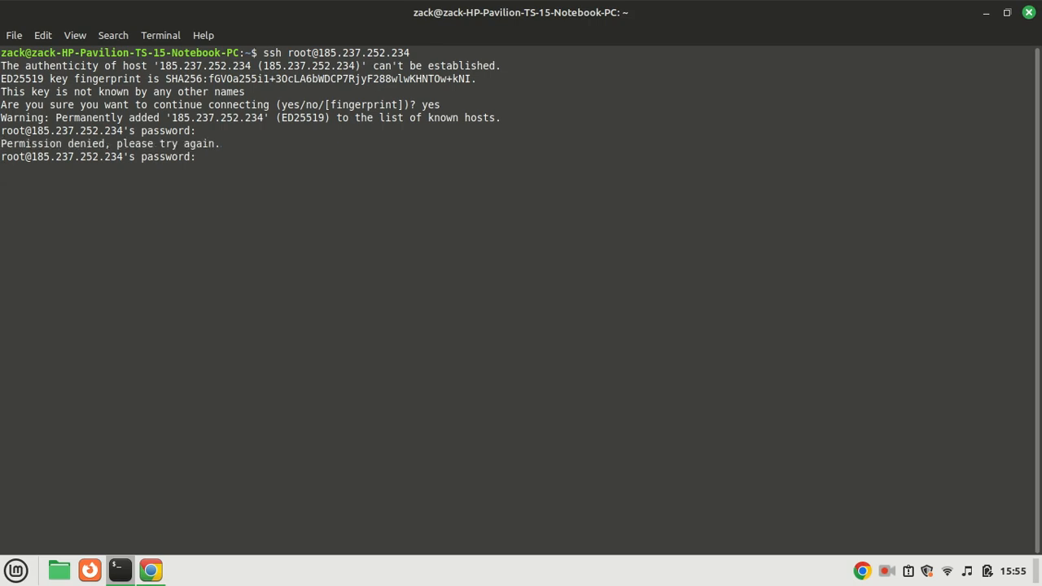
pyautogui.press('Return')
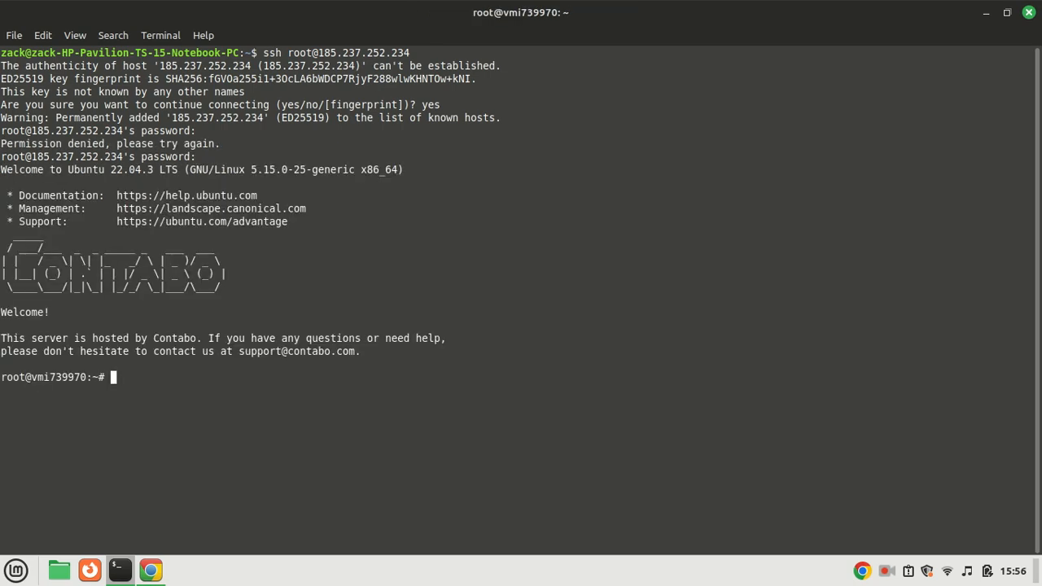
pyautogui.write('clear')
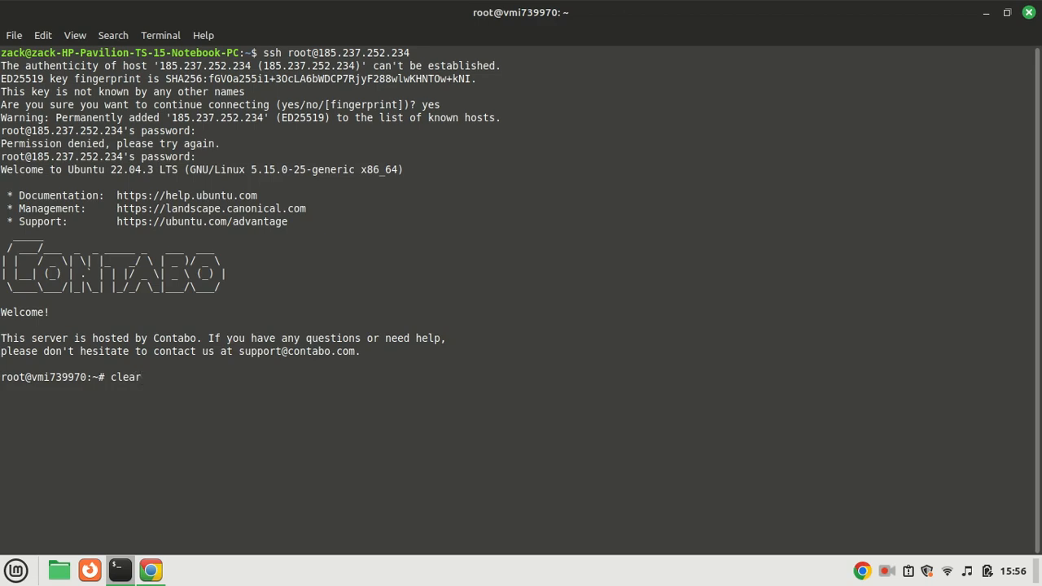
# - Install curl, then add the Syncthing release key and stable repository to apt sources
pyautogui.write('sudo apt-get install curl')
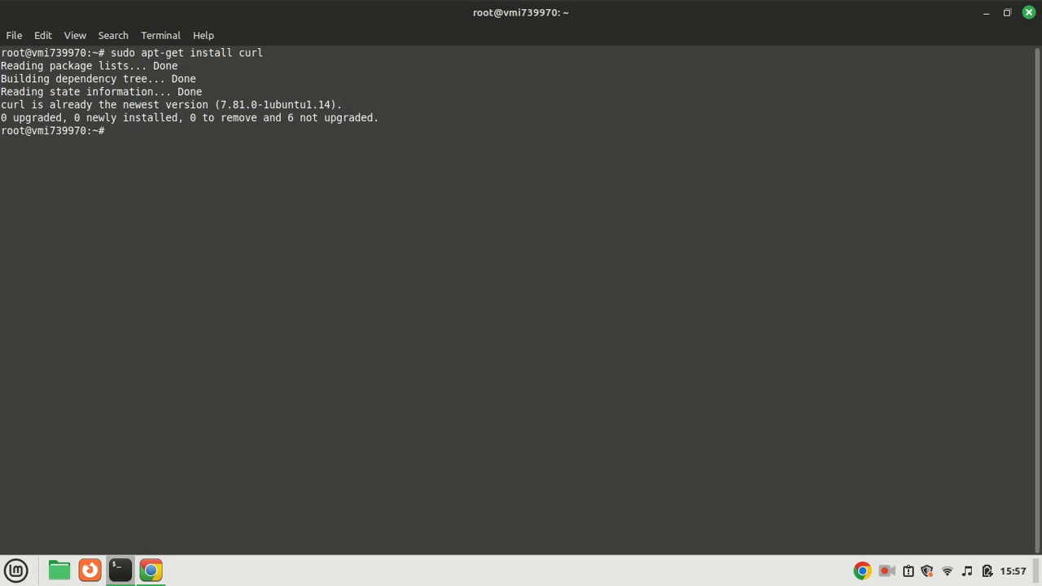
pyautogui.write('clear')
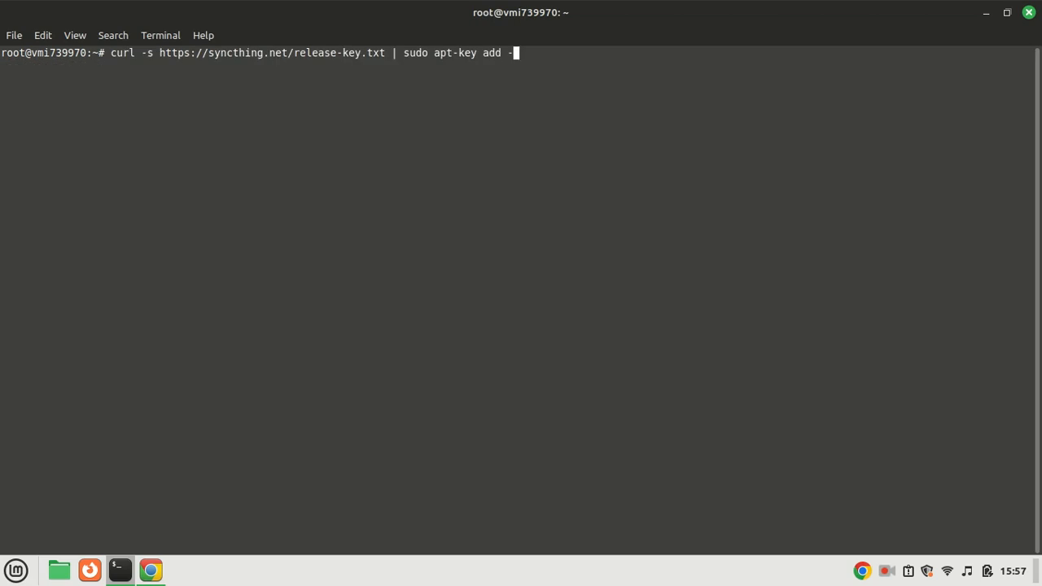
pyautogui.press('Return')
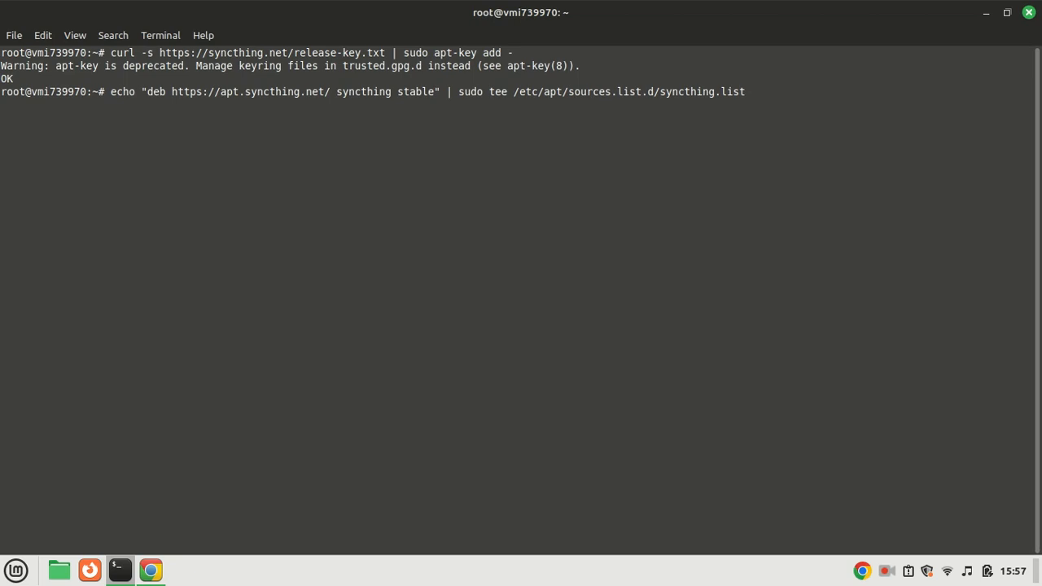
pyautogui.press('Return')
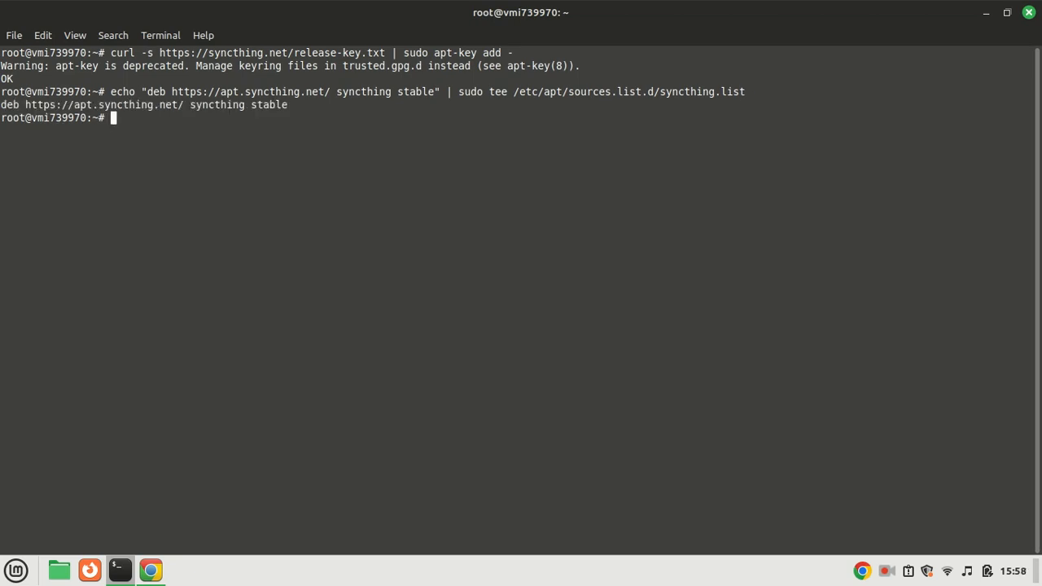
# - Install apt-transport-https on the server with sudo apt-get
pyautogui.write('clear')
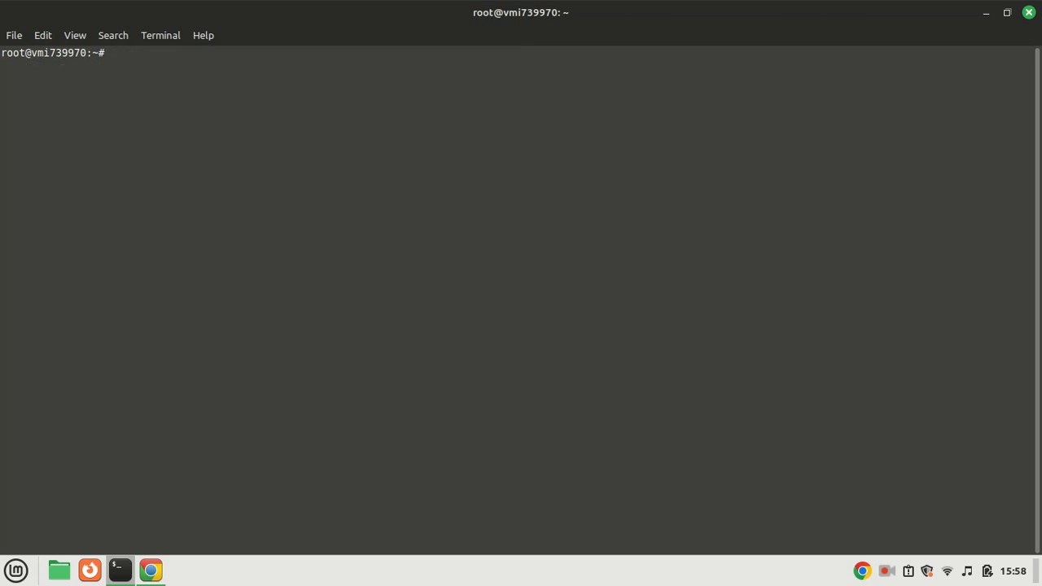
pyautogui.write('sudo apt-get install apt-transport-https')
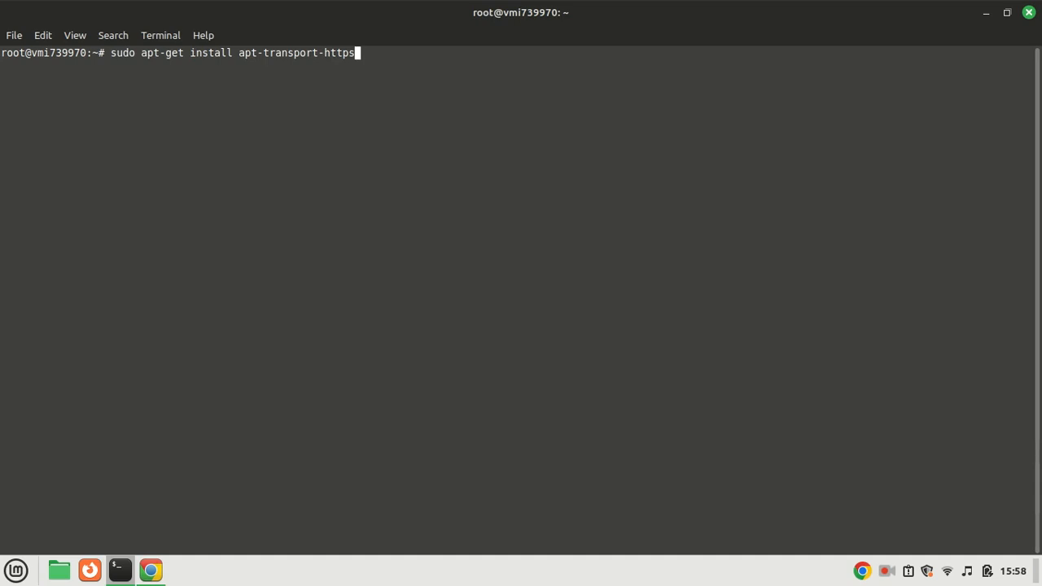
pyautogui.press('Return')
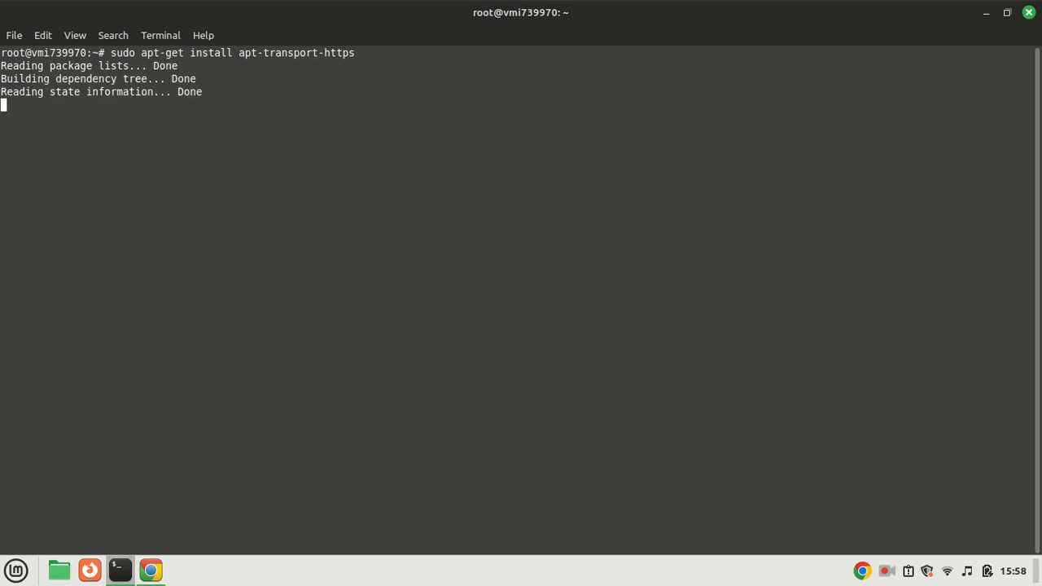
pyautogui.press('Return')
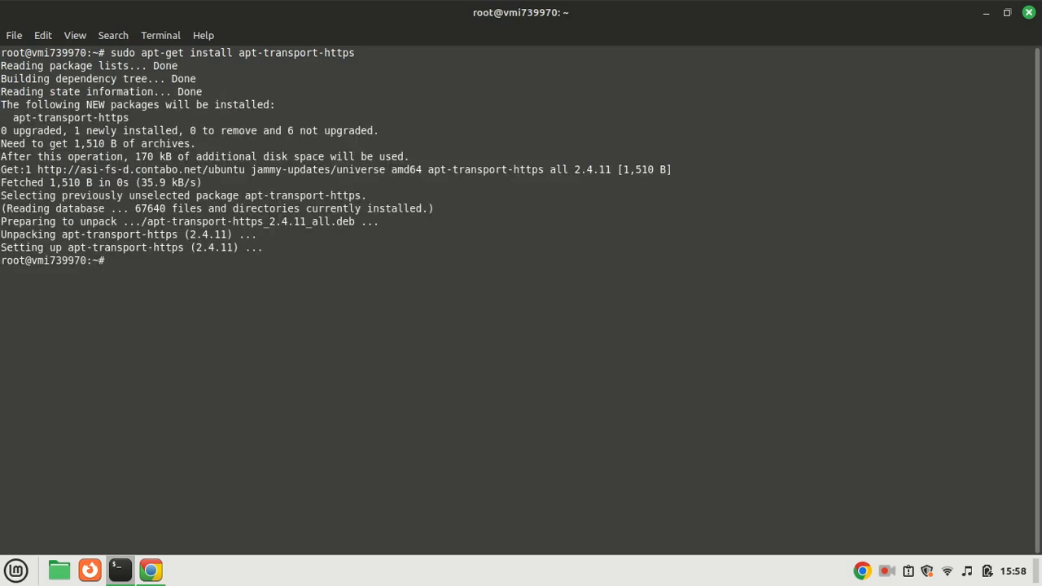
pyautogui.write('clear')
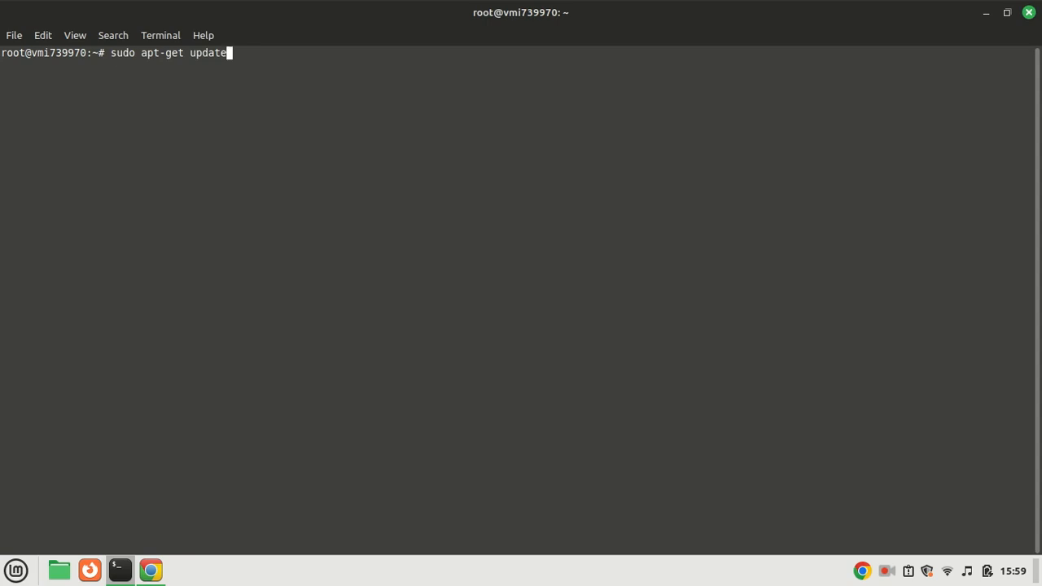
# - Run sudo apt-get update and sudo apt-get install syncthing on the VPS
pyautogui.press('Return')
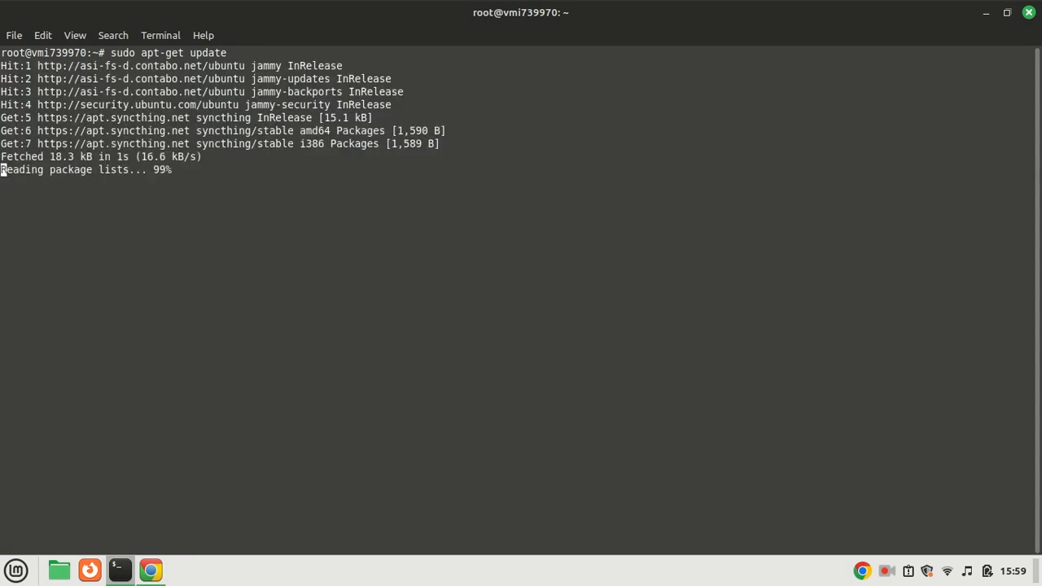
pyautogui.write('sudo apt-get install syncthing')
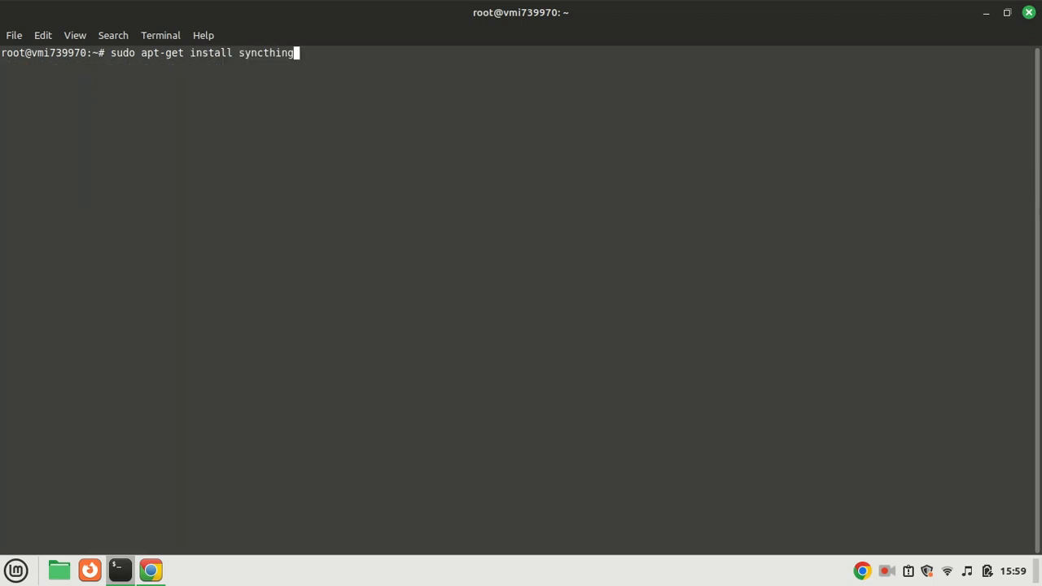
pyautogui.press('Return')
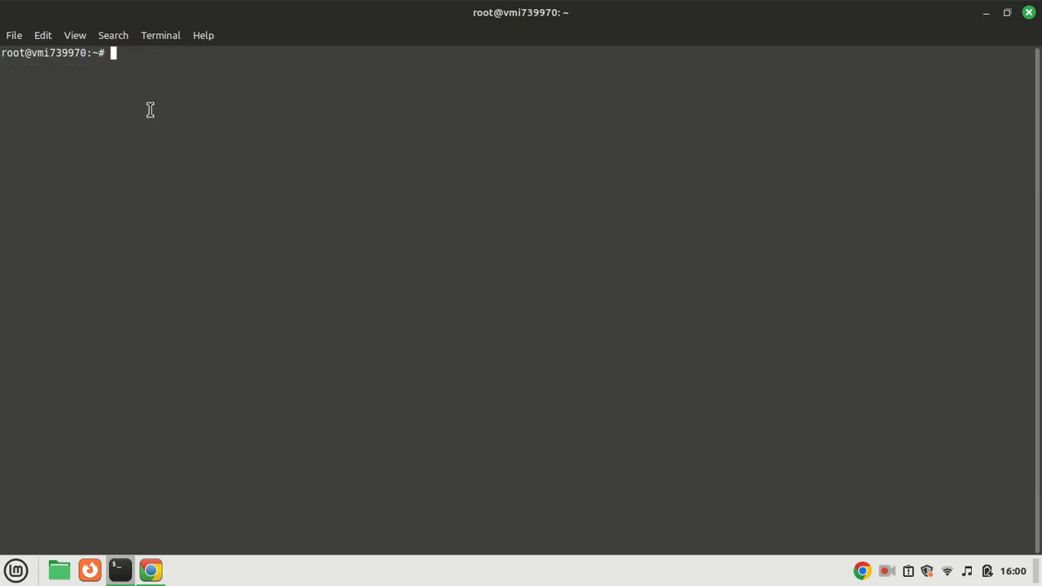
pyautogui.write('sudo systemctl enable syncthing@username.servic')
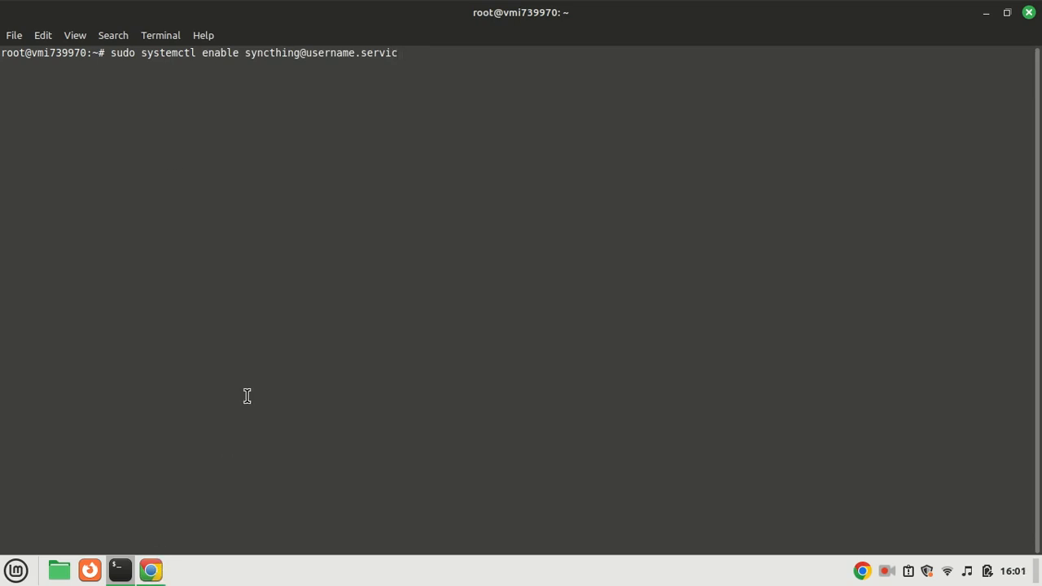
pyautogui.write('e')
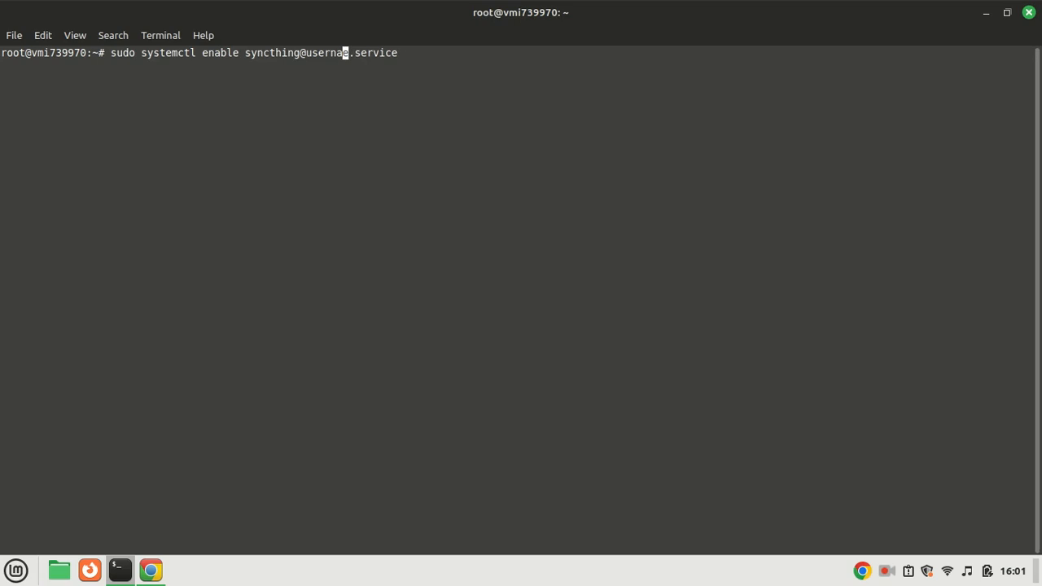
pyautogui.press('BackSpace')
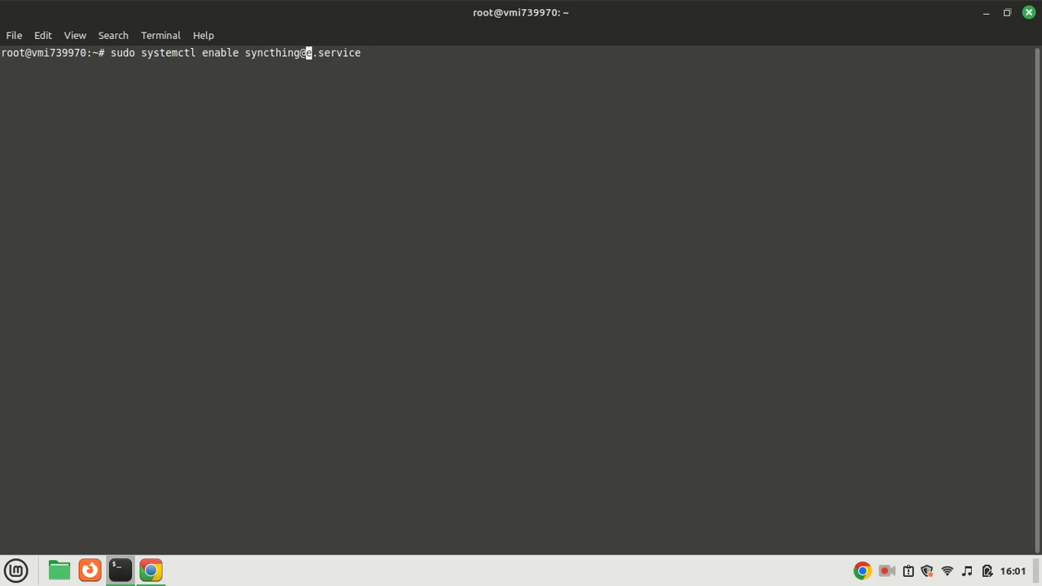
pyautogui.press('BackSpace')
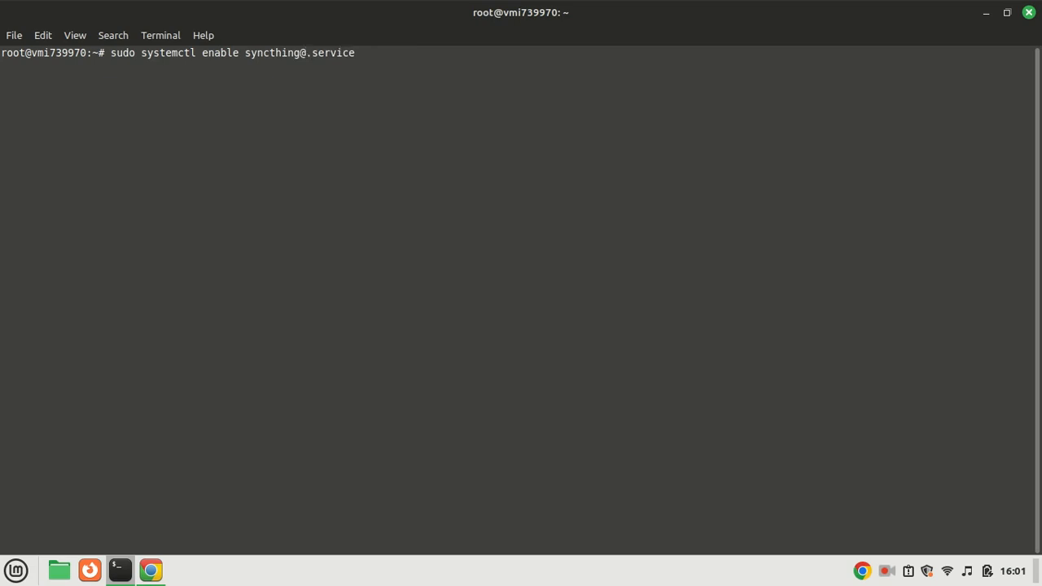
pyautogui.write('root')
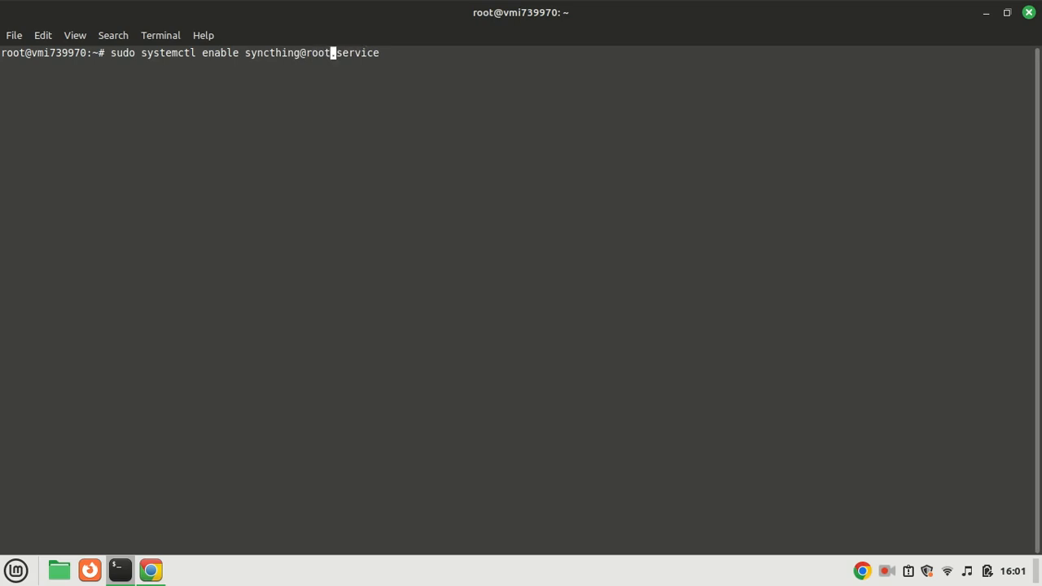
pyautogui.press('End')
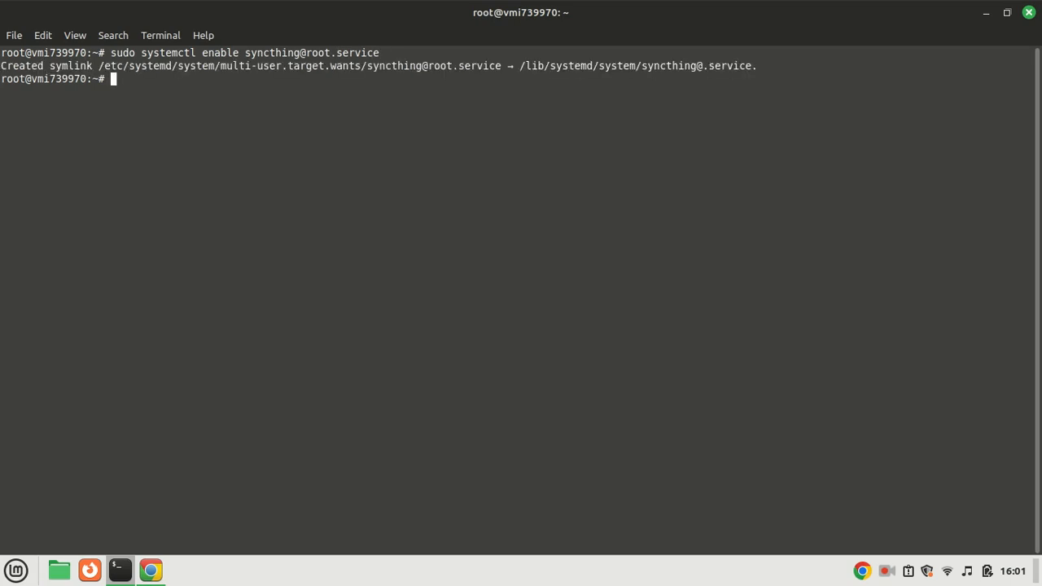
pyautogui.write('sudo systemctl start syncthing@root.service')
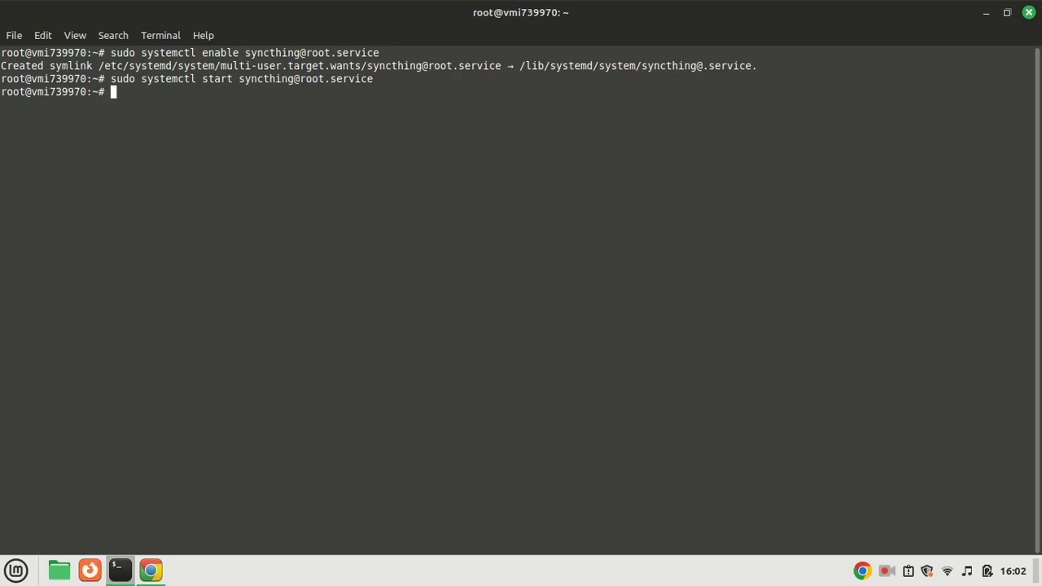
pyautogui.write('systemctl status syncthing@root.service')
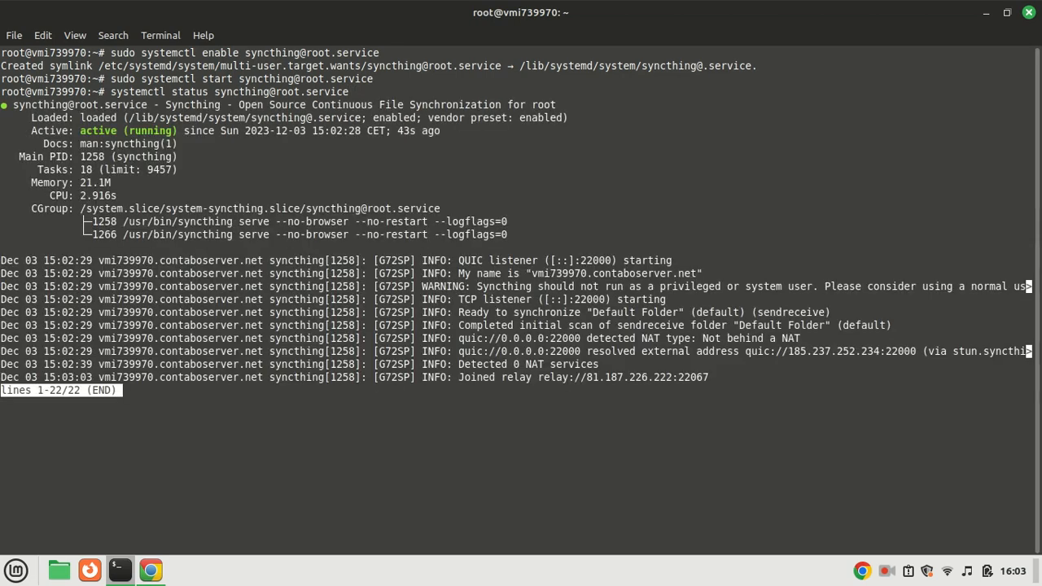
pyautogui.write('clea')
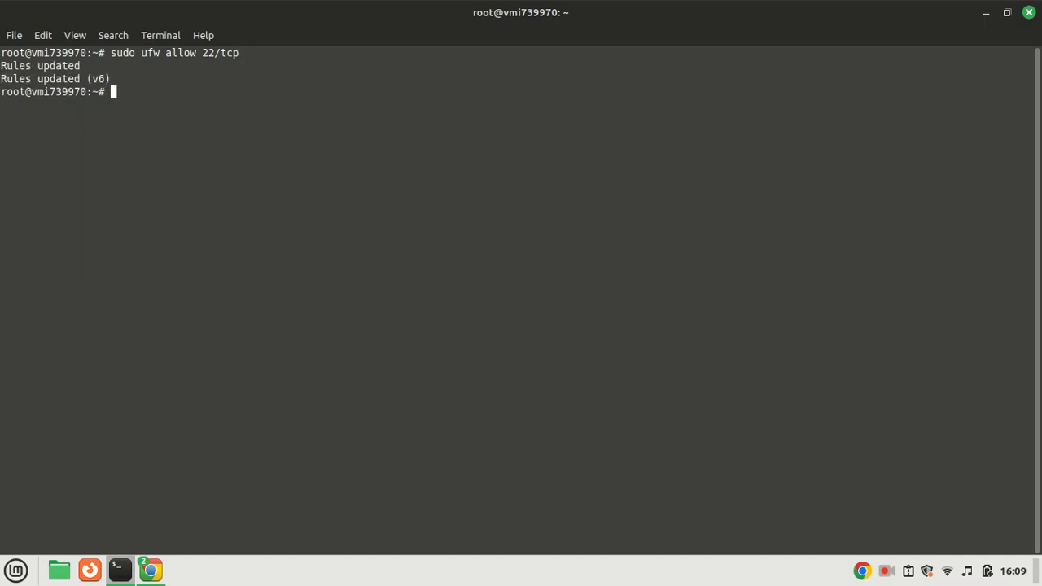
pyautogui.moveTo(189, 290)
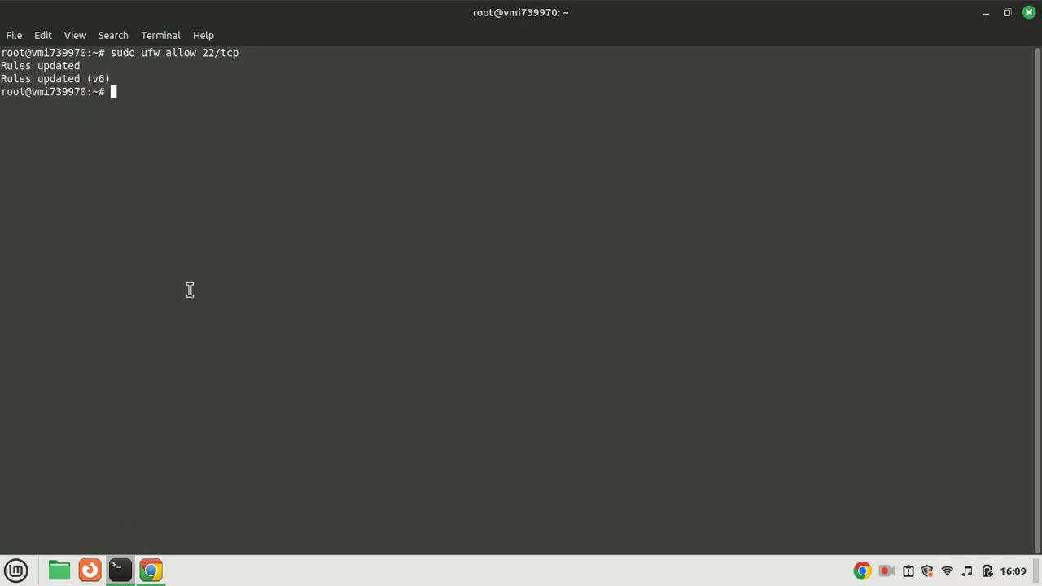
pyautogui.moveTo(192, 215)
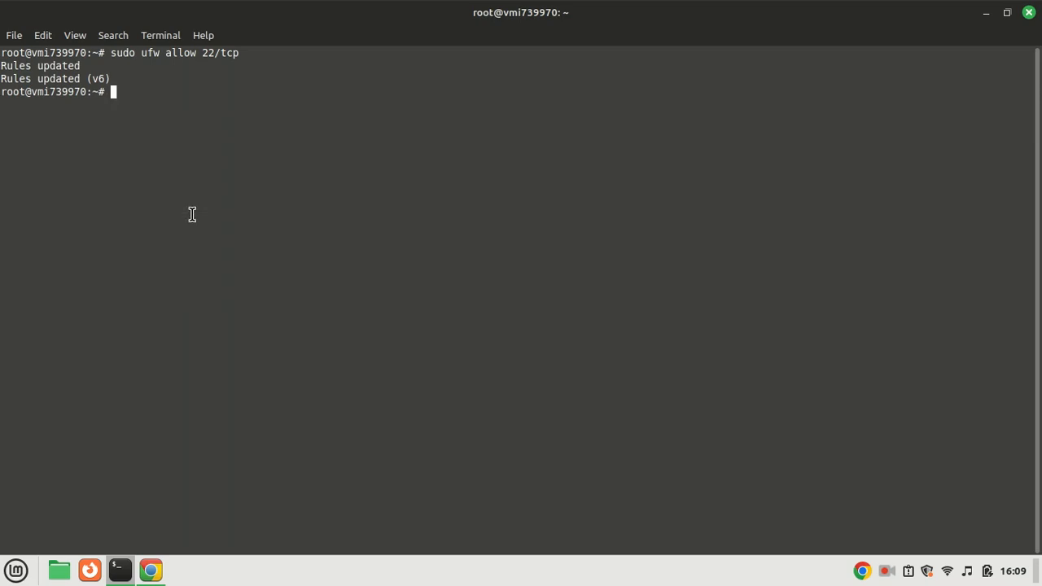
# - Allow 22000/tcp through ufw and enable the firewall, confirming with y
pyautogui.write('sudo ufw allow 22000/tcp')
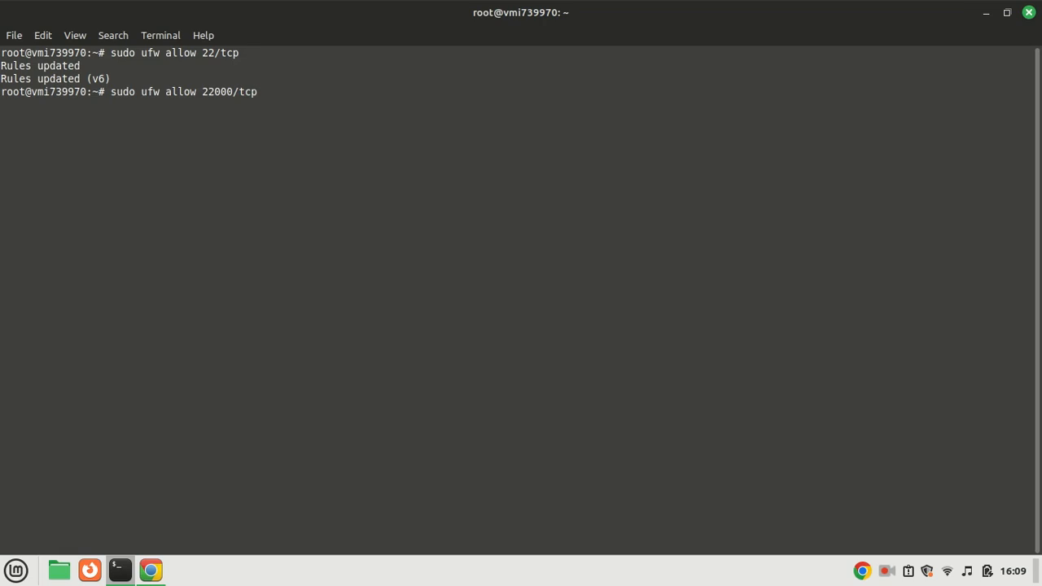
pyautogui.press('Return')
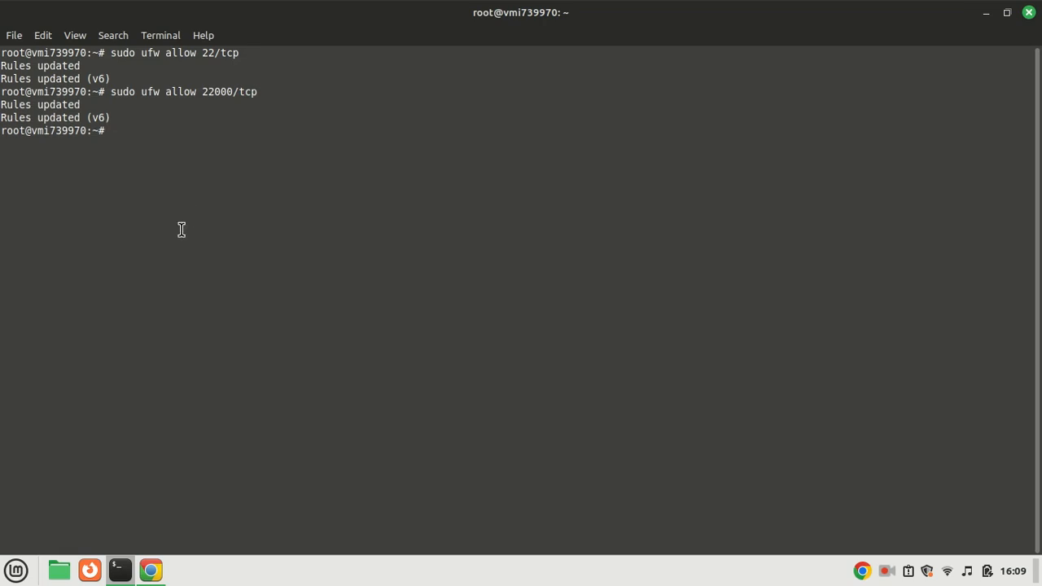
pyautogui.write('sudo ufw enable')
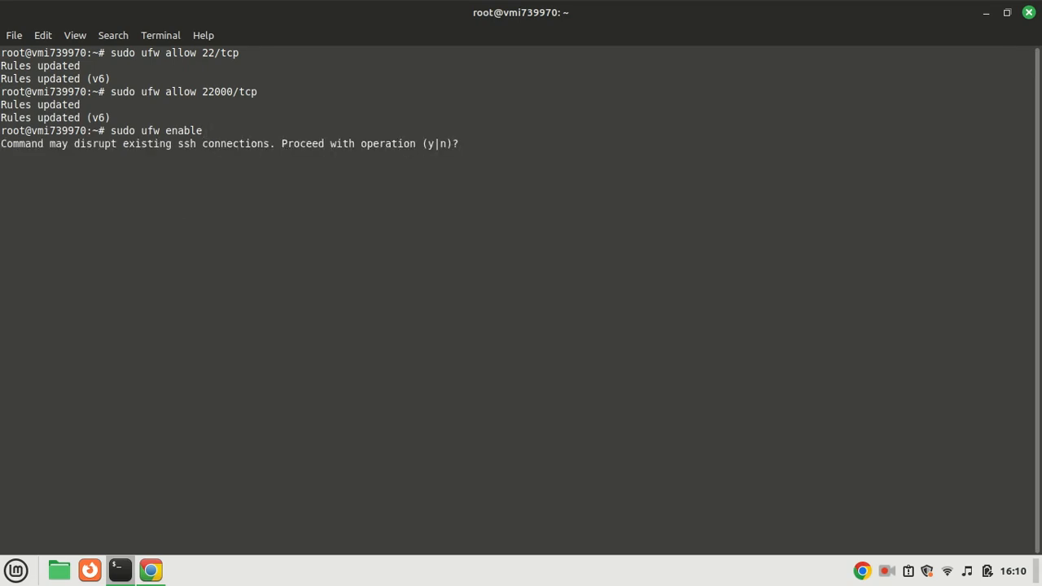
pyautogui.write('y')
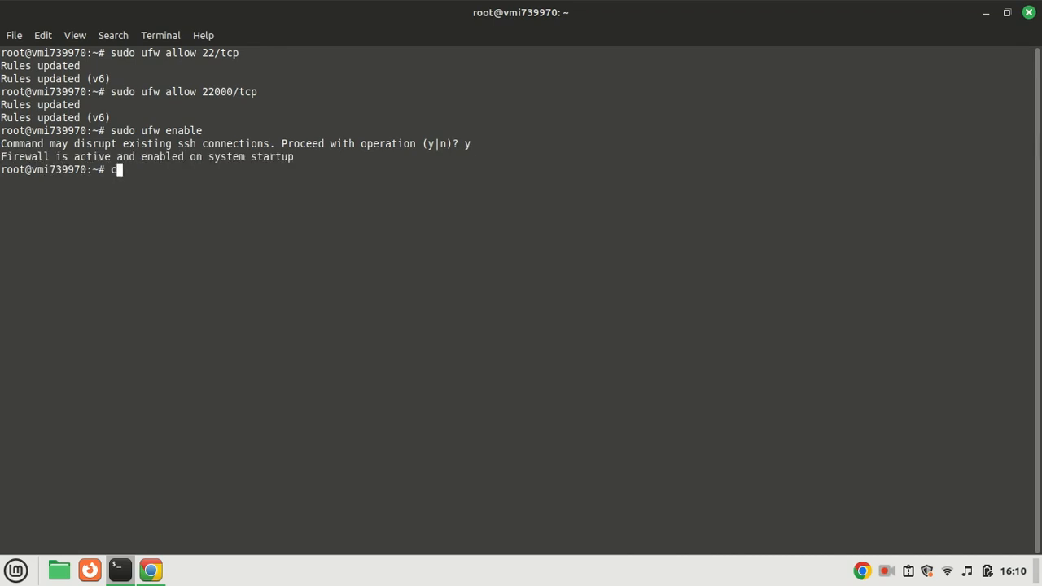
pyautogui.write('lear')
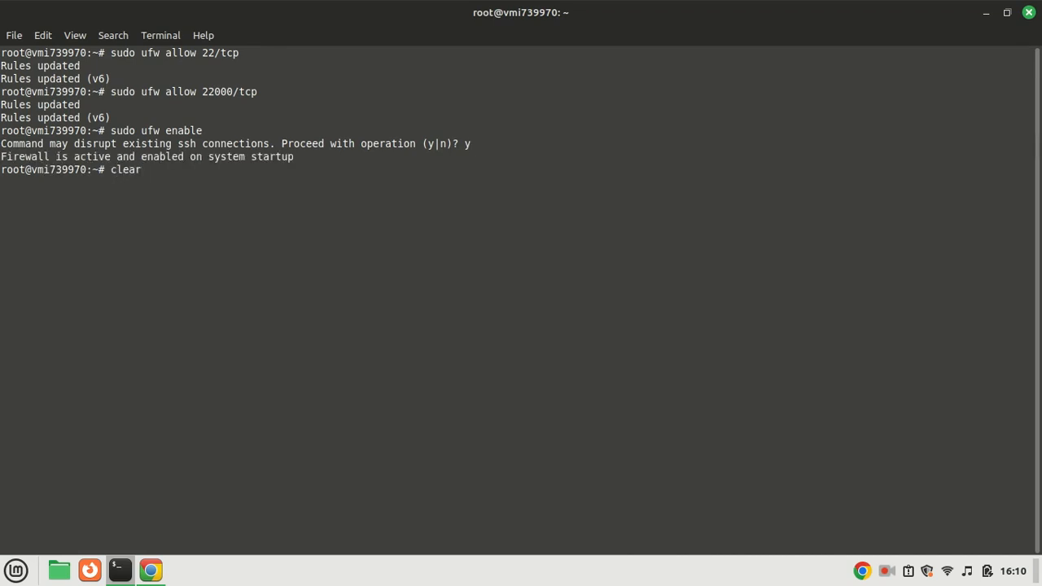
# - Enter 127.0.0.1:8384 in a new Chrome tab's address bar
pyautogui.click(150, 571)
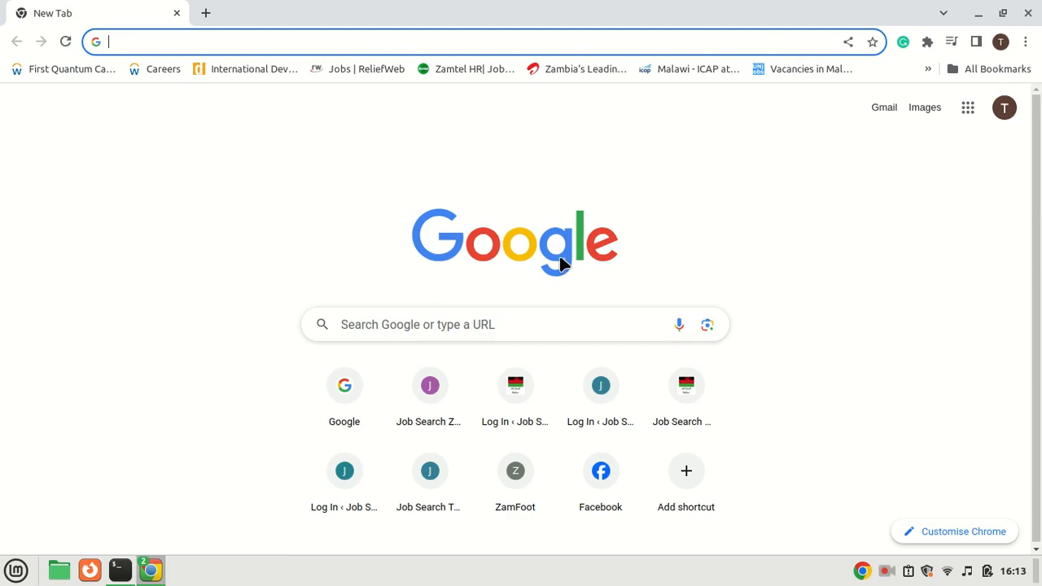
pyautogui.moveTo(824, 104)
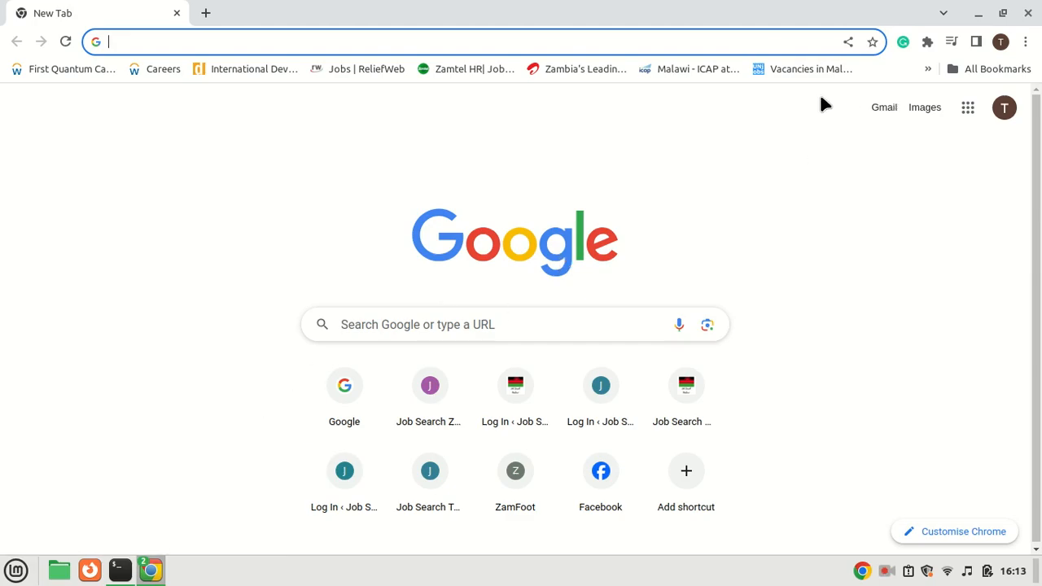
pyautogui.write('127.0.0.1:8384')
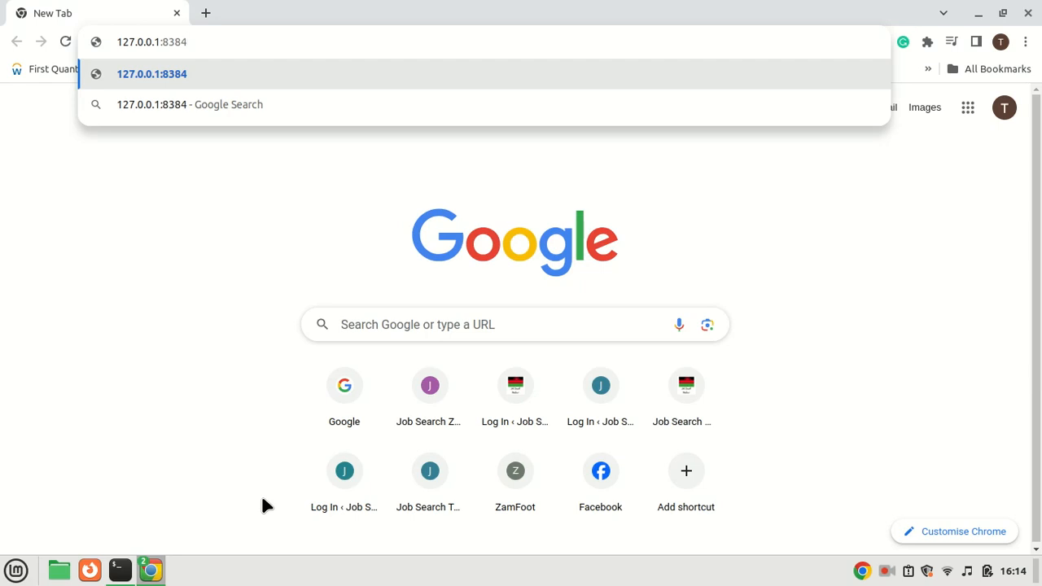
# - Install nginx on the server with sudo apt install, confirming with y
pyautogui.click(119, 570)
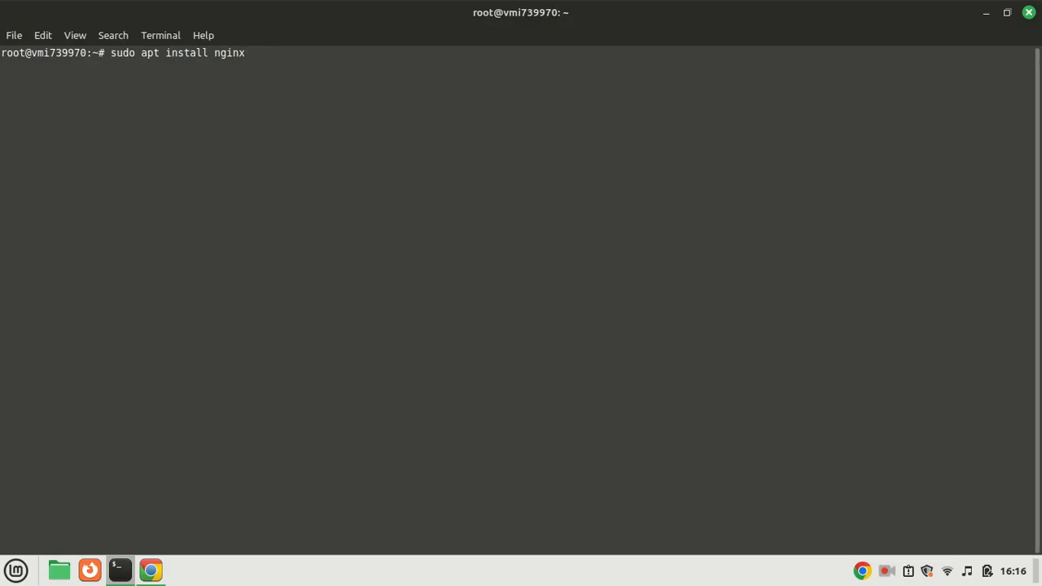
pyautogui.press('Return')
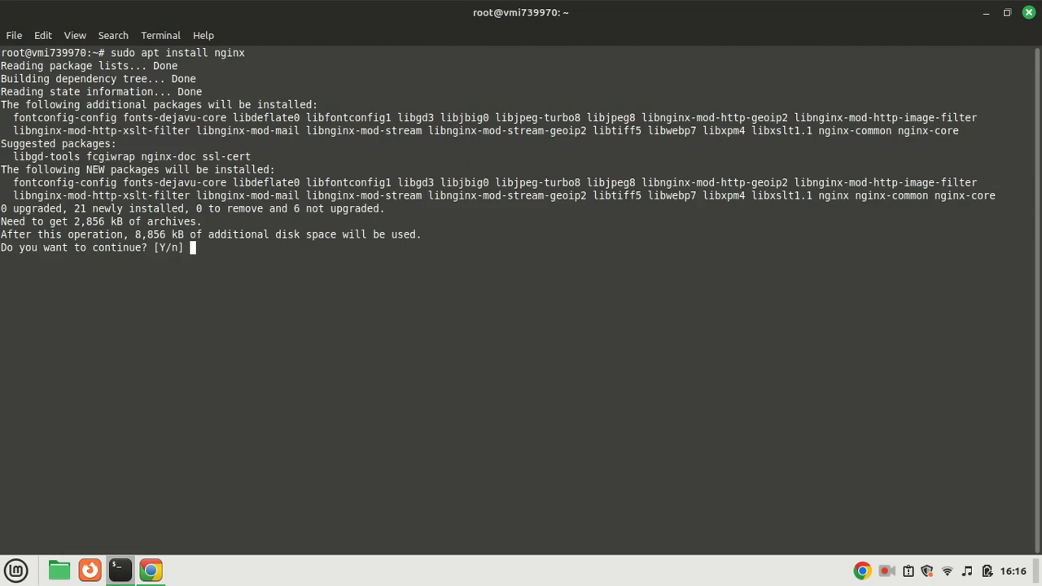
pyautogui.write('y')
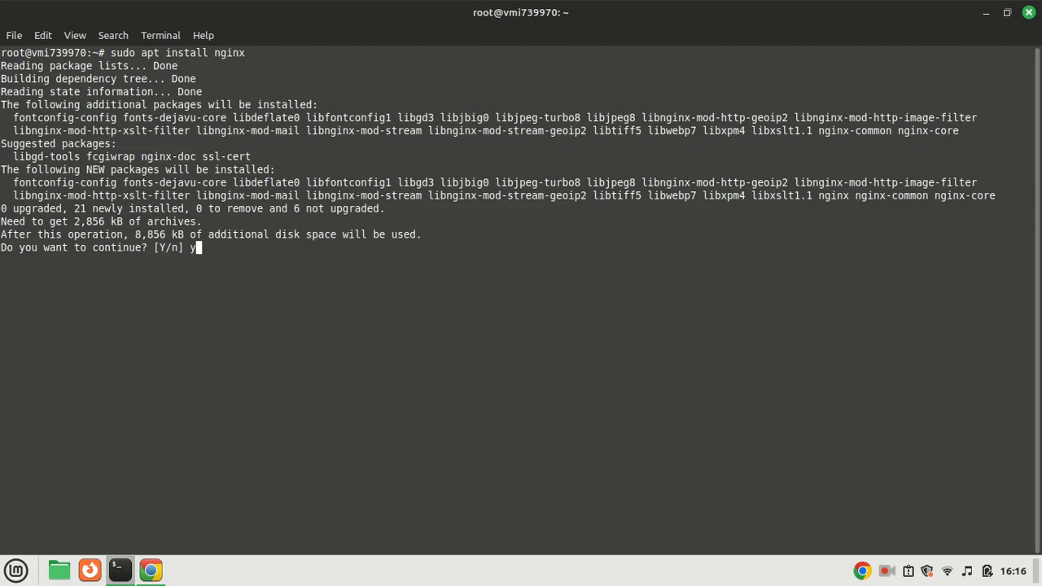
pyautogui.press('Return')
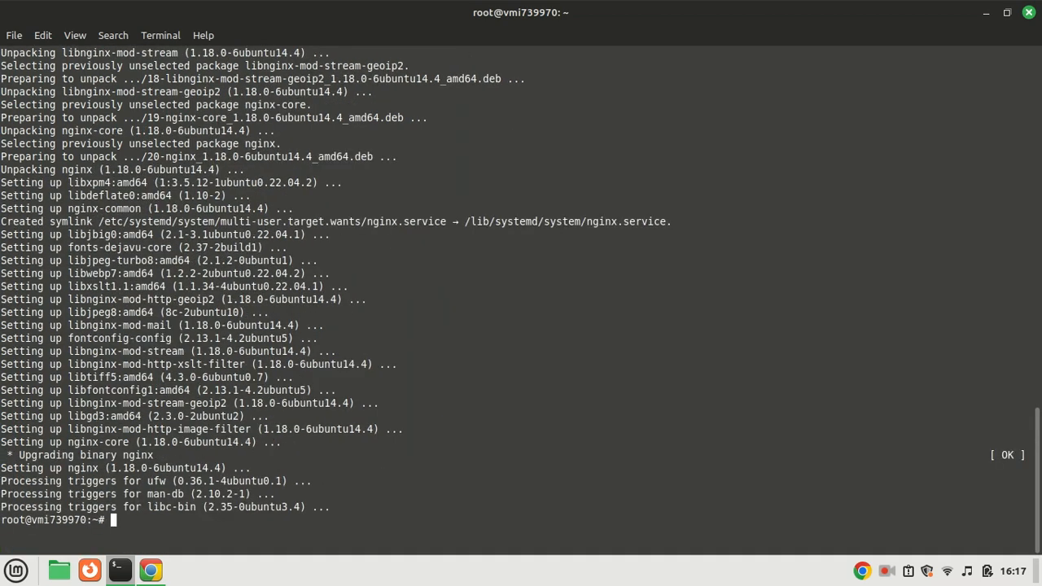
# - Create /etc/nginx/conf.d/syncthing.conf in nano for editing
pyautogui.write('cle')
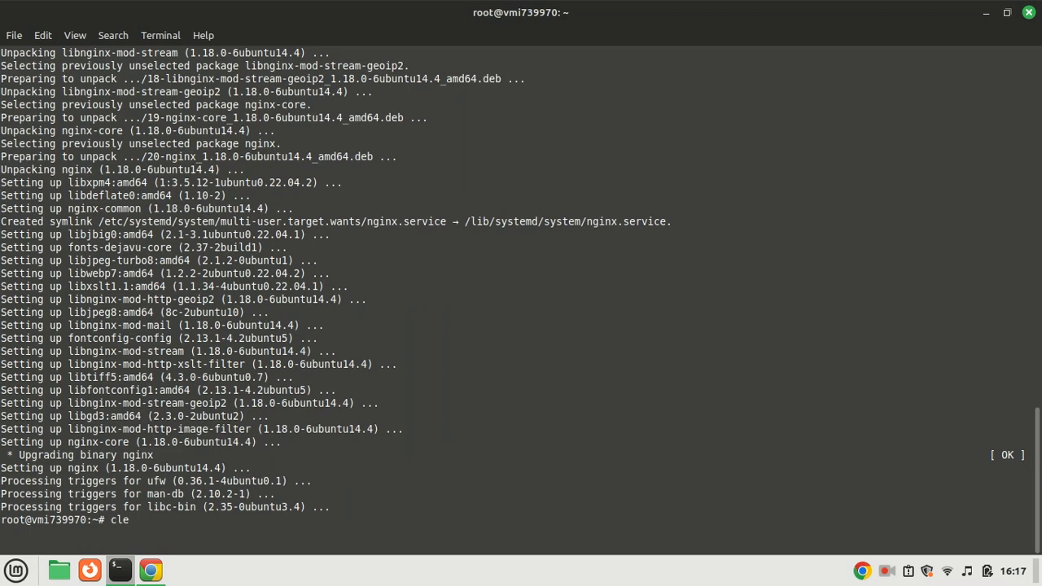
pyautogui.write('ar')
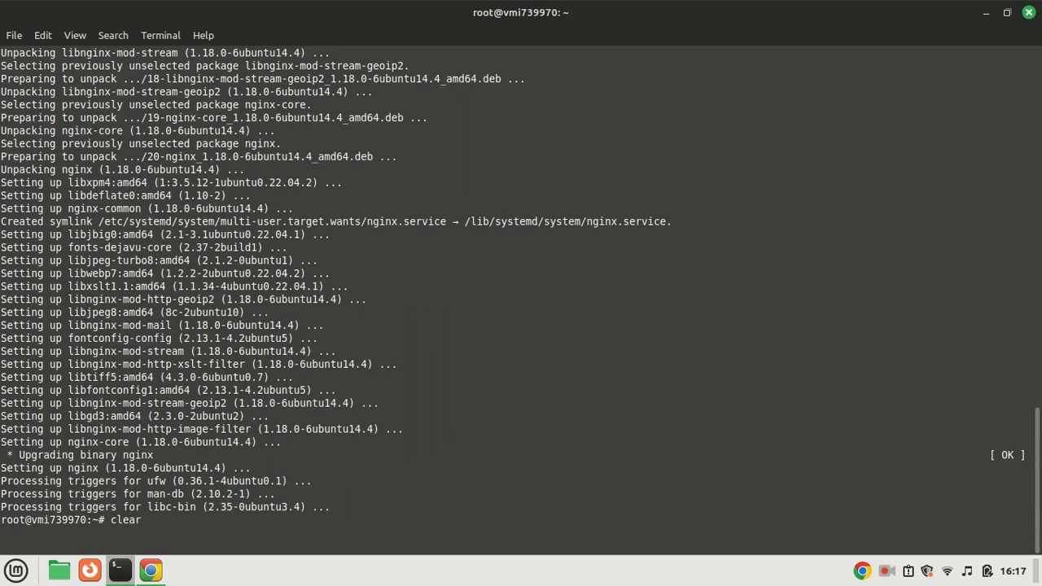
pyautogui.write('sudo nano /etc/nginx/conf.d/syncthing.conf')
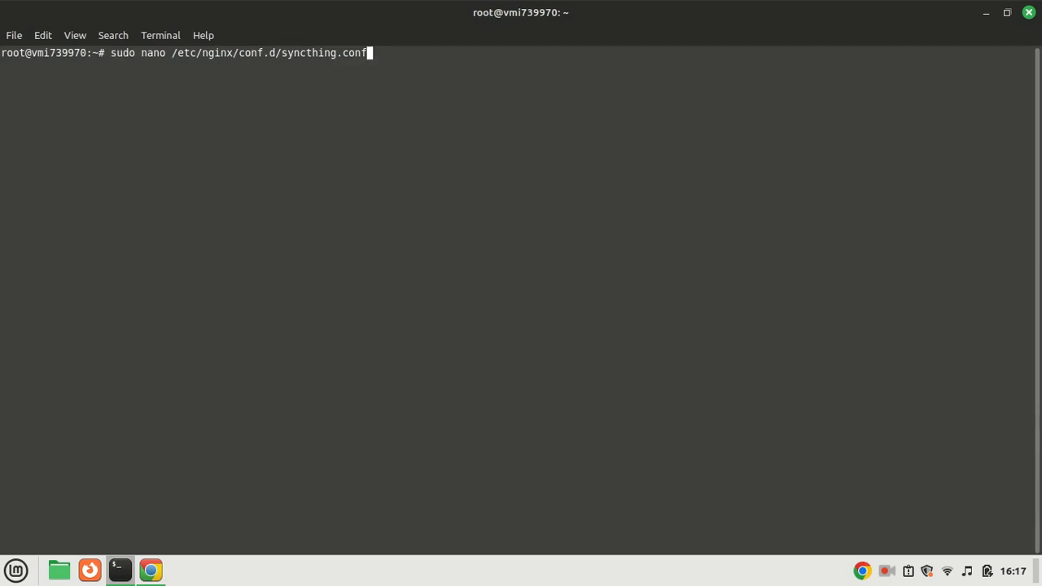
pyautogui.press('Return')
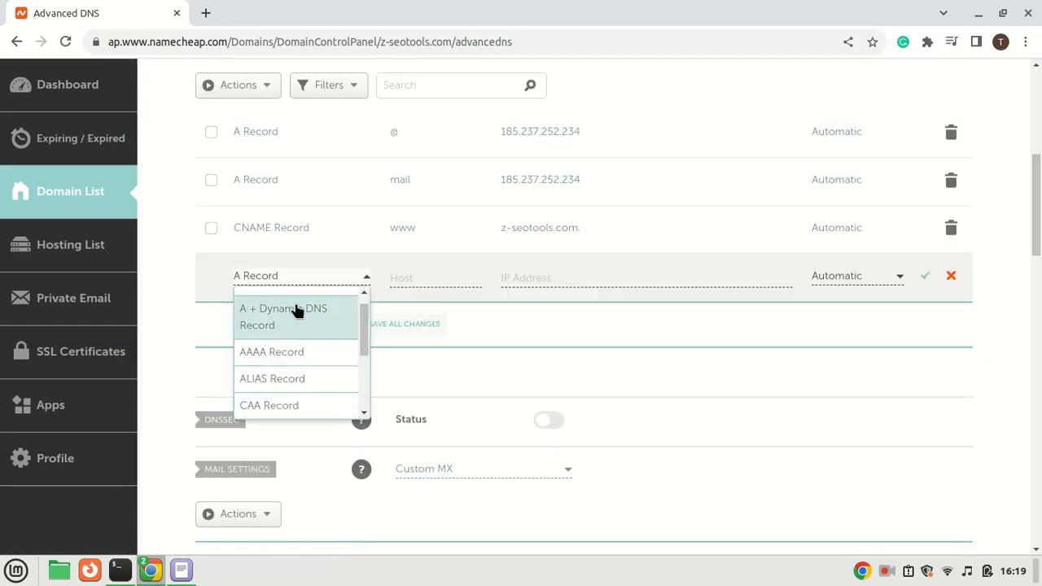
# - Add an A record with host sync pointing to 185.237.252.234 and save it
pyautogui.click(301, 276)
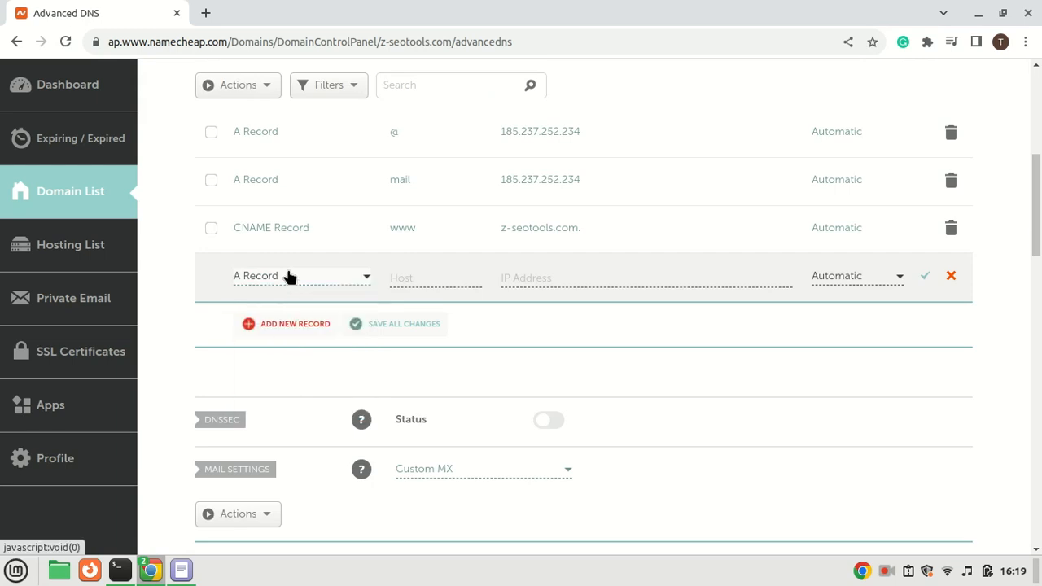
pyautogui.click(433, 277)
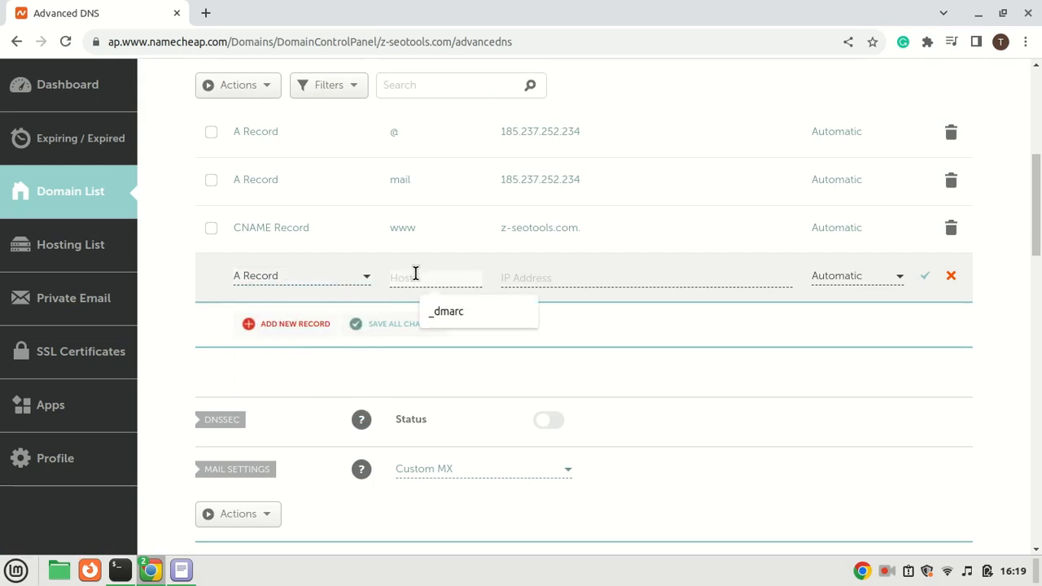
pyautogui.moveTo(423, 301)
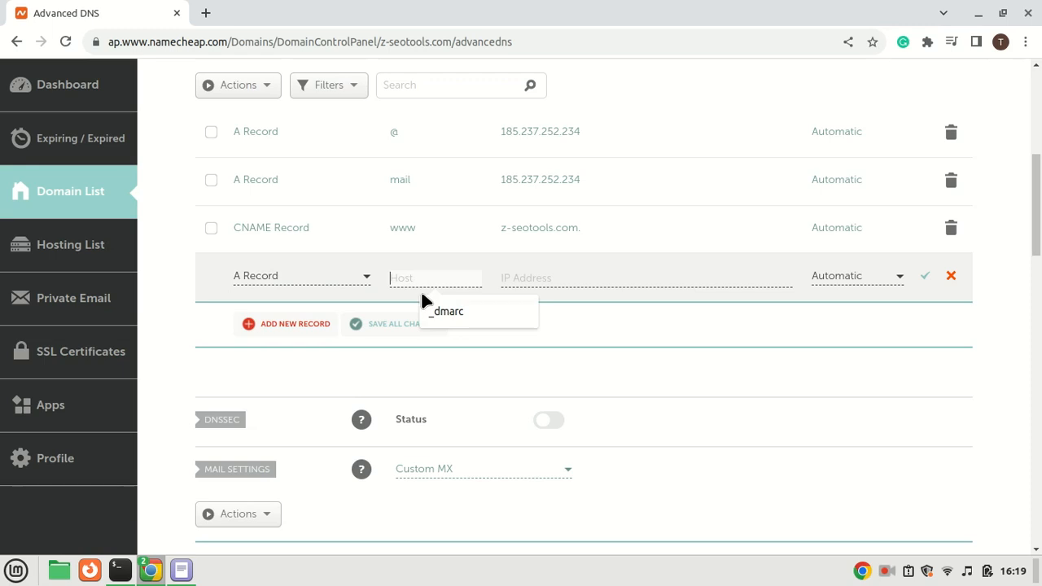
pyautogui.write('sync')
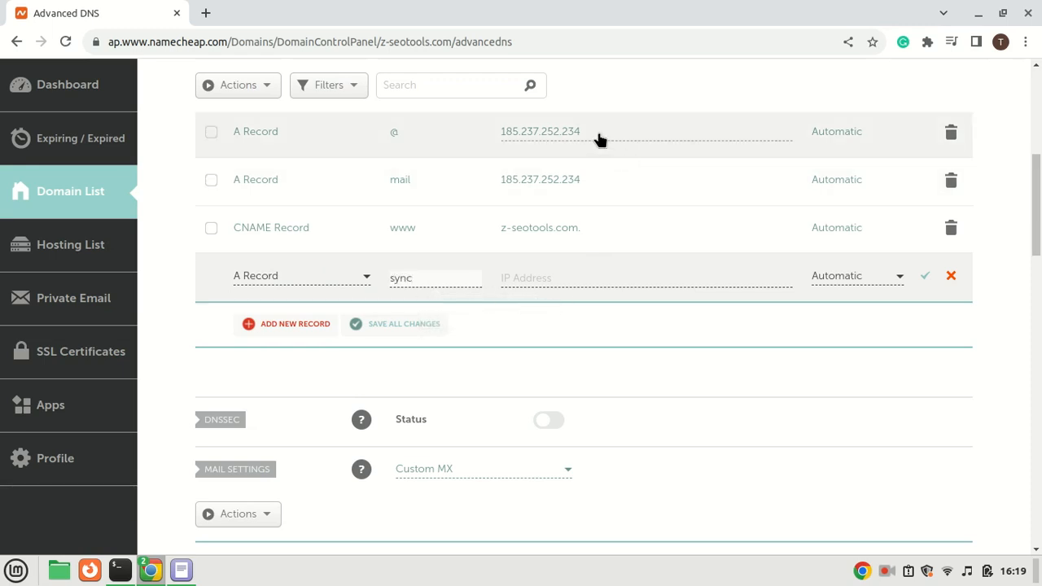
pyautogui.doubleClick(540, 130)
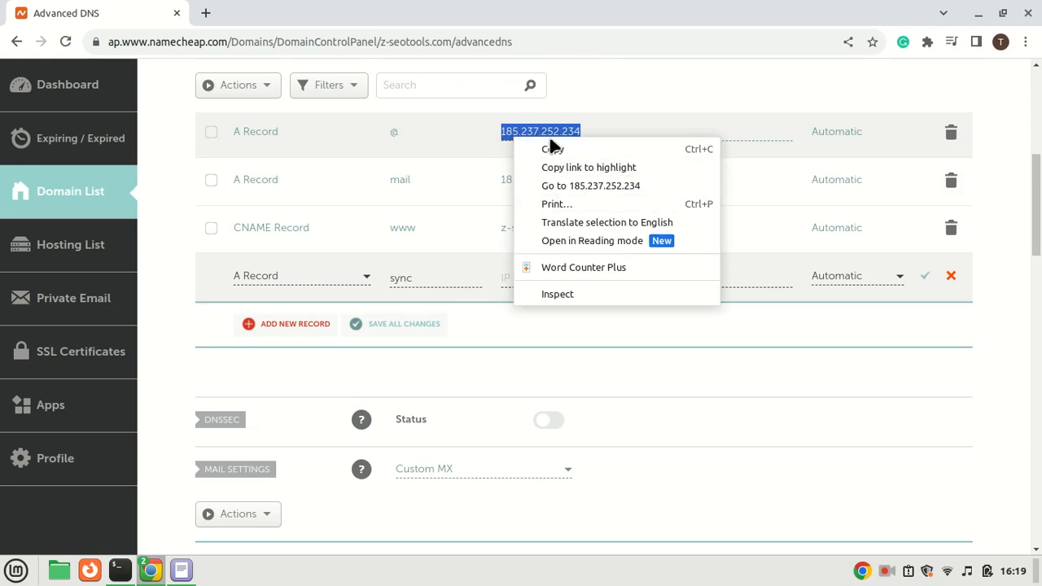
pyautogui.click(562, 277)
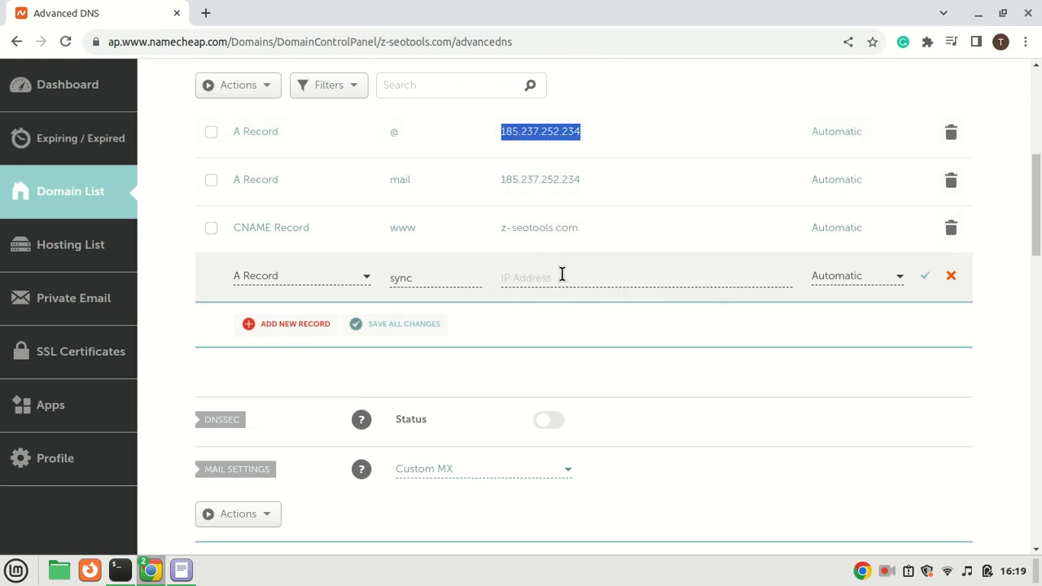
pyautogui.write('185.237.252.234')
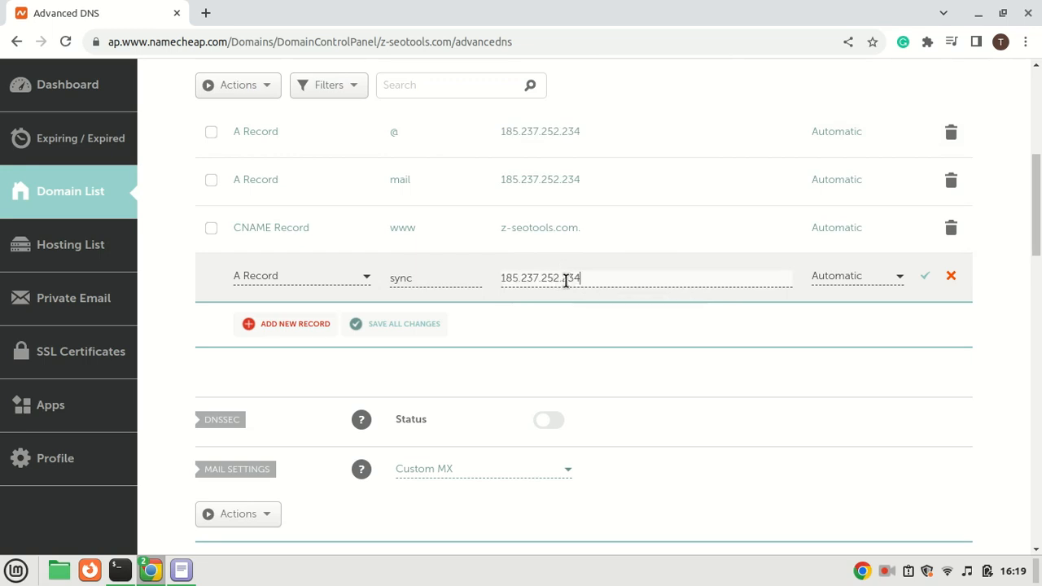
pyautogui.moveTo(927, 279)
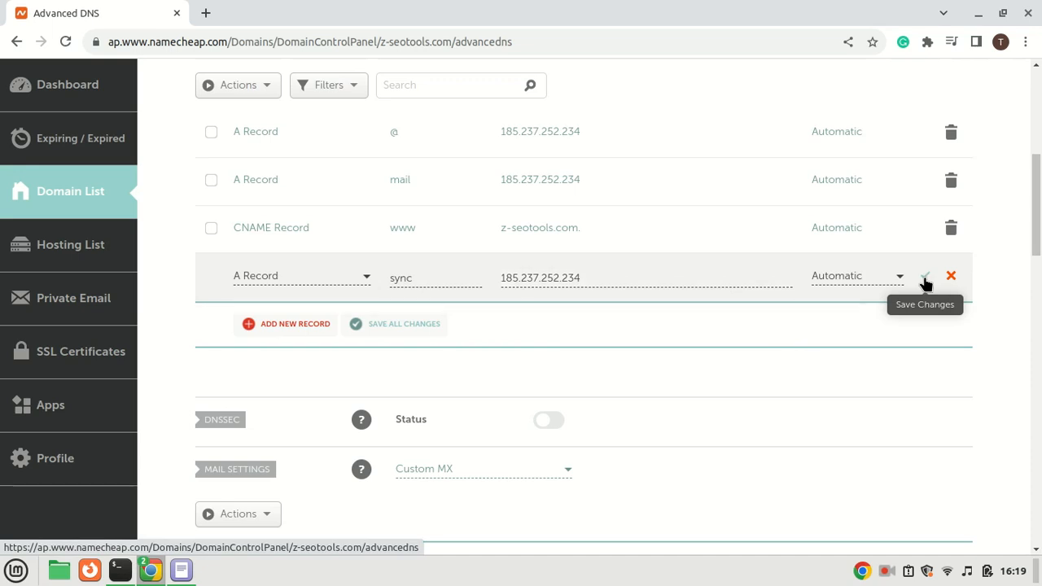
pyautogui.click(928, 277)
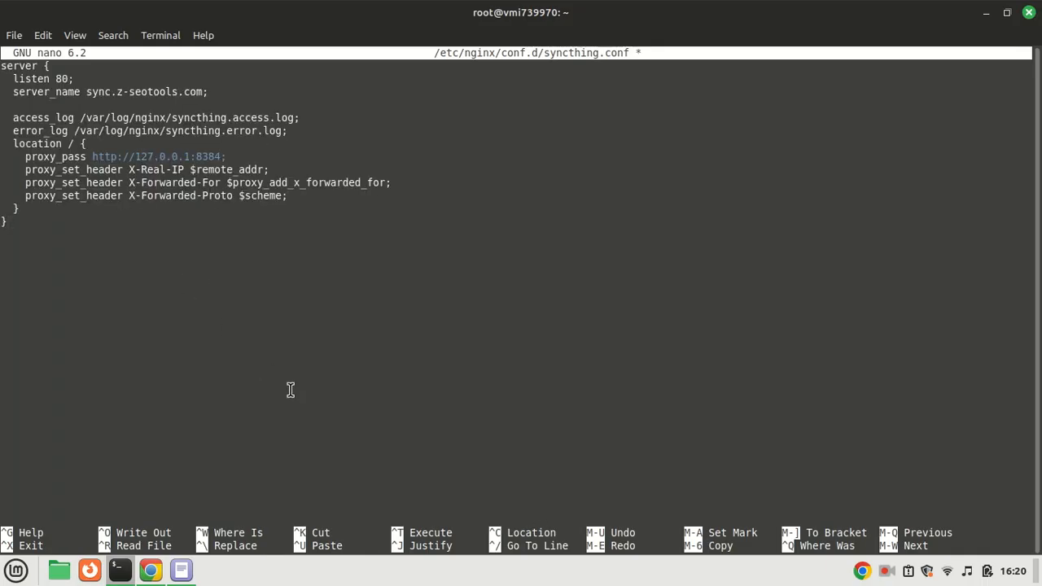
# - Save the proxy config, reload nginx, and allow 80/tcp through ufw
pyautogui.press('ctrl+x')
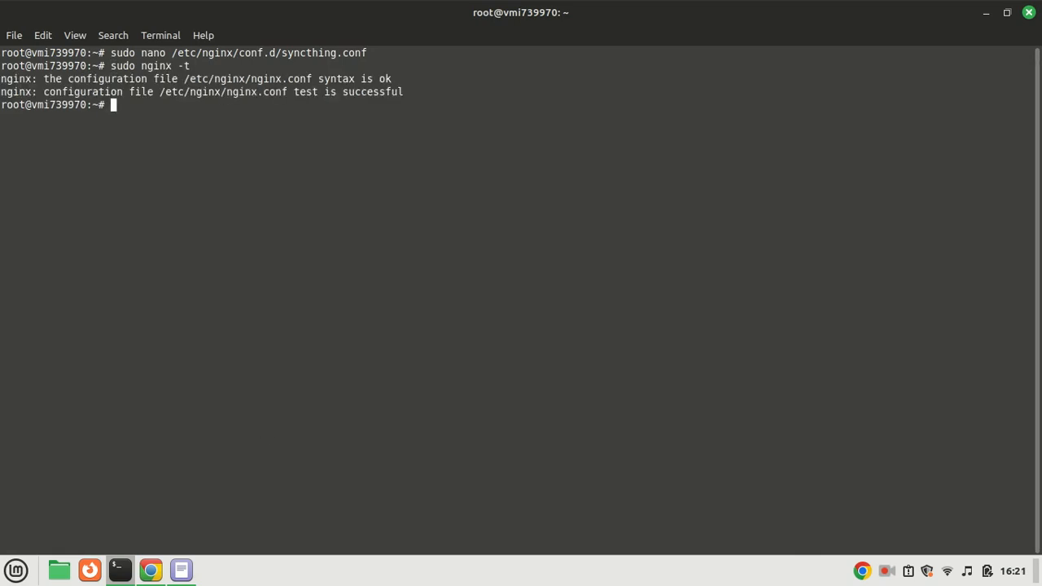
pyautogui.write('sudo systemctl reload nginx')
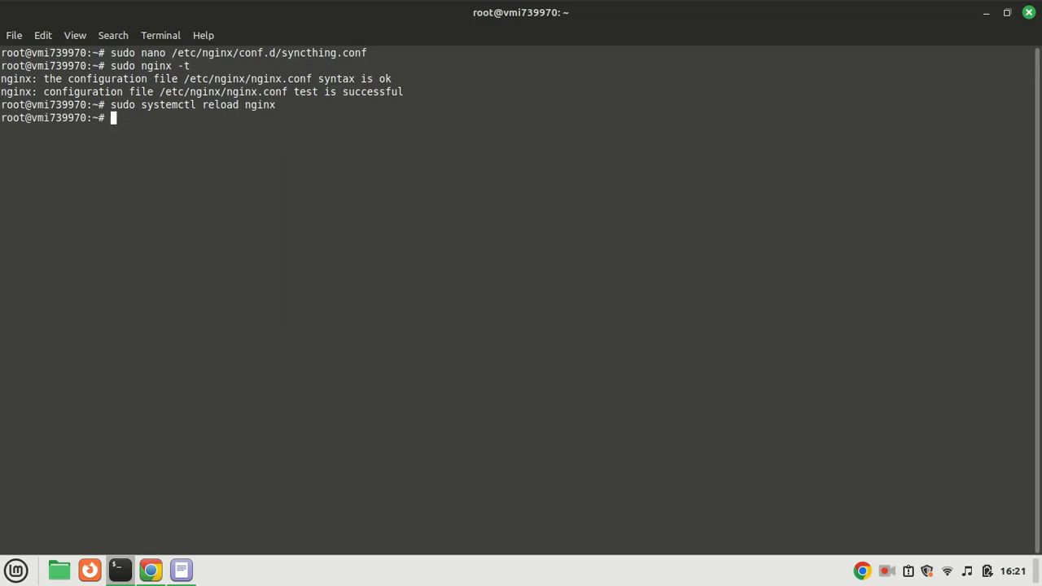
pyautogui.write('cle')
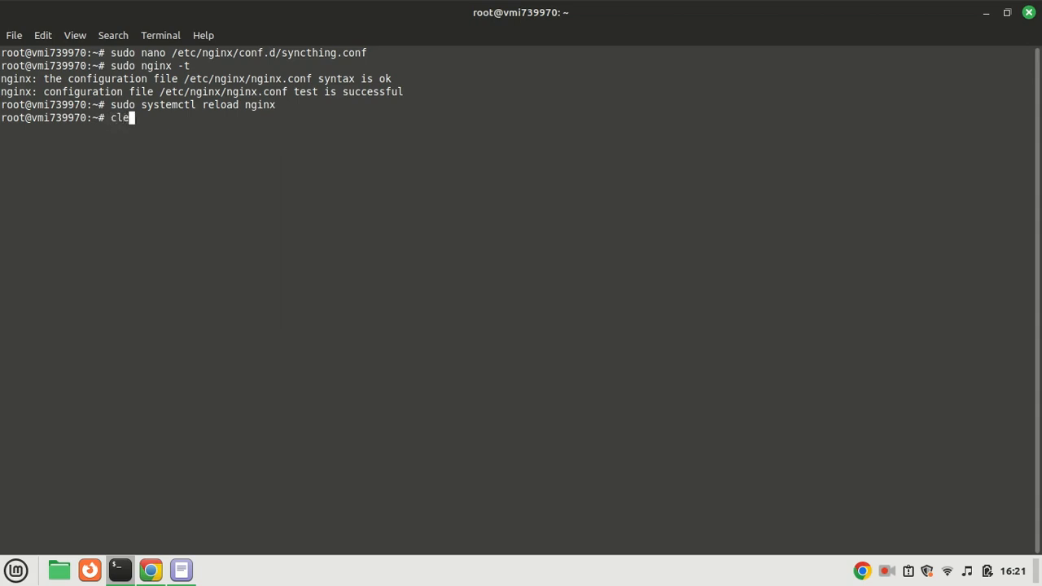
pyautogui.write('ar')
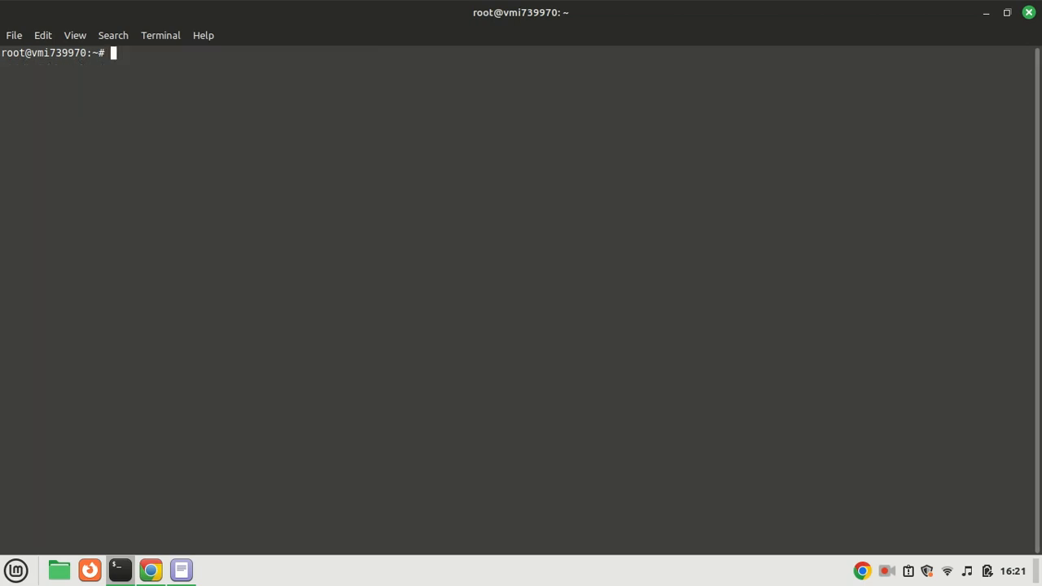
pyautogui.write('sudo ufw allow 80/tcp')
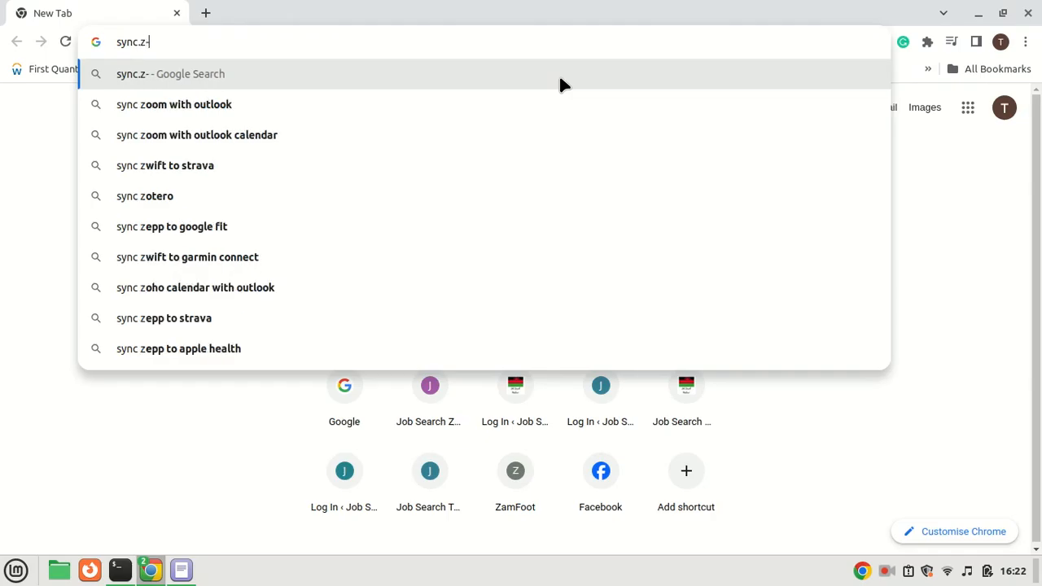
# - Load sync.z-seotools.com, allow anonymous usage reporting, and scroll through the dashboard
pyautogui.write('seotools.c')
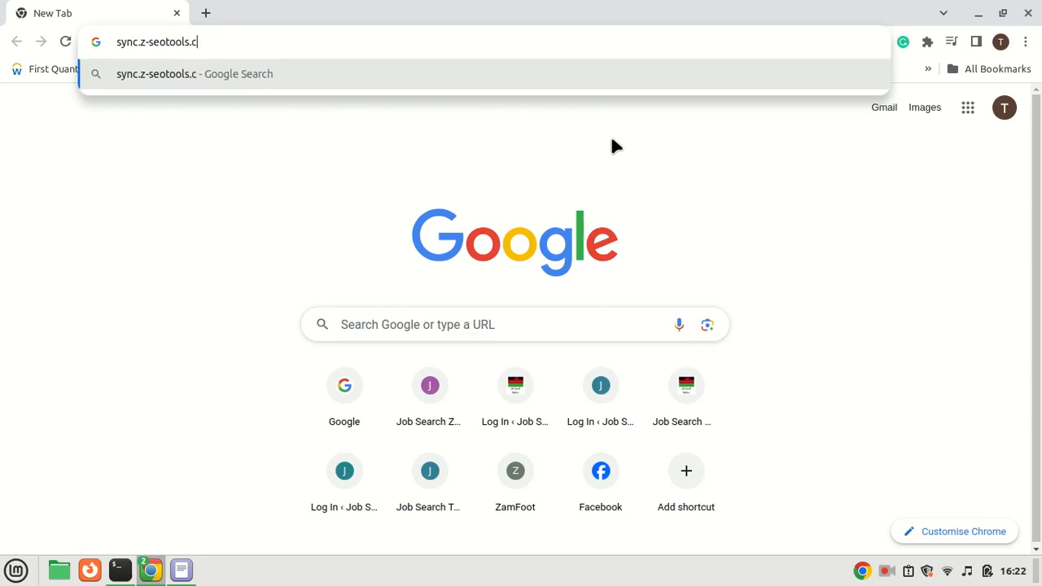
pyautogui.write('om')
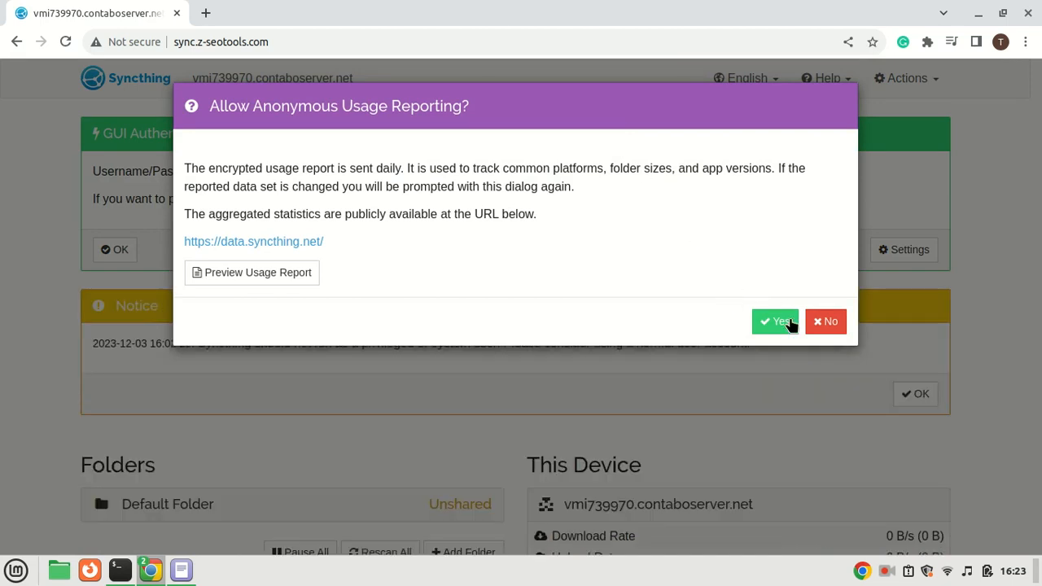
pyautogui.click(775, 321)
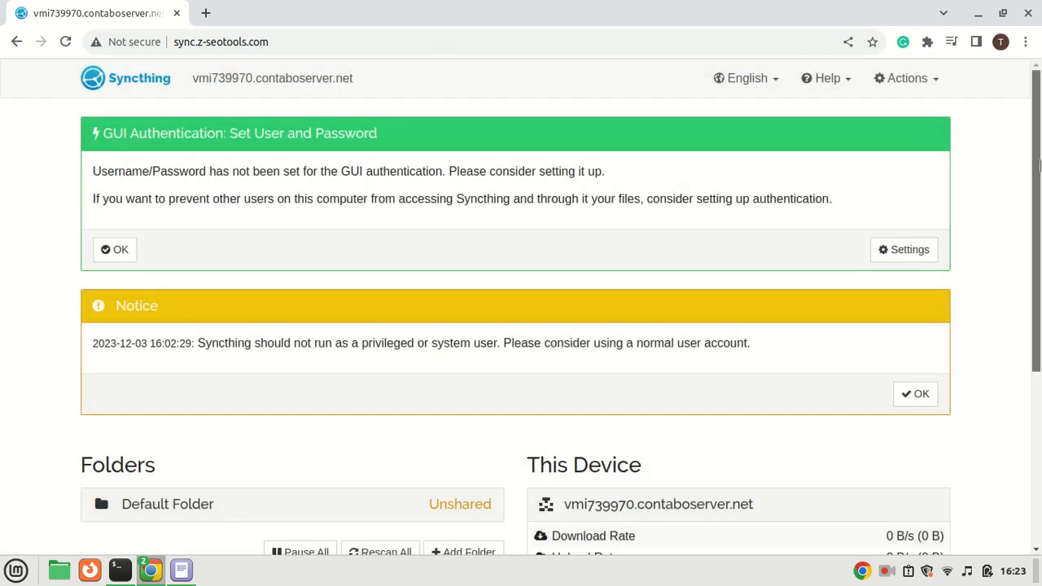
pyautogui.scroll(-3)
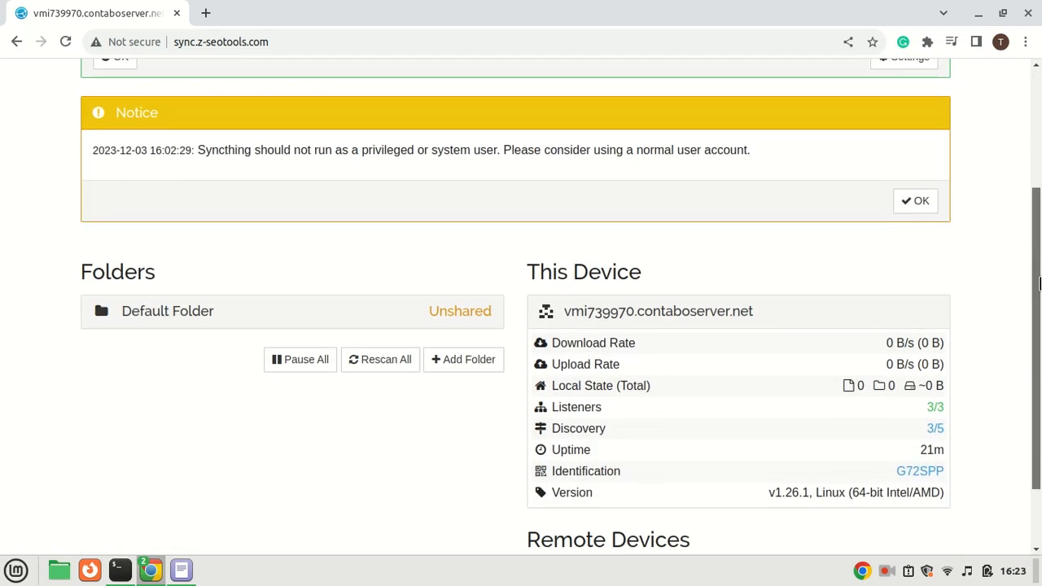
pyautogui.scroll(-3)
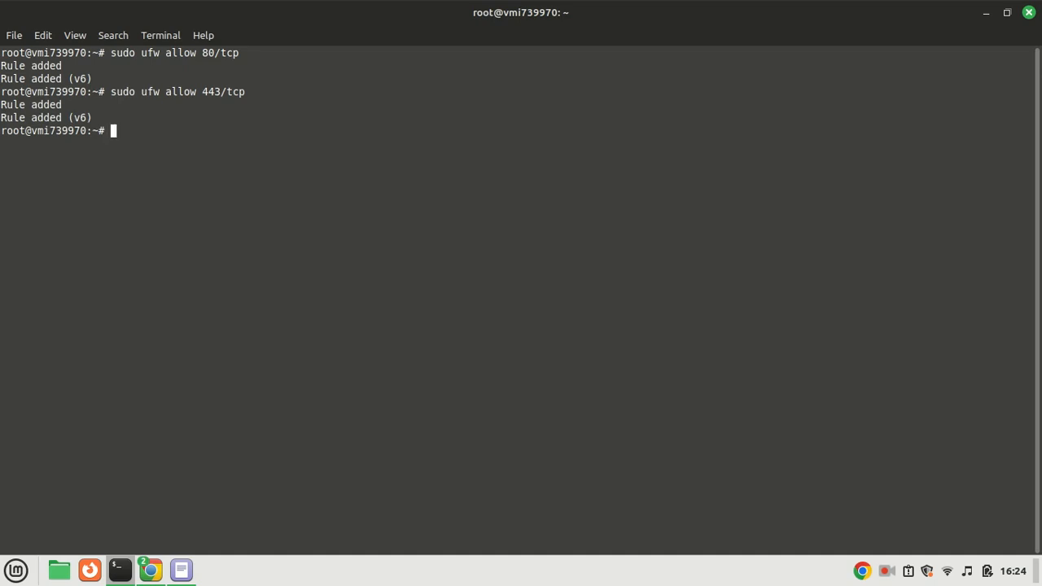
# - Install certbot with sudo apt, confirming with y, and clear the screen
pyautogui.write('sudo apt install certbot')
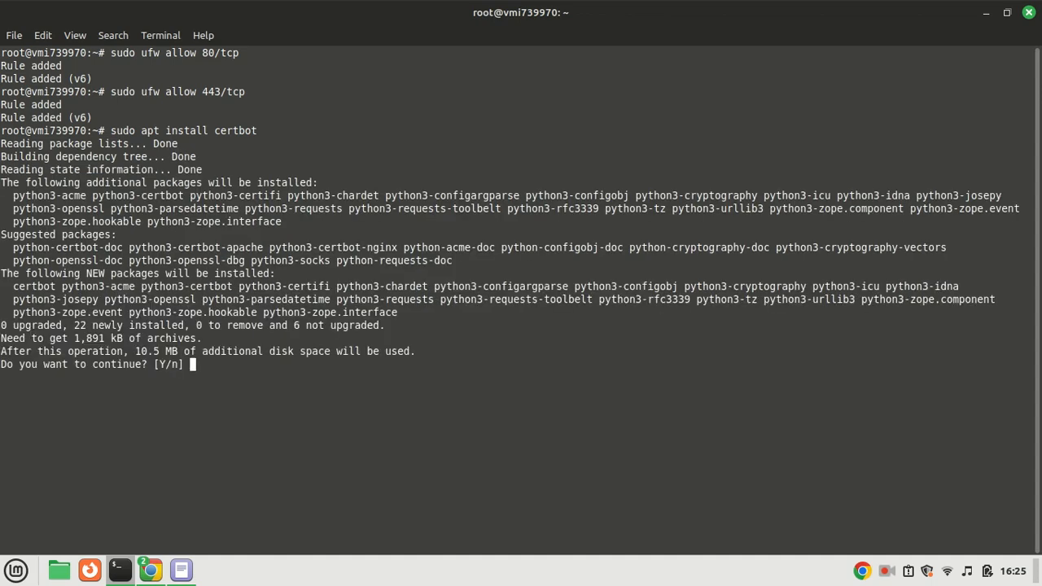
pyautogui.write('y')
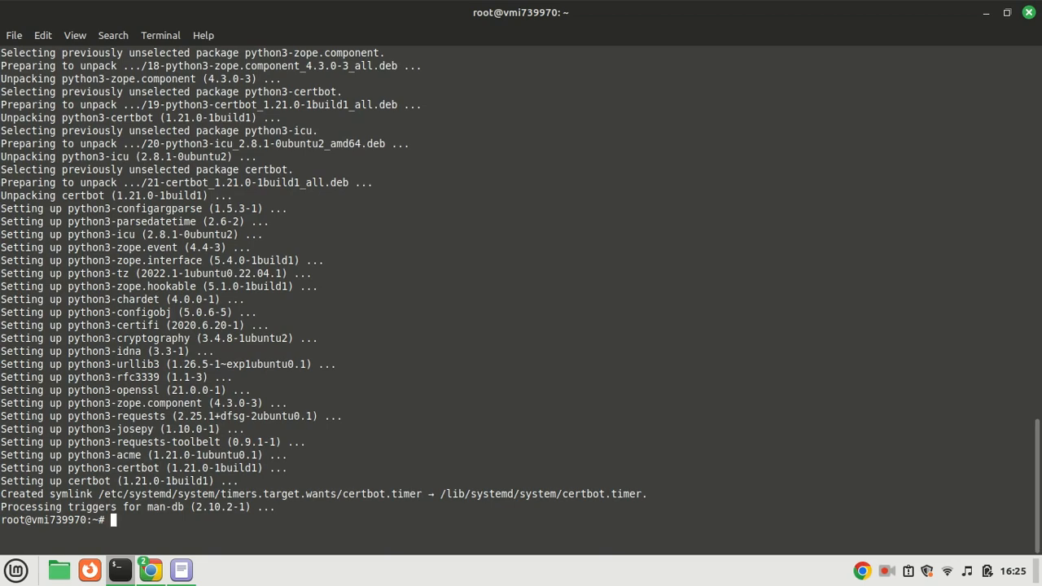
pyautogui.write('clear')
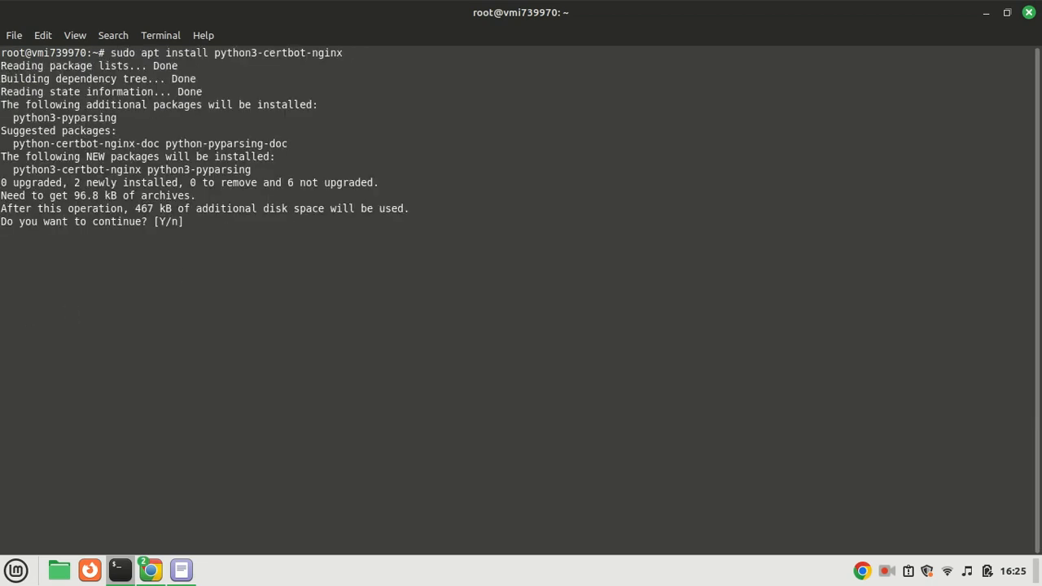
# - Confirm the python3-certbot-nginx install with y and clear the screen again
pyautogui.write('y')
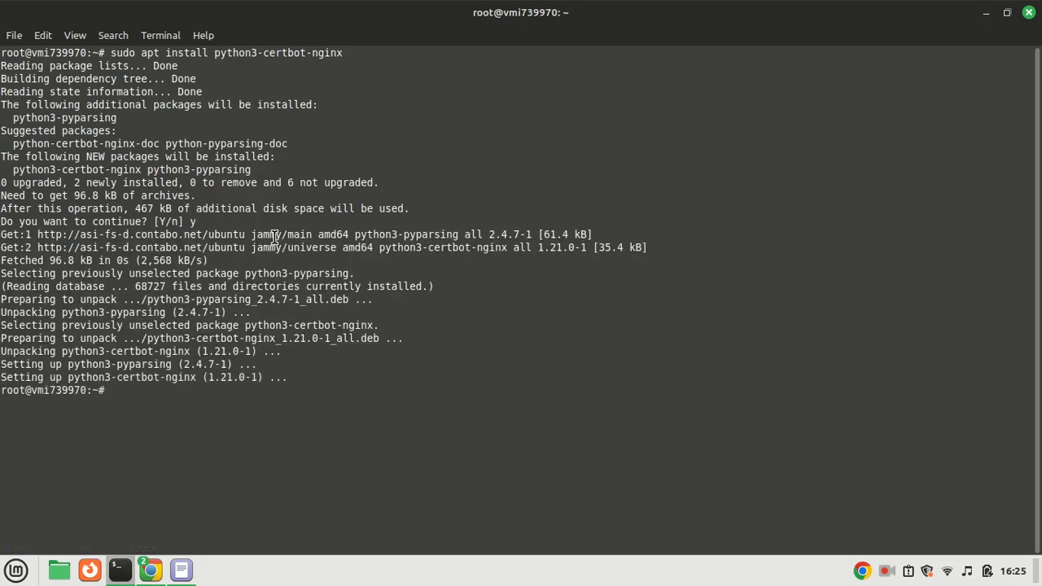
pyautogui.write('cle')
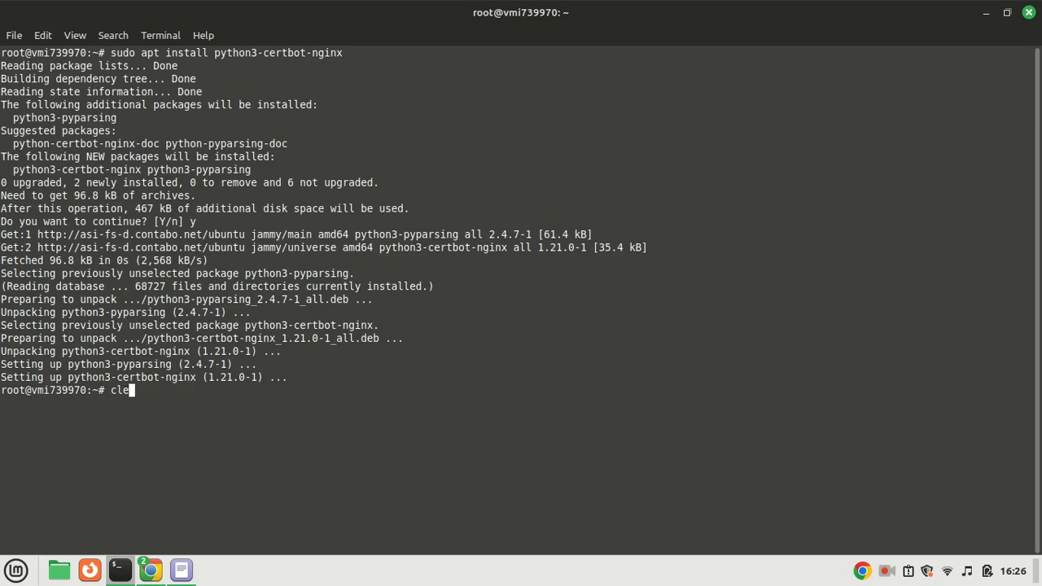
pyautogui.write('ar')
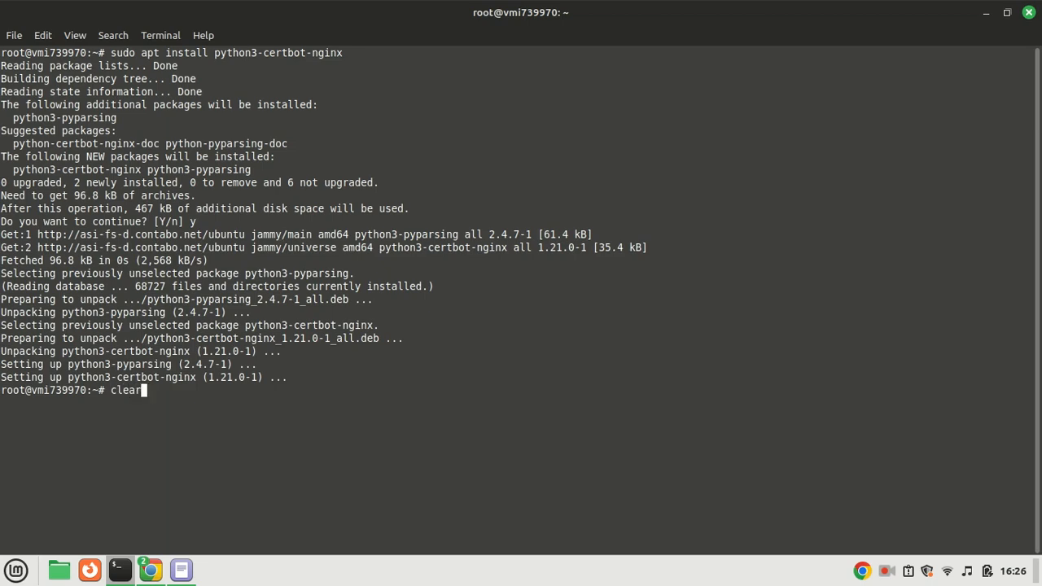
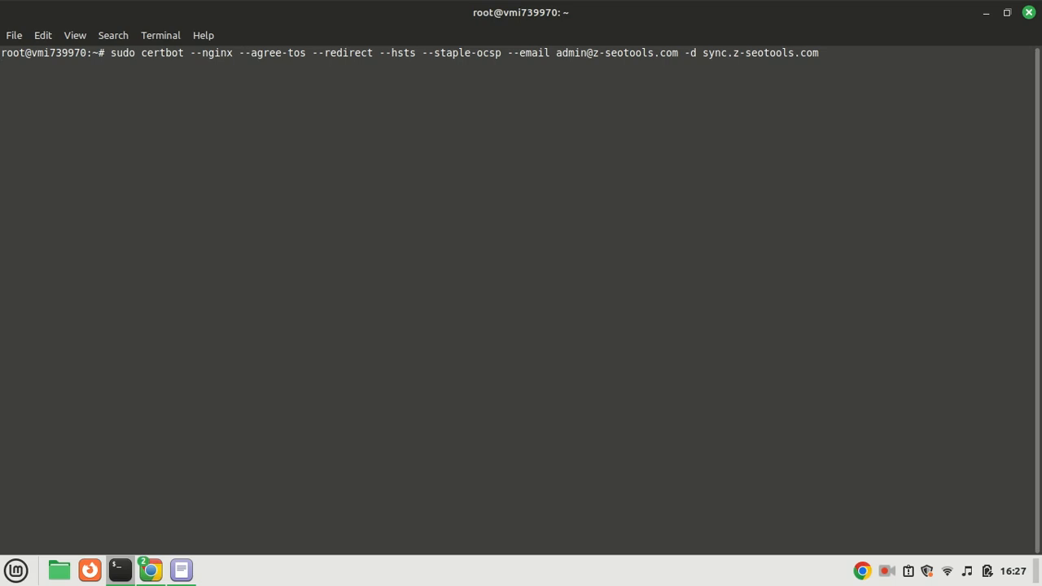
# - Run sudo certbot --nginx --agree-tos --redirect --hsts --staple-ocsp for sync.z-seotools.com and answer y to email sharing
pyautogui.press('Return')
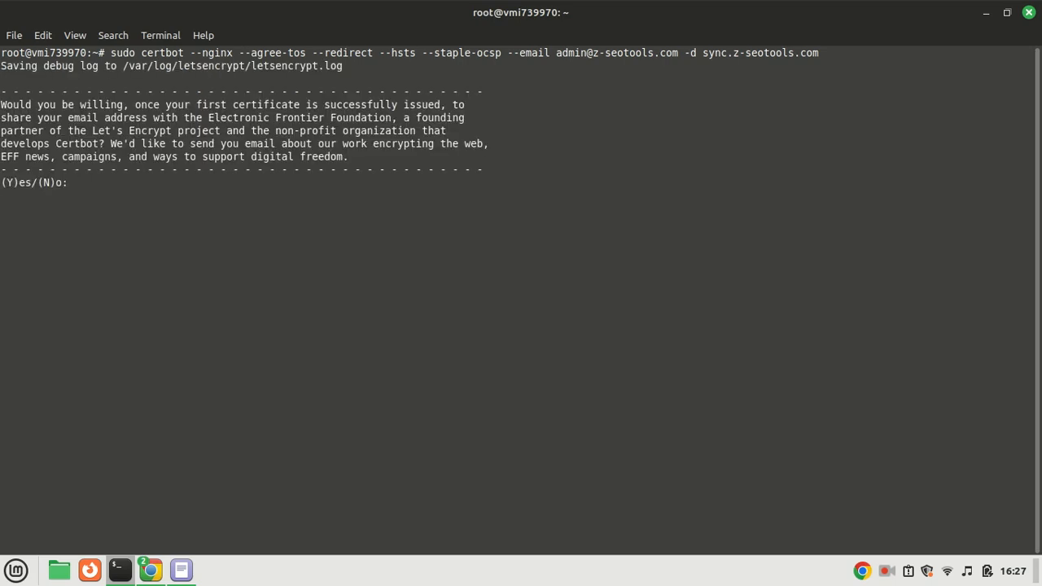
pyautogui.write('ync.z-seotools.com')
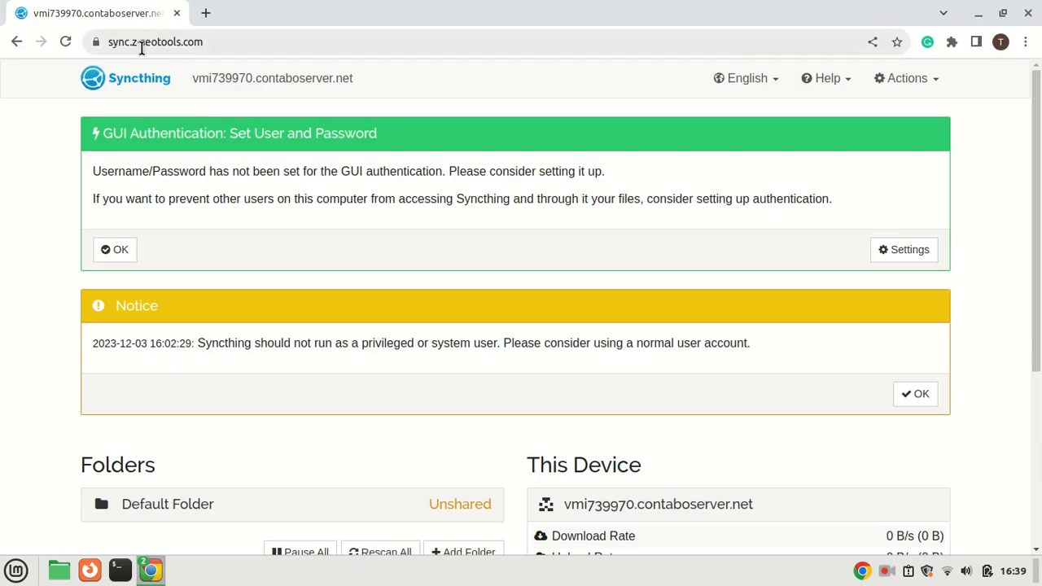
pyautogui.click(94, 42)
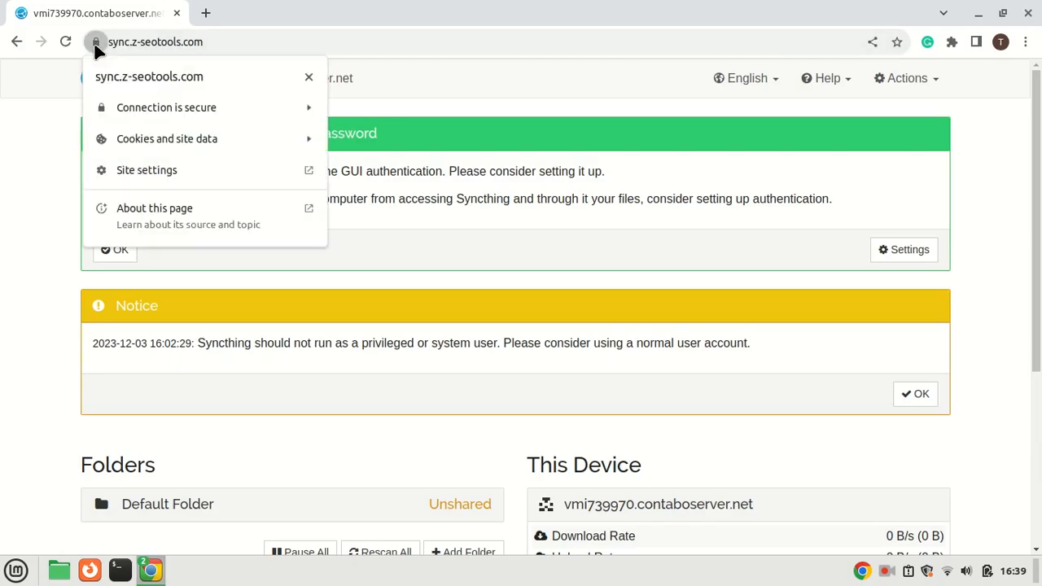
pyautogui.moveTo(153, 93)
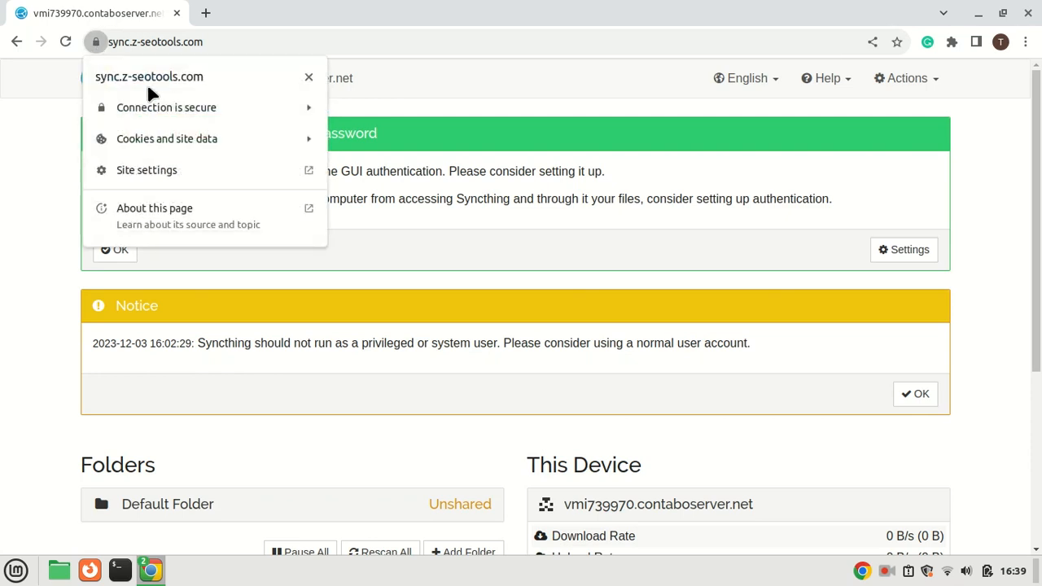
pyautogui.moveTo(421, 65)
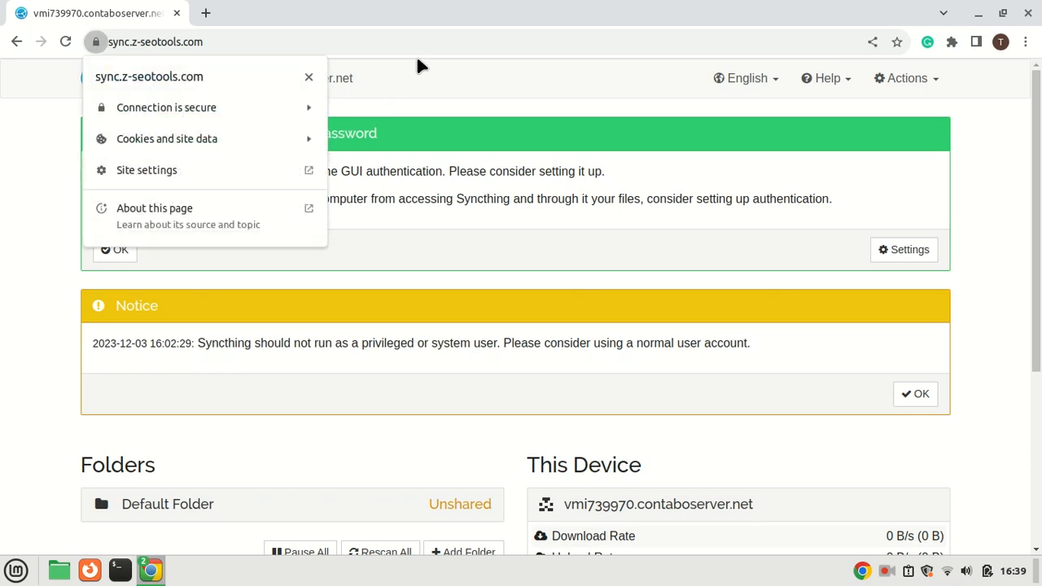
pyautogui.moveTo(432, 15)
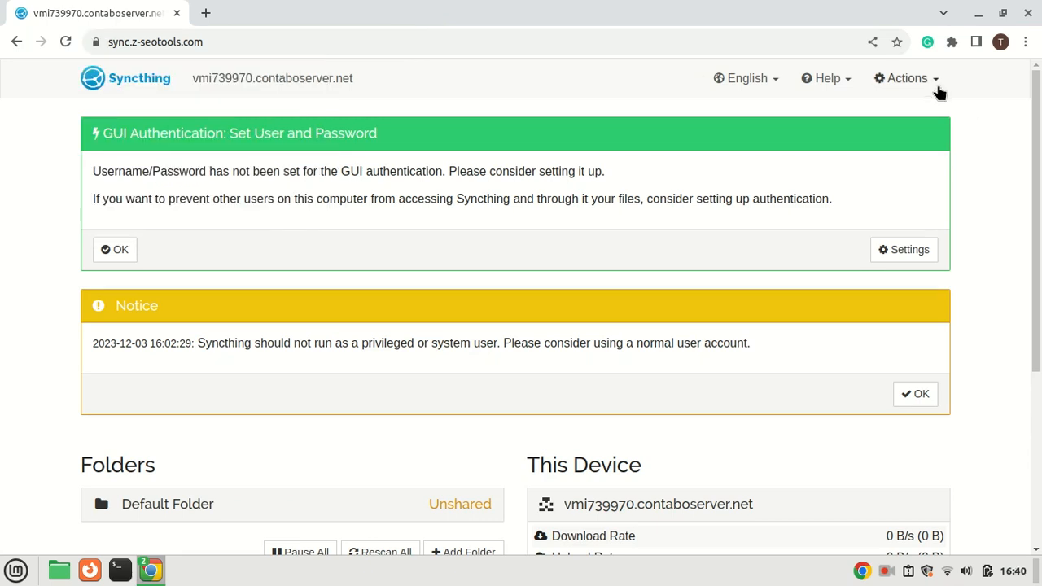
# - In Actions > Settings GUI section, set a web interface username and password and save
pyautogui.click(905, 79)
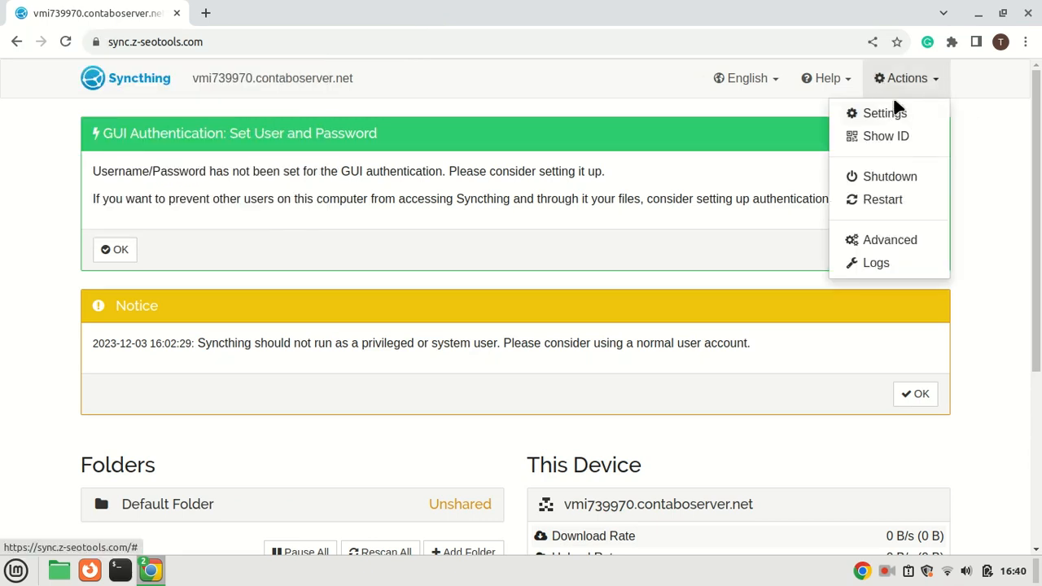
pyautogui.click(886, 112)
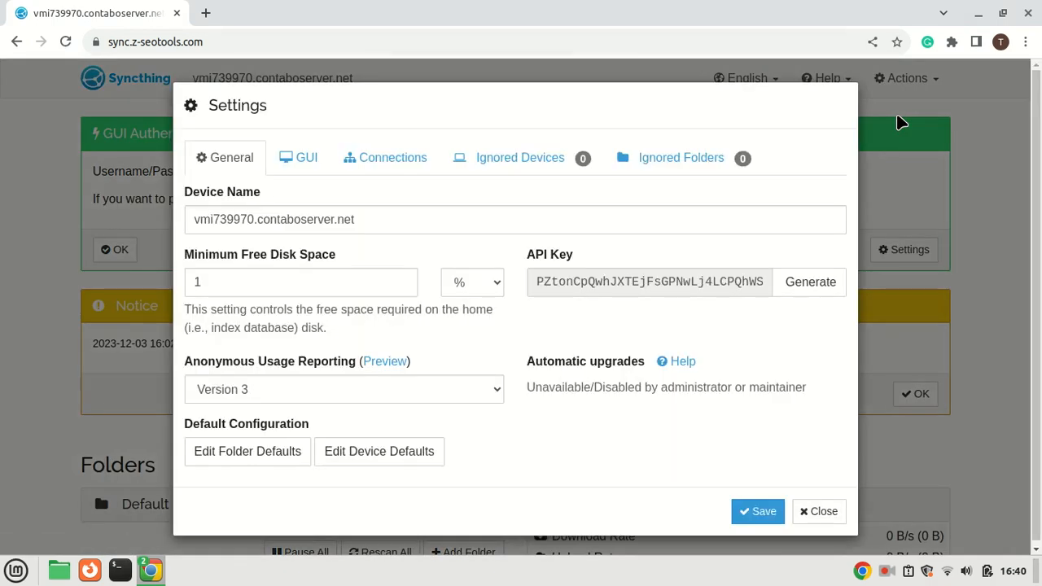
pyautogui.click(305, 157)
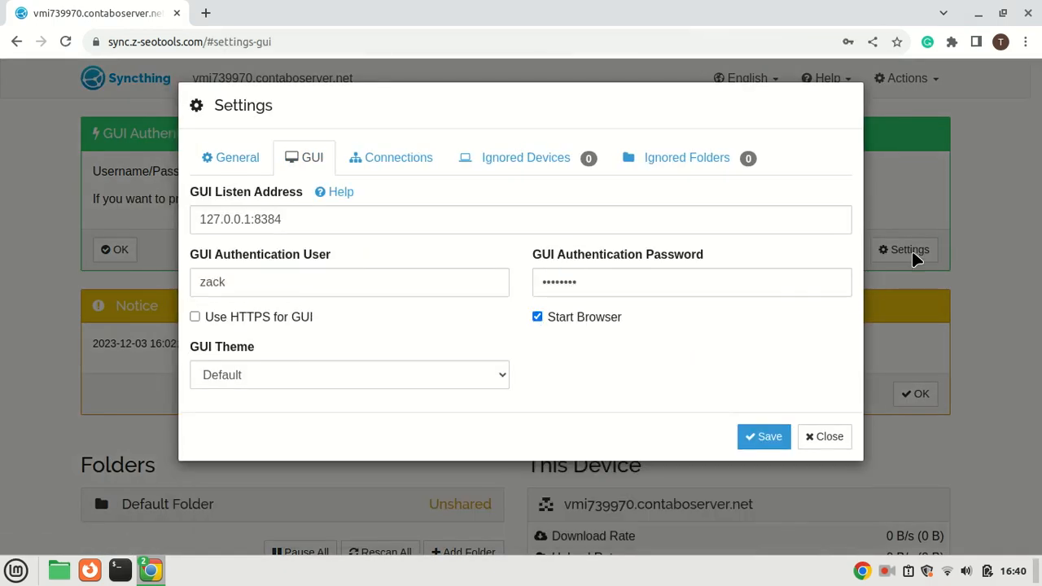
pyautogui.click(764, 436)
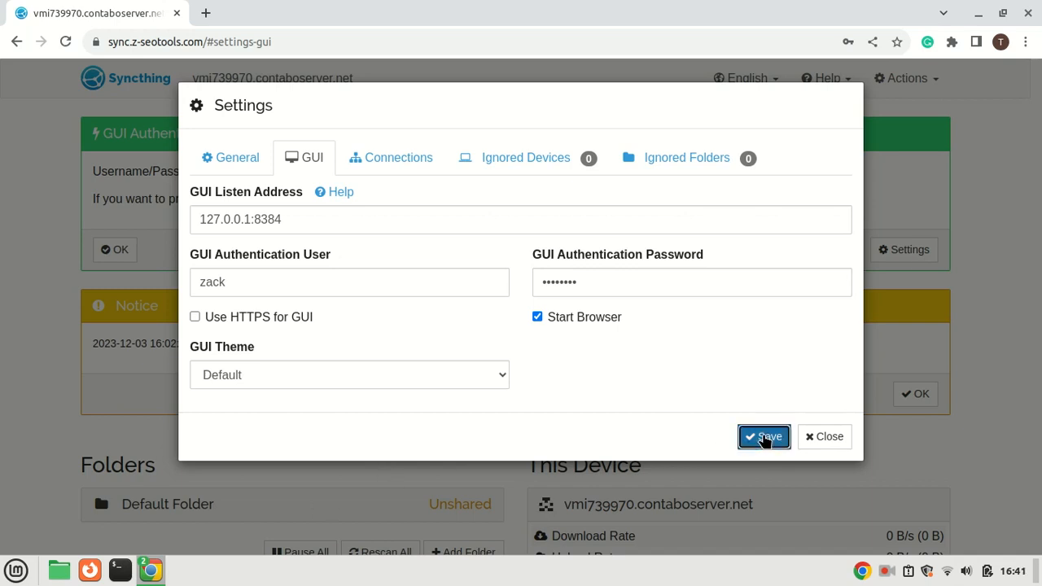
pyautogui.click(764, 436)
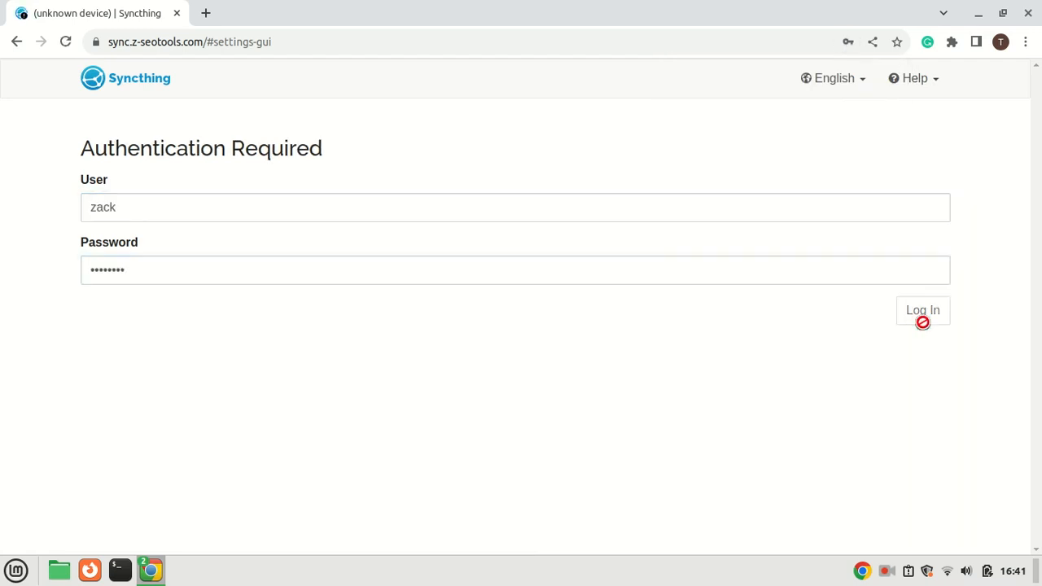
# - Log back in to the Syncthing dashboard with the new credentials
pyautogui.click(921, 310)
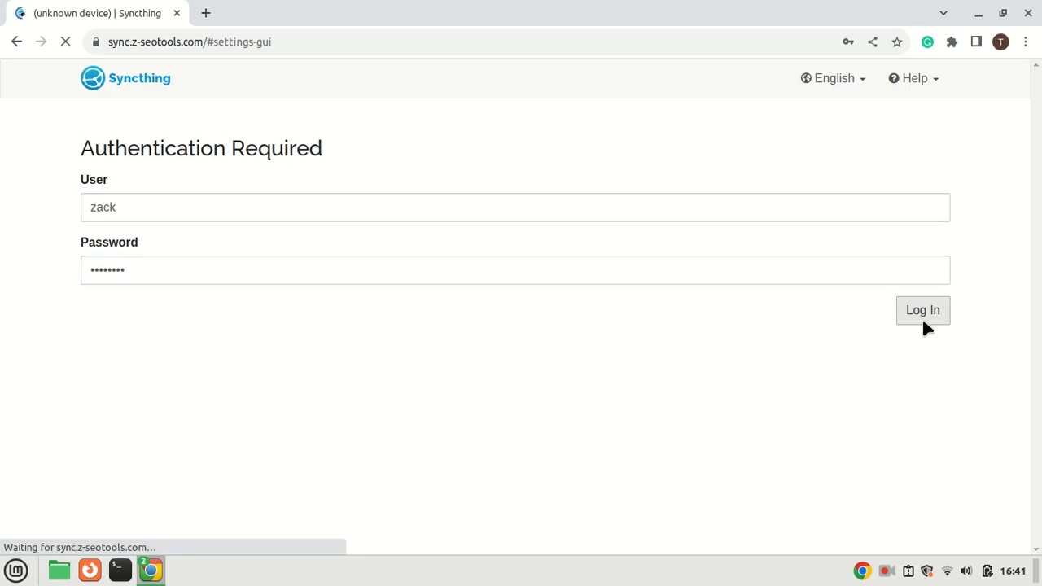
pyautogui.click(922, 310)
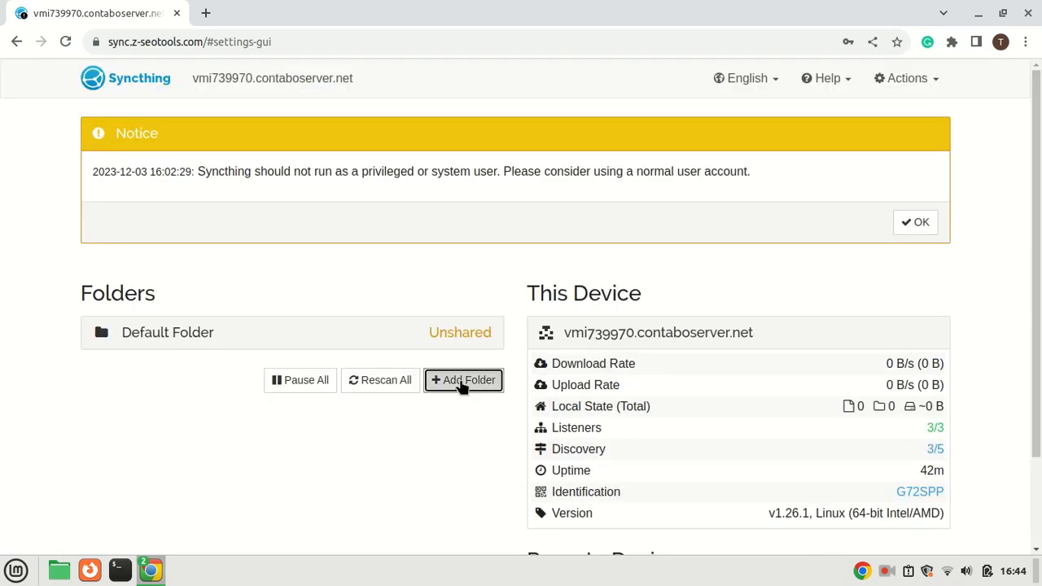
pyautogui.moveTo(471, 391)
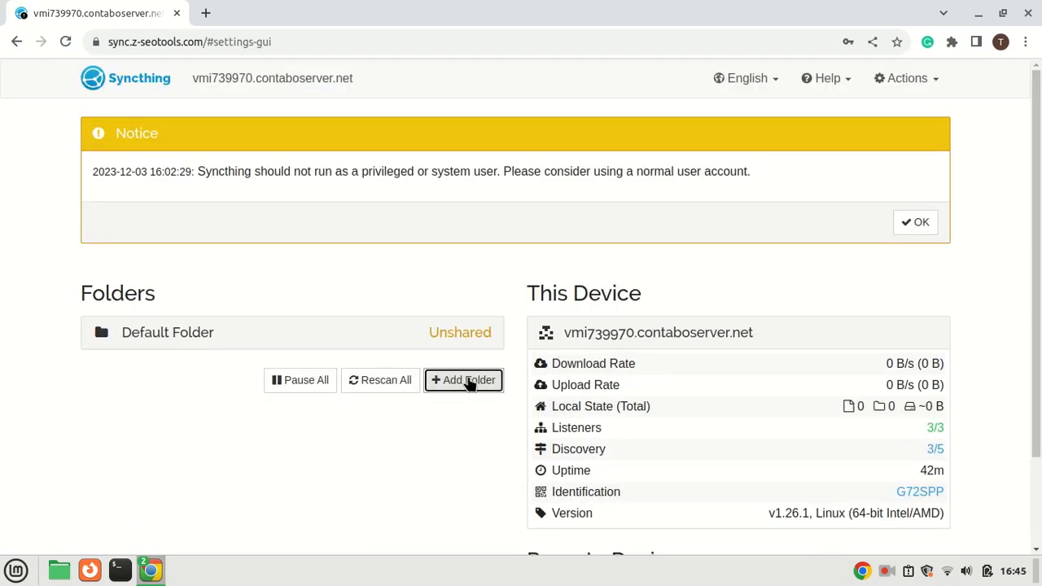
# - Add a new folder labeled Files with path ~/Files and review its Sharing devices
pyautogui.click(462, 381)
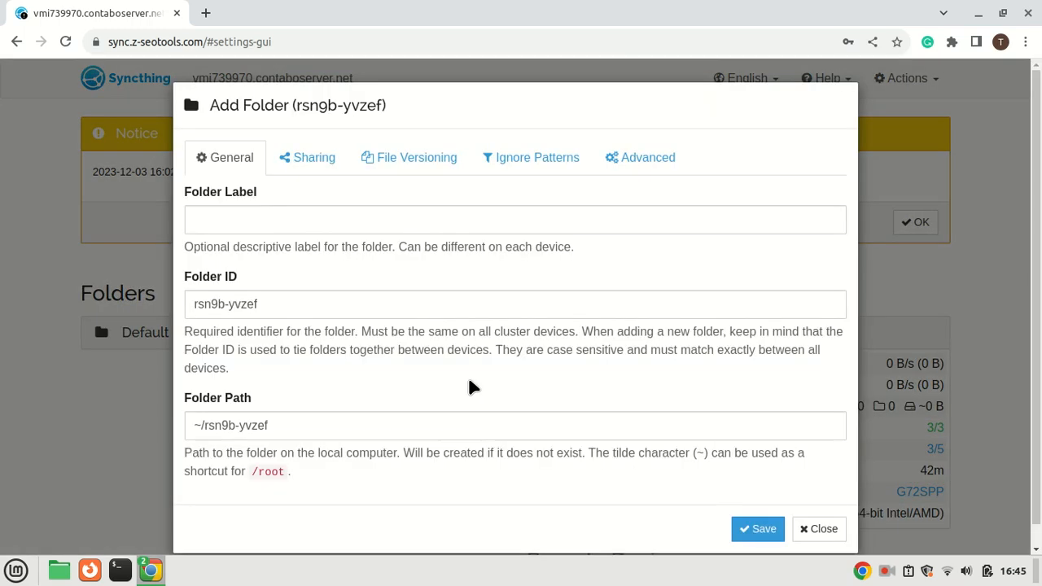
pyautogui.moveTo(373, 243)
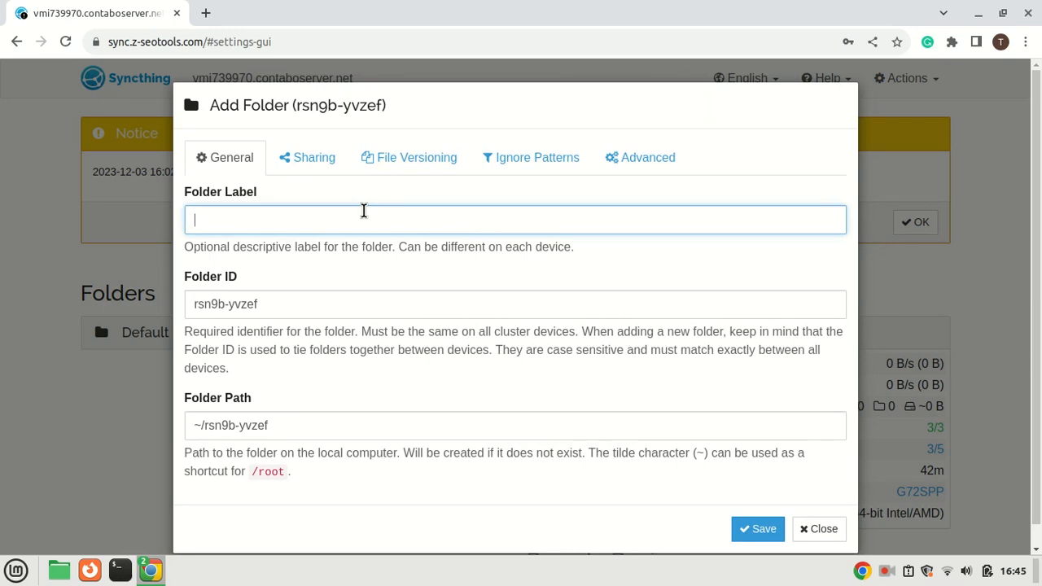
pyautogui.write('P')
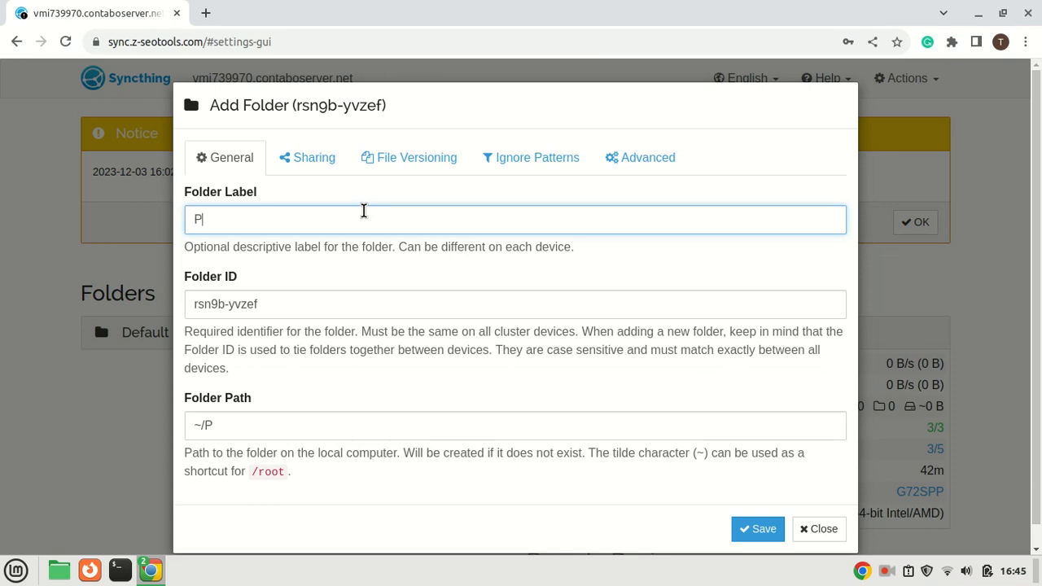
pyautogui.write('F')
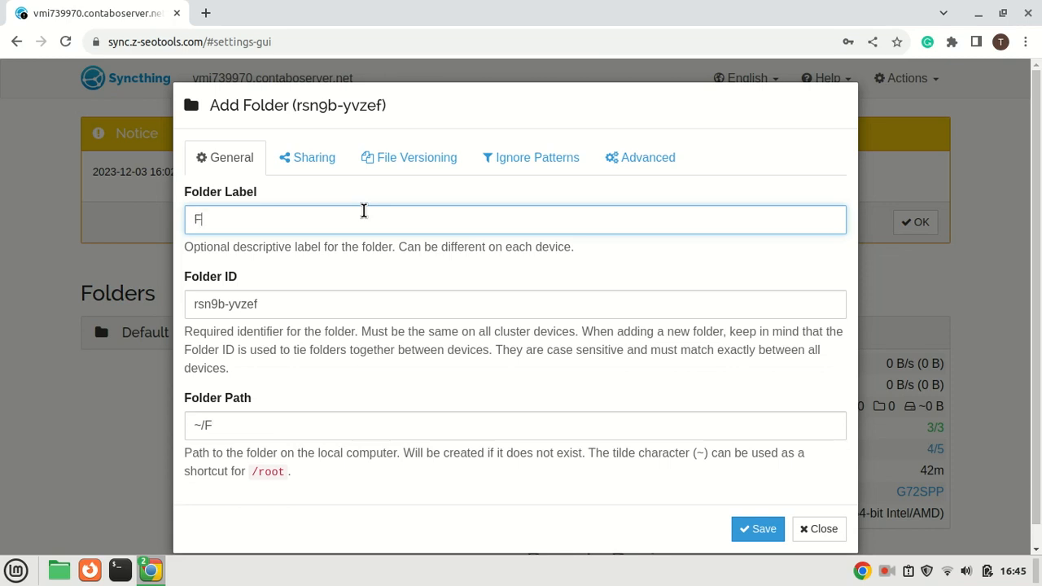
pyautogui.write('iles')
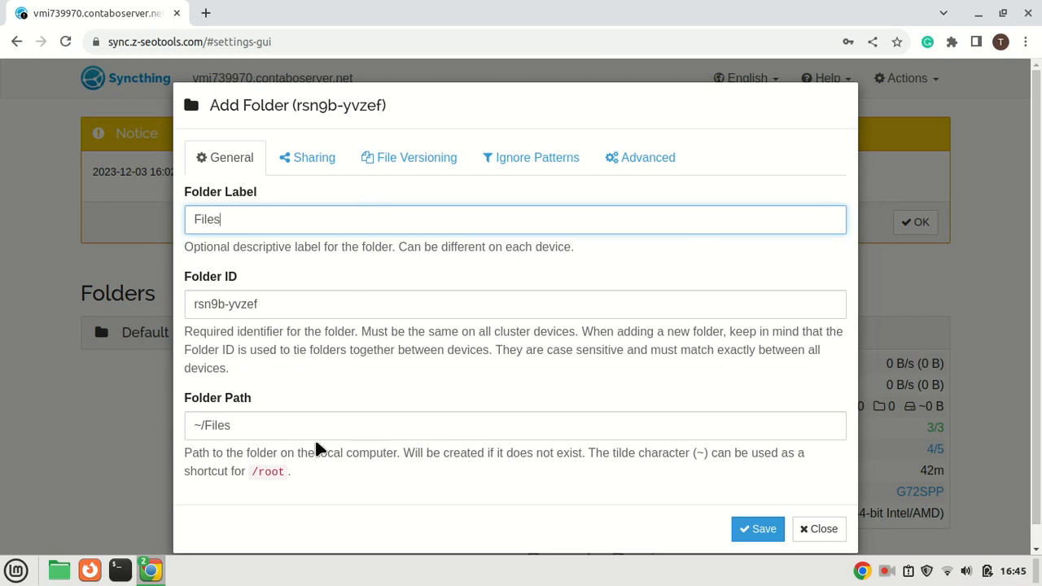
pyautogui.moveTo(313, 156)
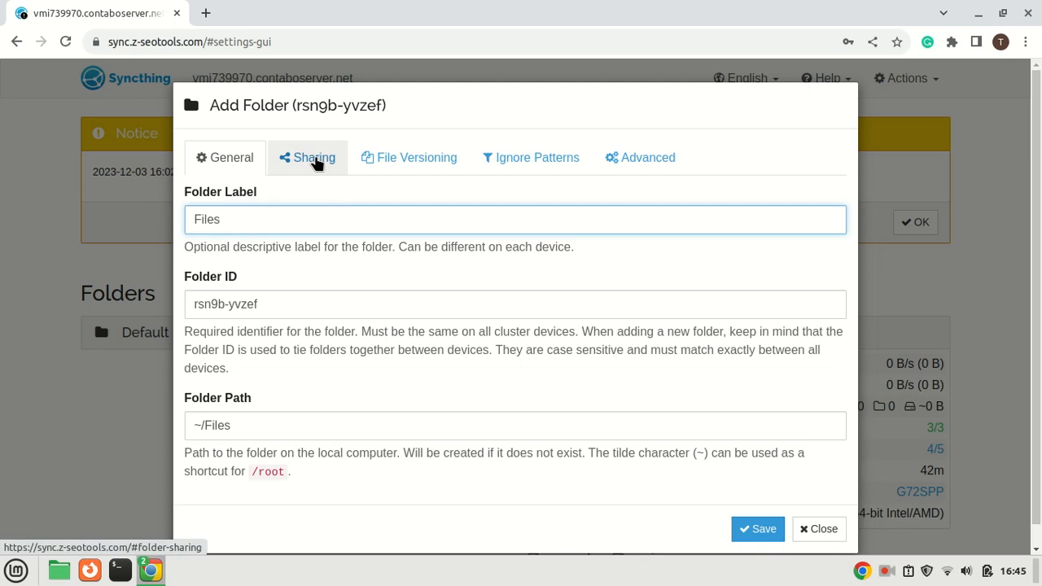
pyautogui.click(313, 156)
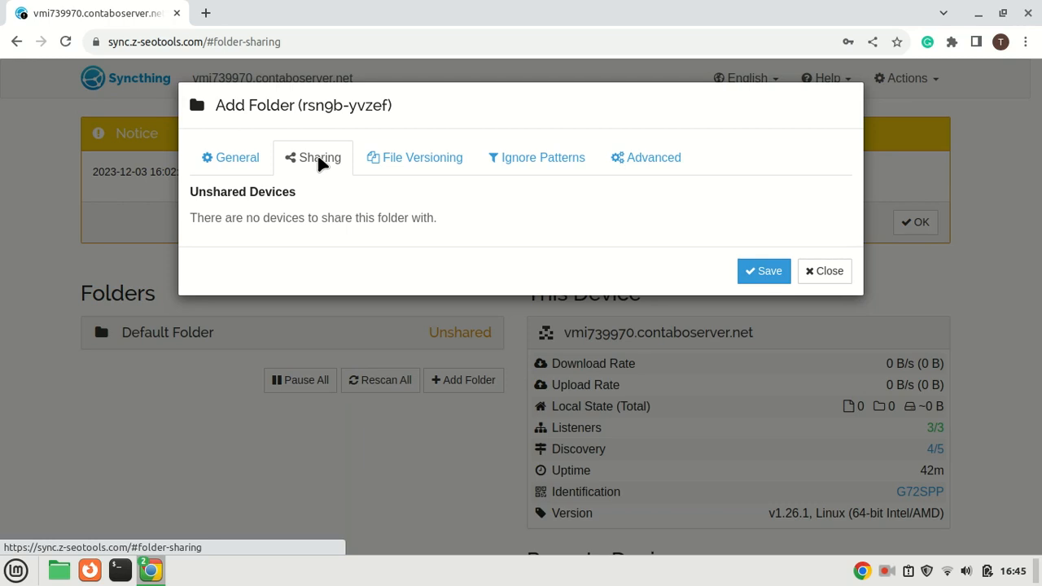
pyautogui.moveTo(408, 168)
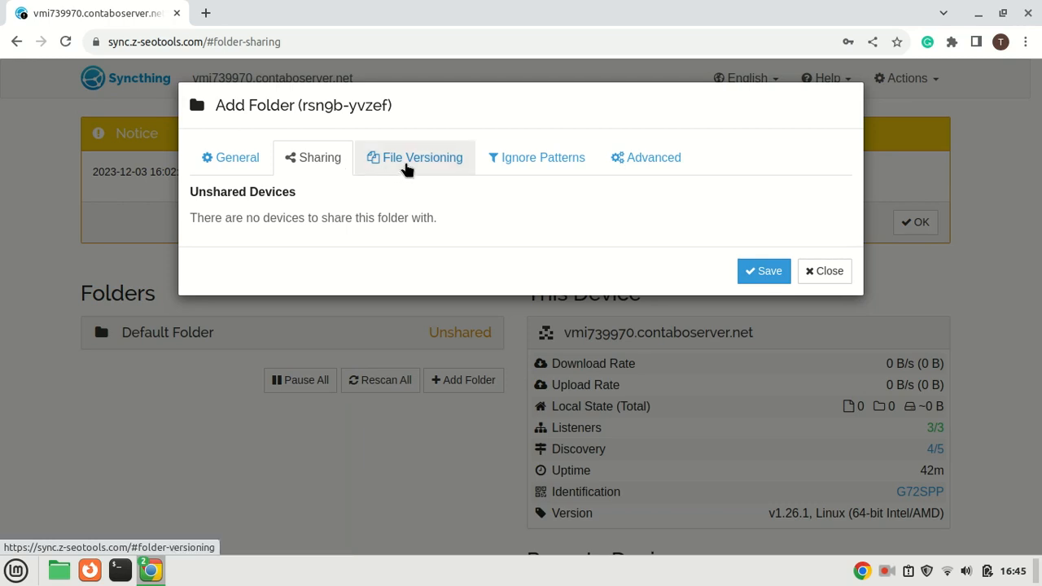
# - Under File Versioning, keep No File Versioning selected
pyautogui.click(414, 157)
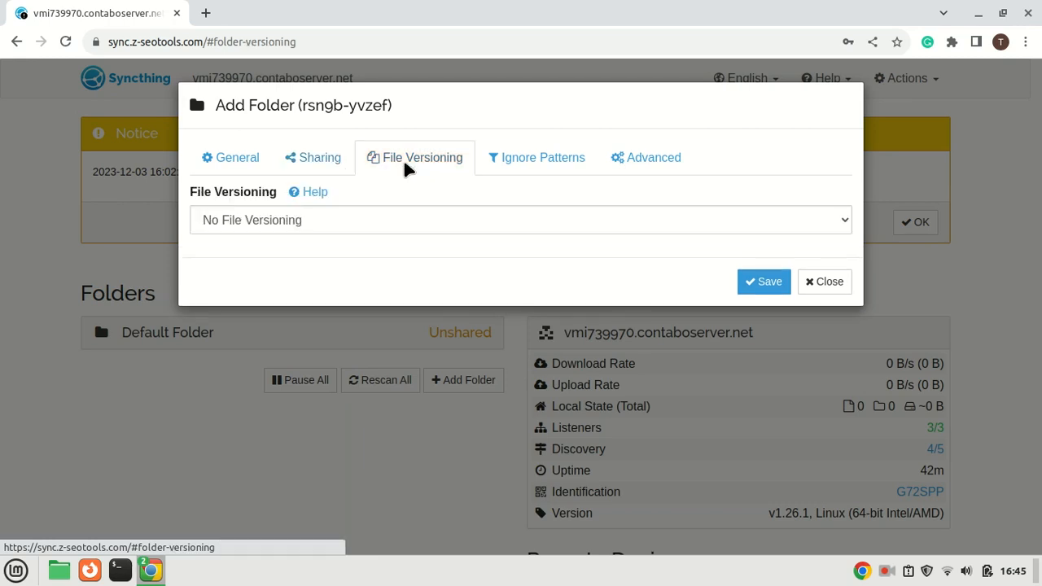
pyautogui.click(844, 220)
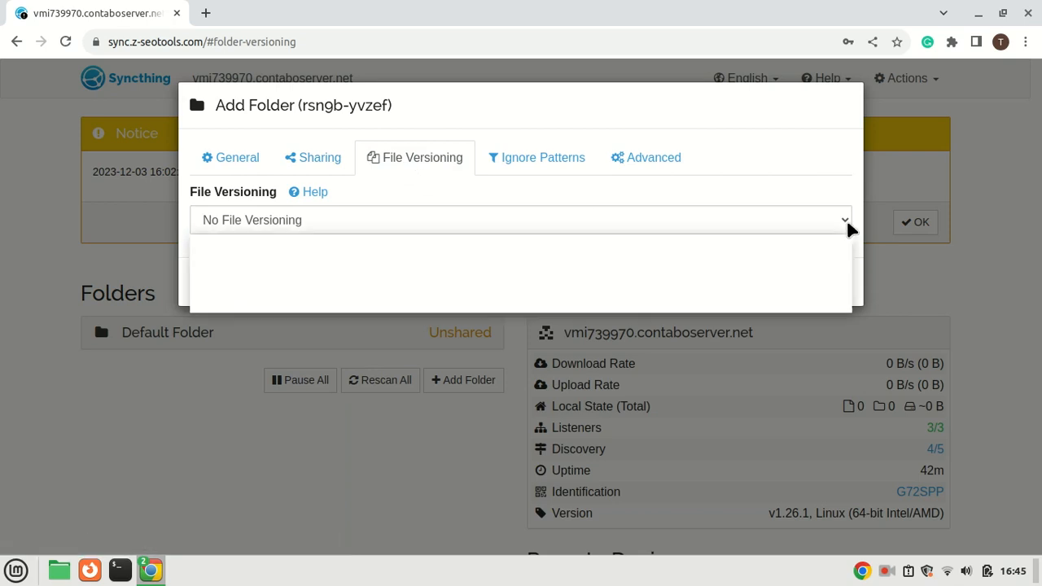
pyautogui.click(521, 220)
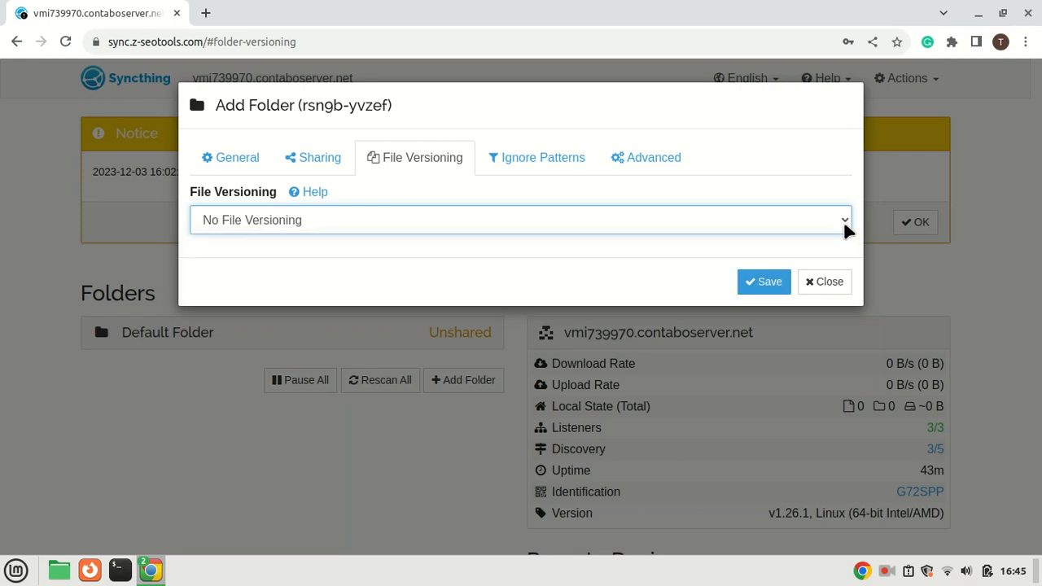
pyautogui.moveTo(648, 162)
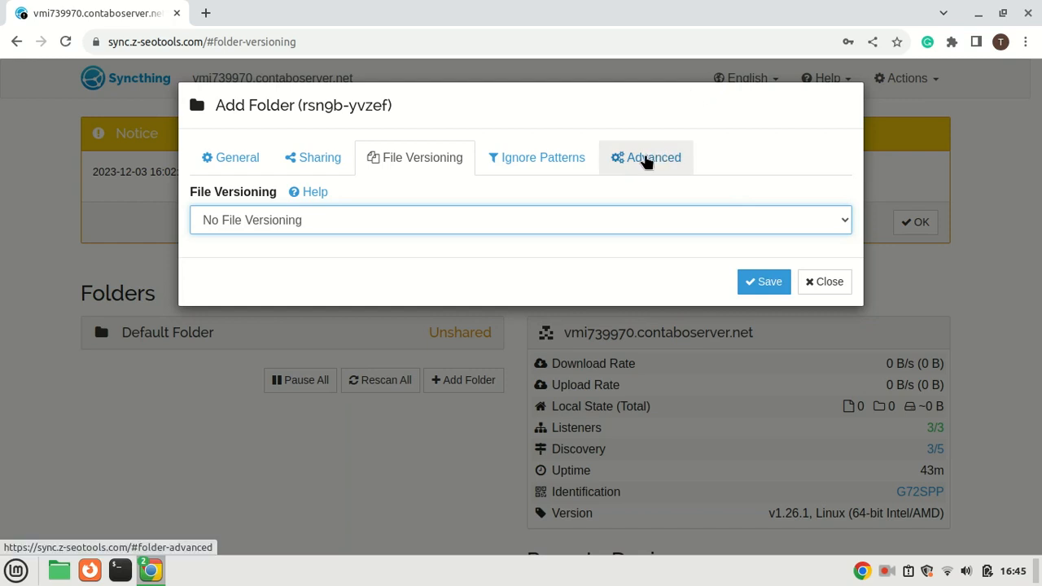
# - Under Advanced keep Folder Type Send & Receive and Pull Order Random, then save the Files folder
pyautogui.click(653, 157)
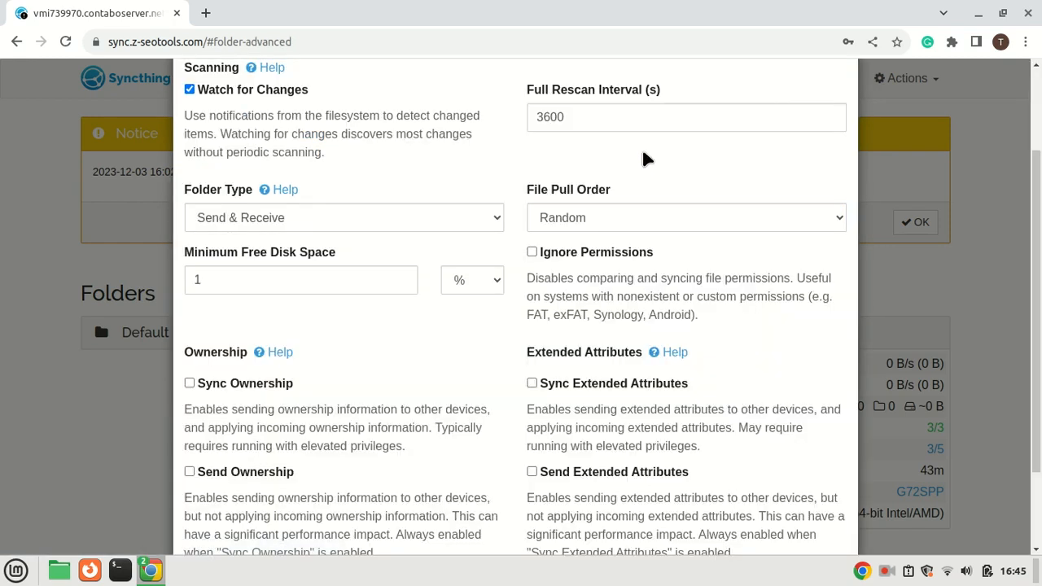
pyautogui.moveTo(229, 205)
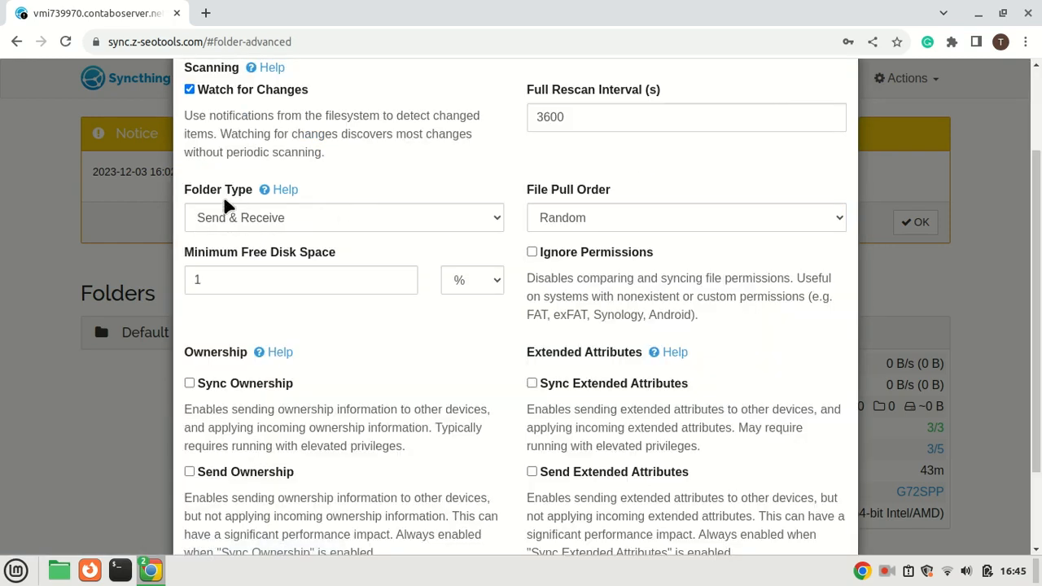
pyautogui.moveTo(220, 223)
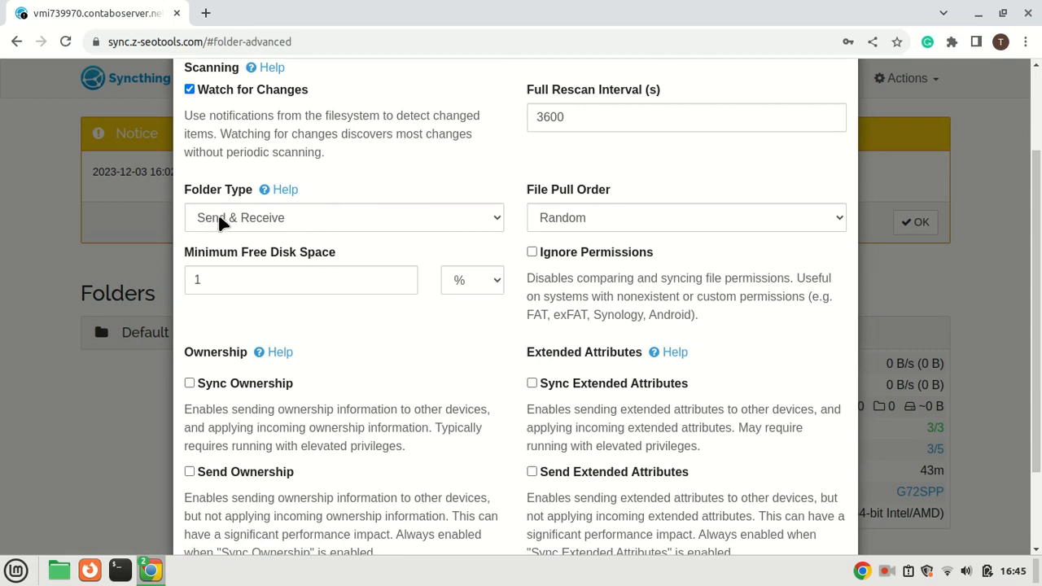
pyautogui.moveTo(363, 248)
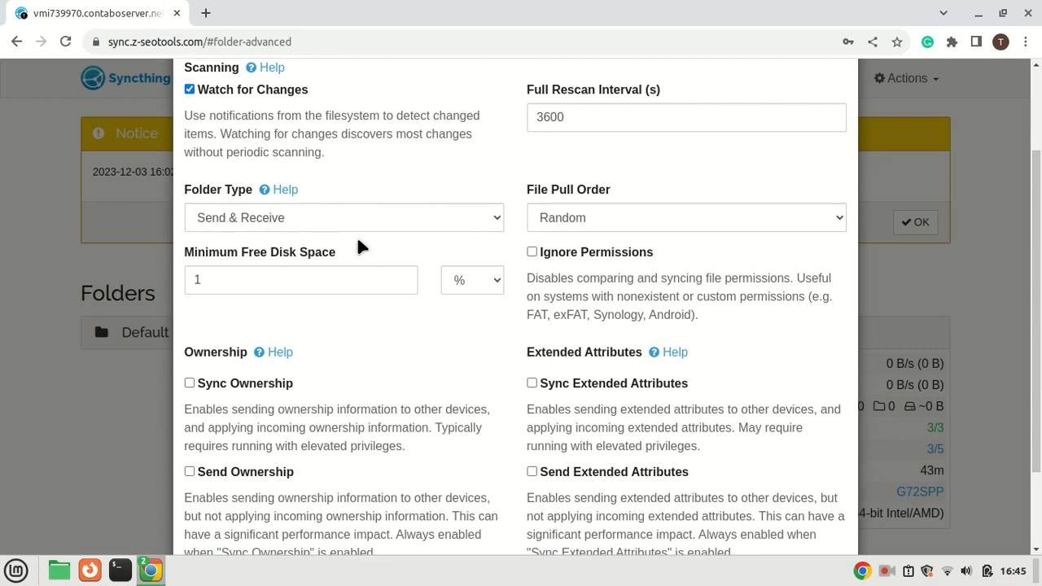
pyautogui.click(342, 219)
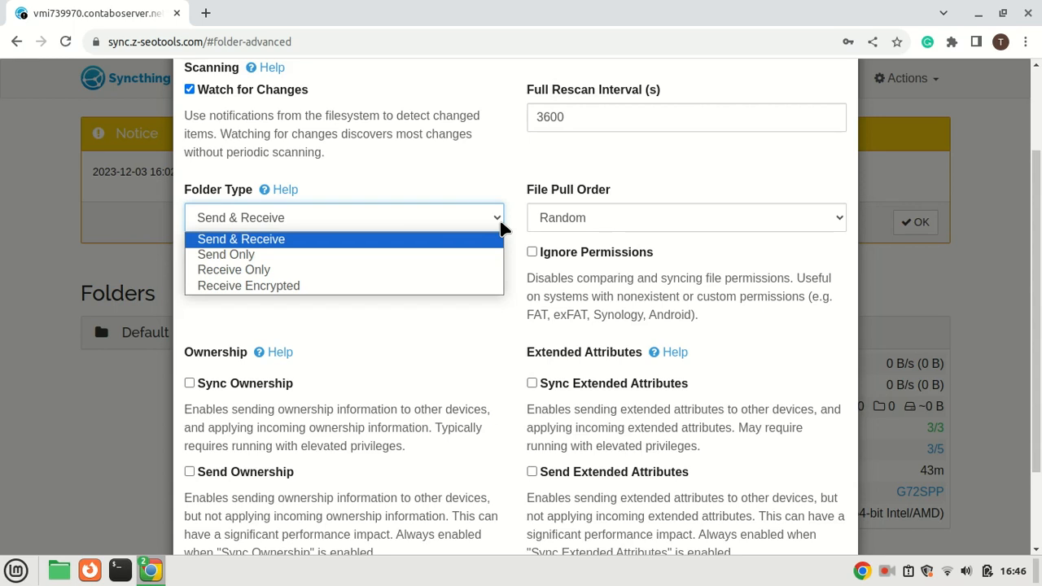
pyautogui.click(241, 238)
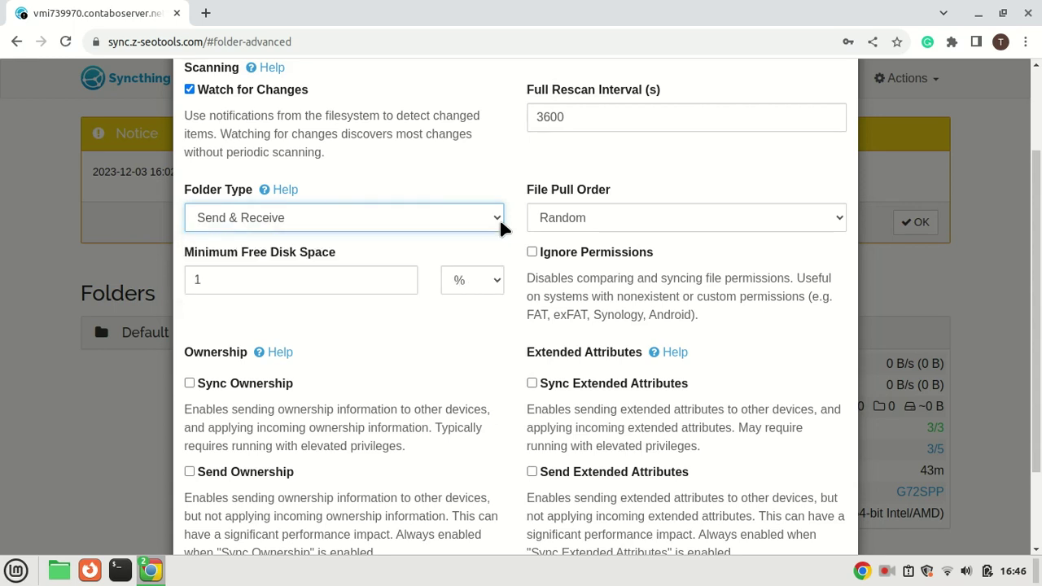
pyautogui.moveTo(781, 235)
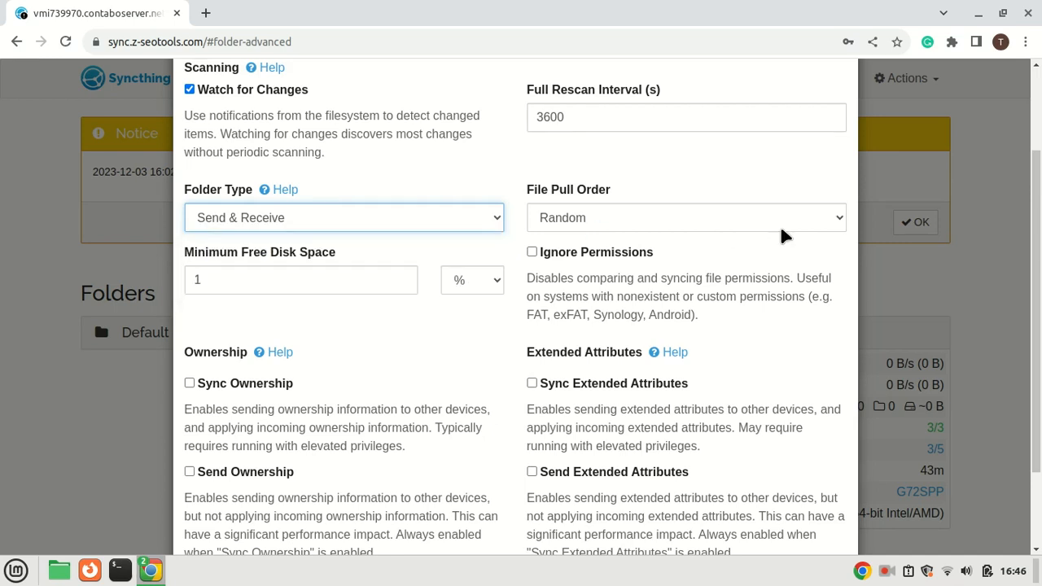
pyautogui.click(688, 218)
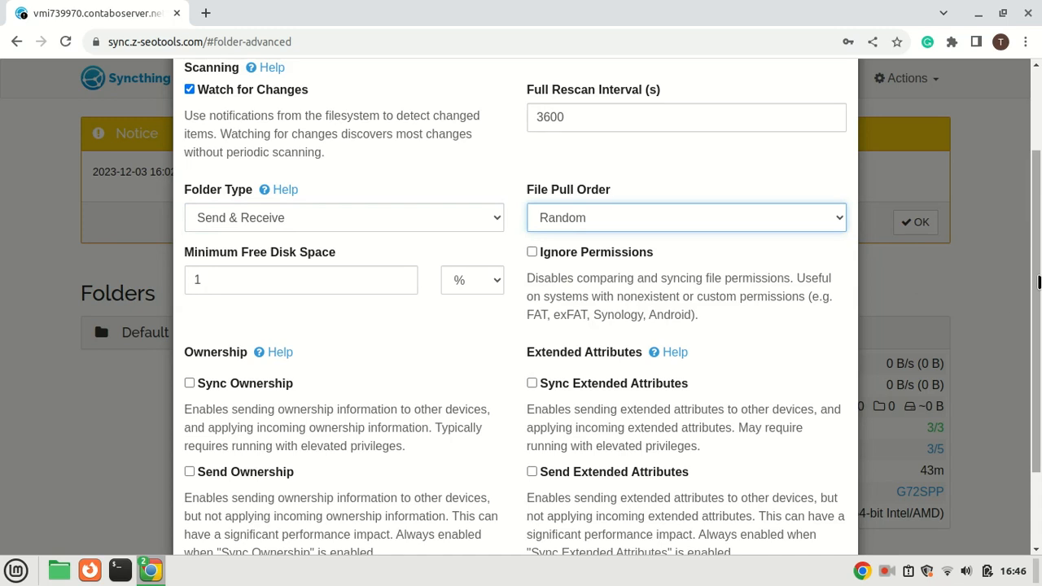
pyautogui.scroll(-3)
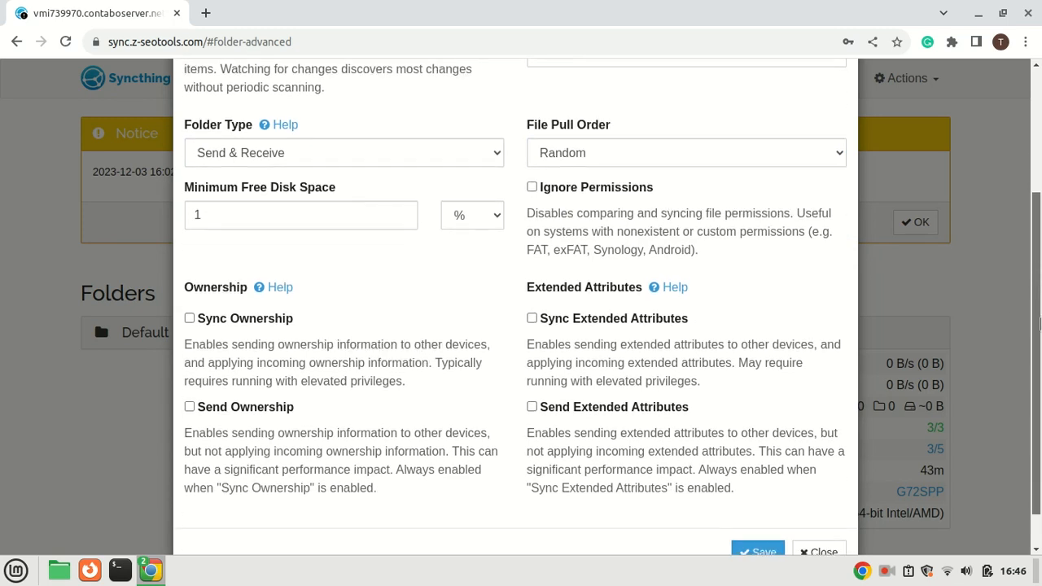
pyautogui.scroll(-3)
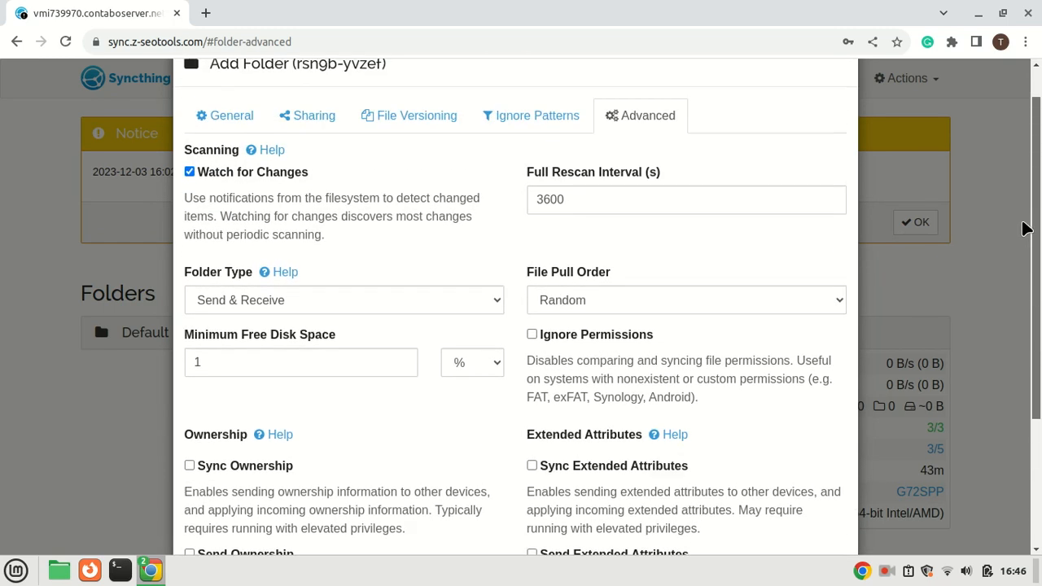
pyautogui.scroll(-3)
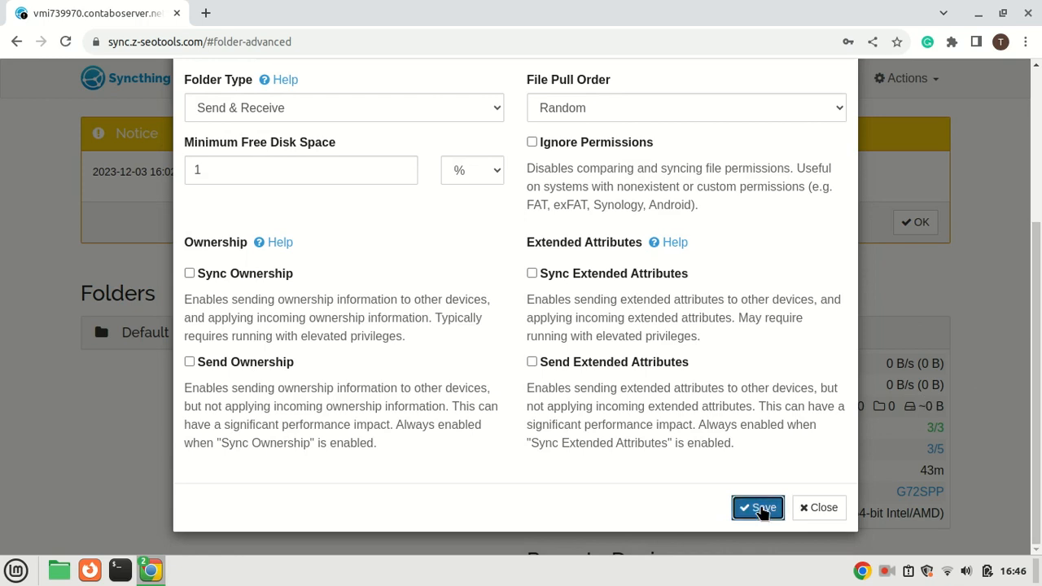
pyautogui.click(758, 508)
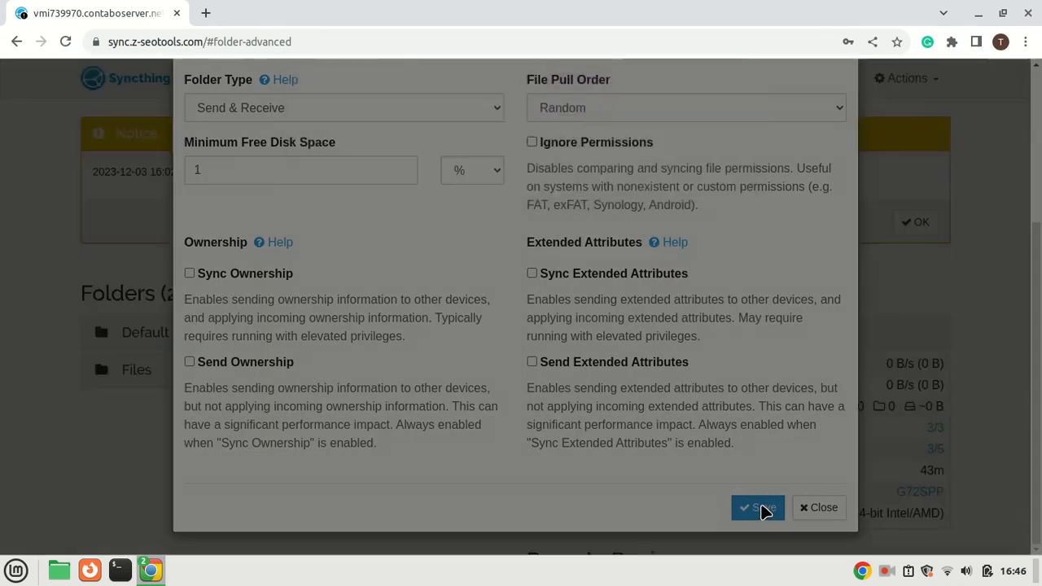
# - Expand the Files folder's details showing its ~/Files path and Send & Receive type
pyautogui.click(759, 508)
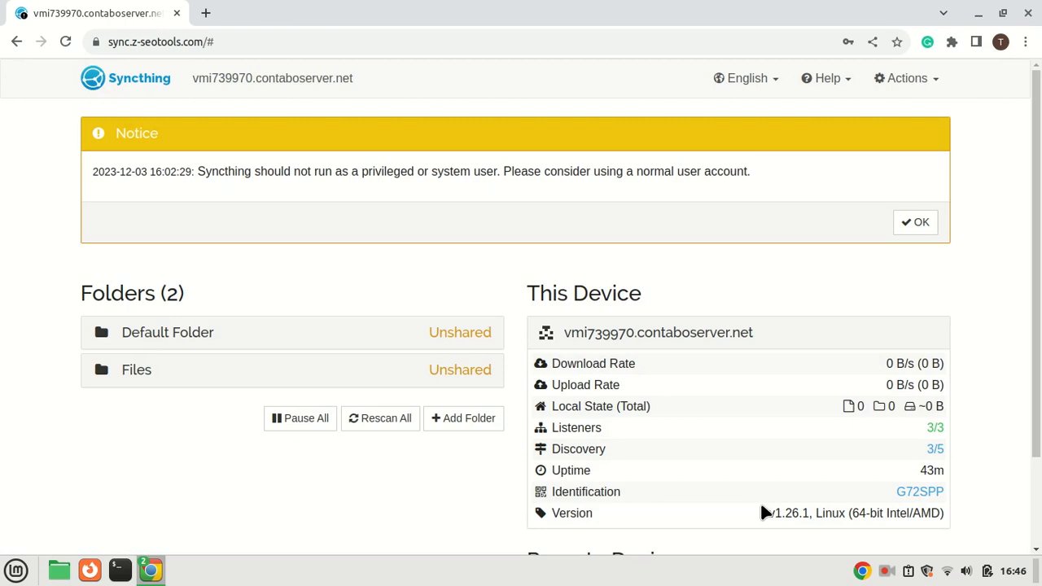
pyautogui.moveTo(759, 515)
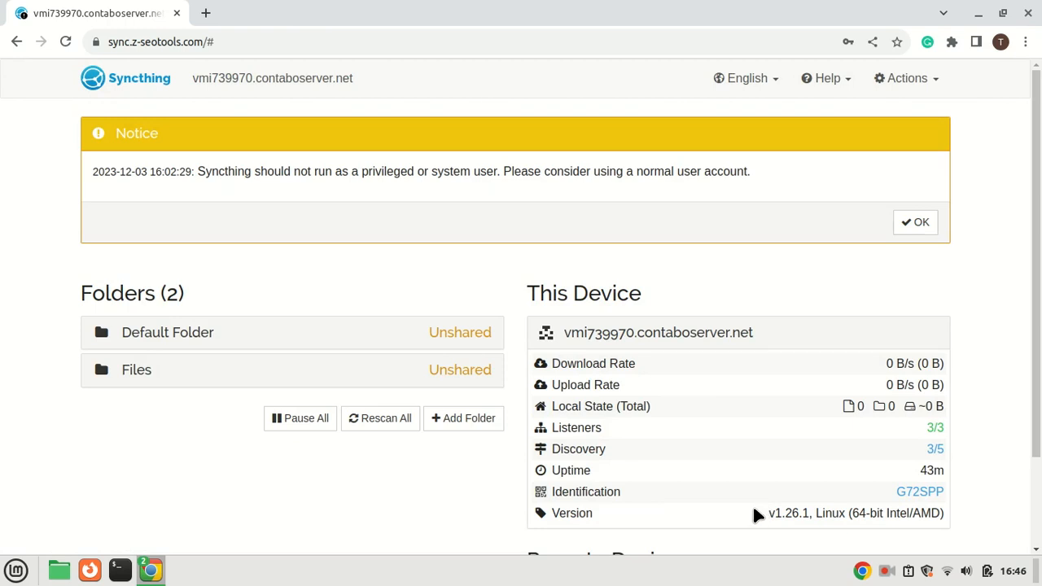
pyautogui.moveTo(687, 464)
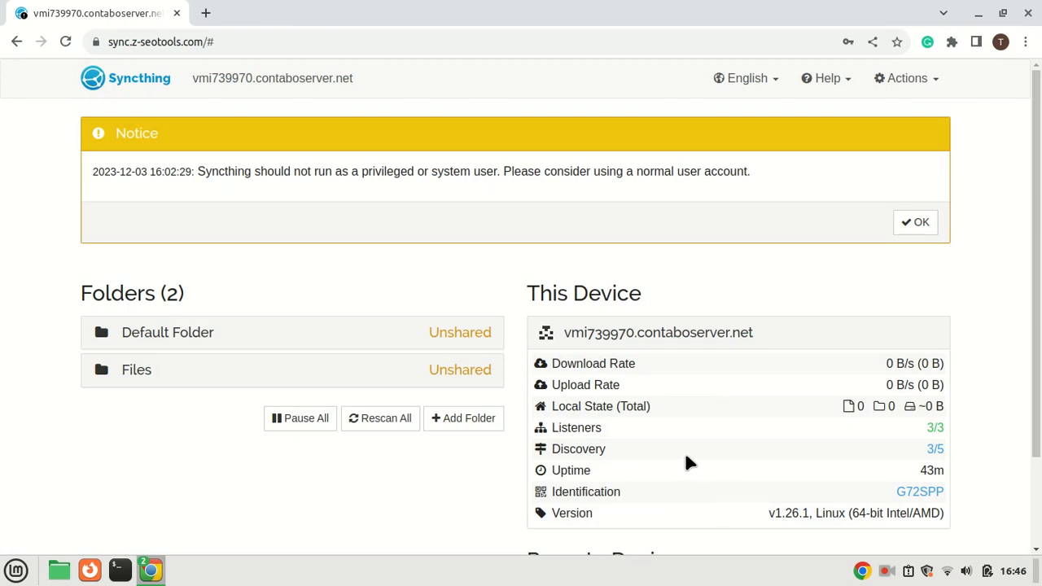
pyautogui.moveTo(274, 378)
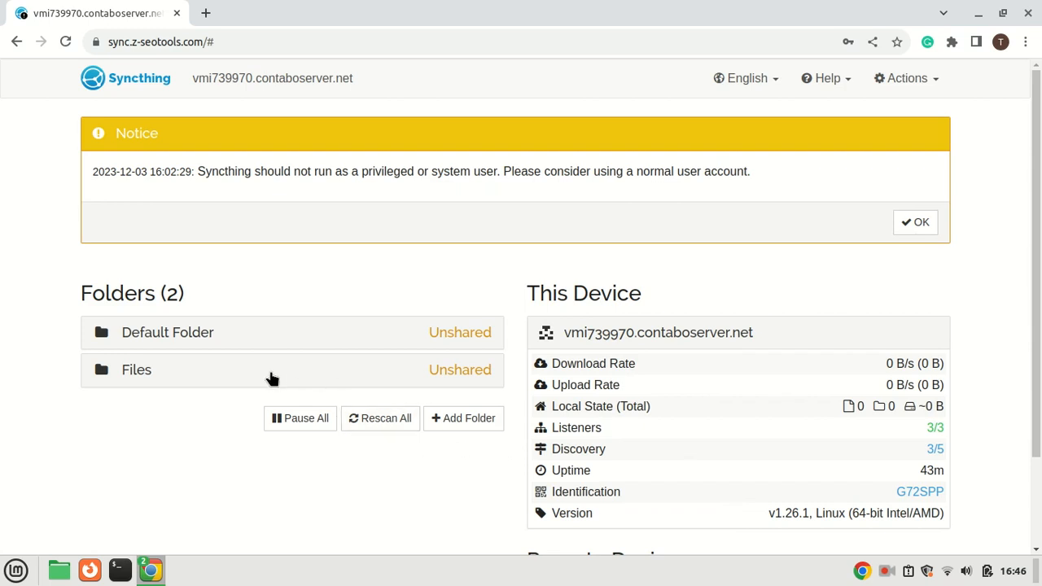
pyautogui.click(137, 370)
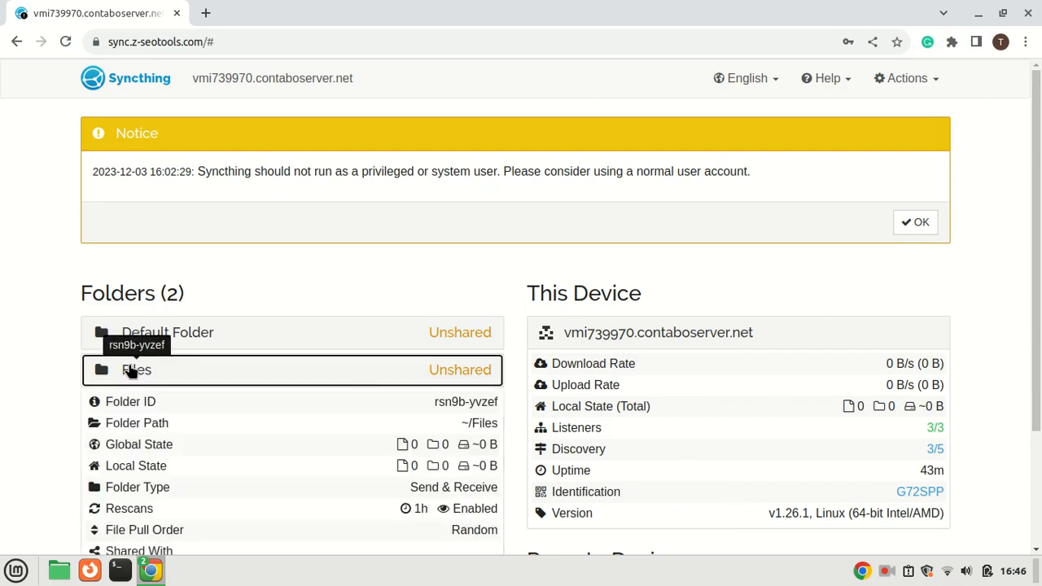
pyautogui.scroll(-3)
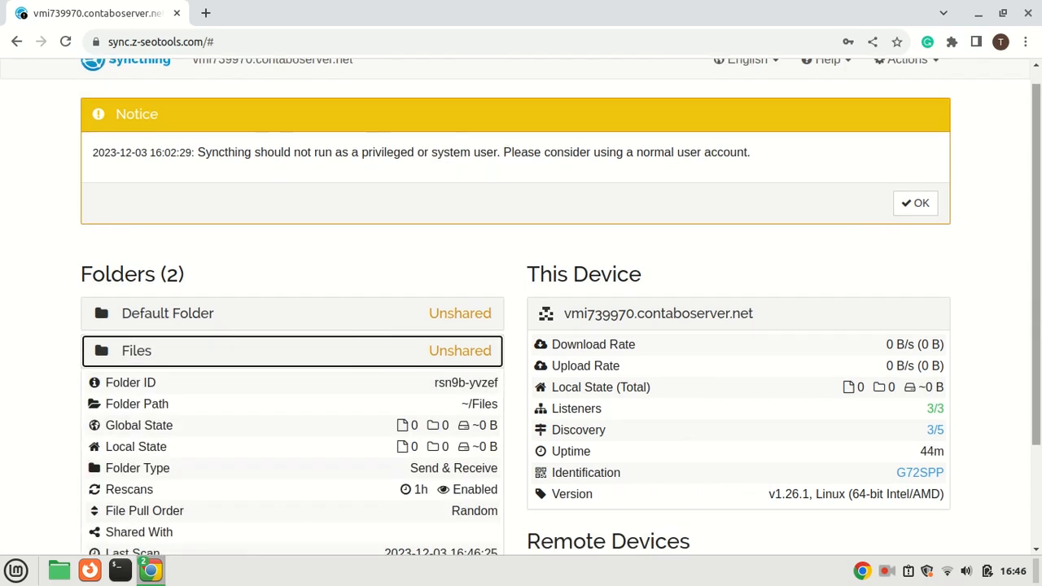
pyautogui.scroll(-3)
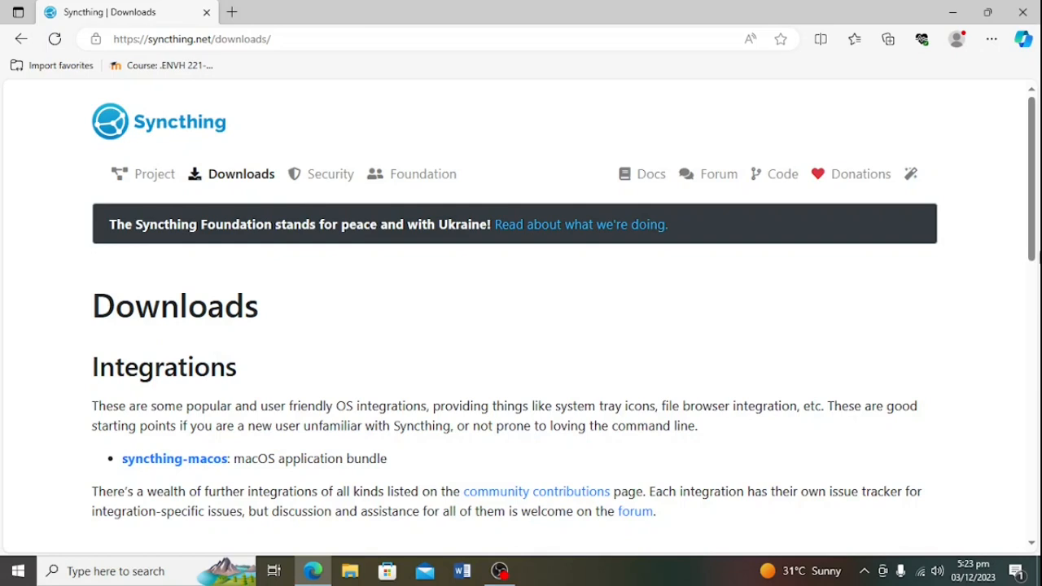
# - Under Base Syncthing on syncthing.net/downloads, download the Windows 64-bit (x86-64) zip
pyautogui.scroll(-3)
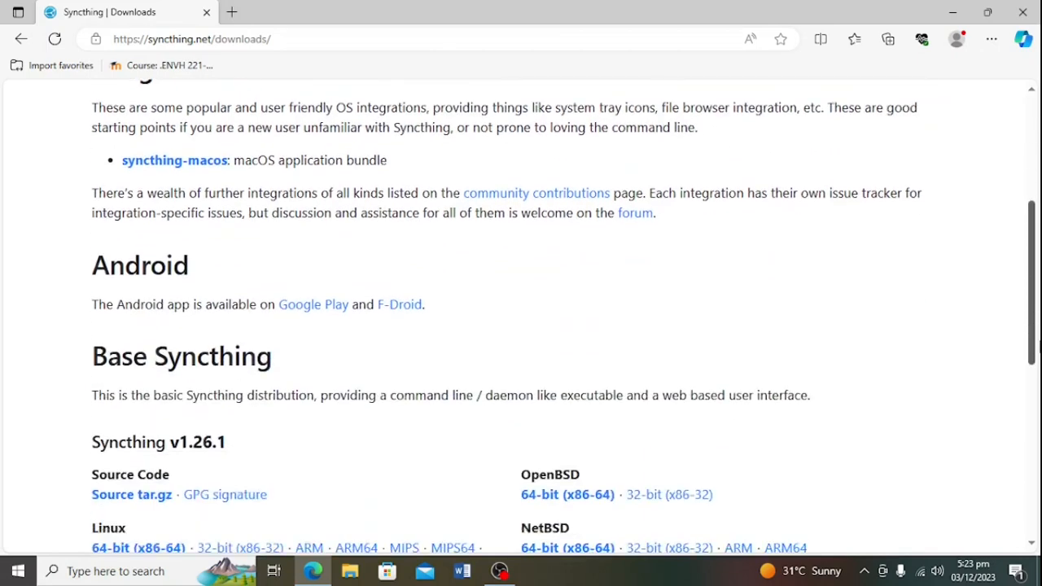
pyautogui.scroll(-3)
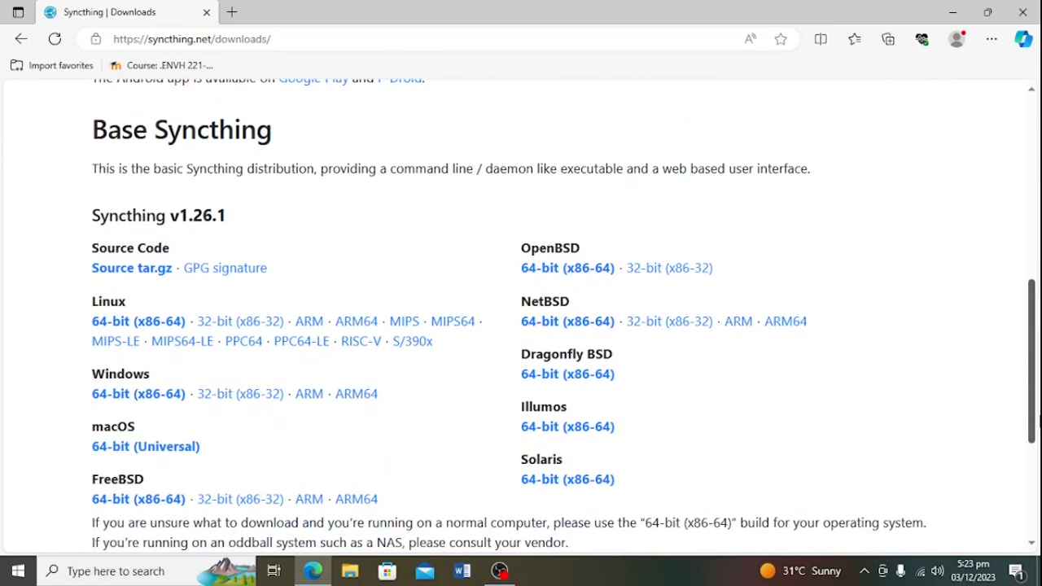
pyautogui.moveTo(136, 322)
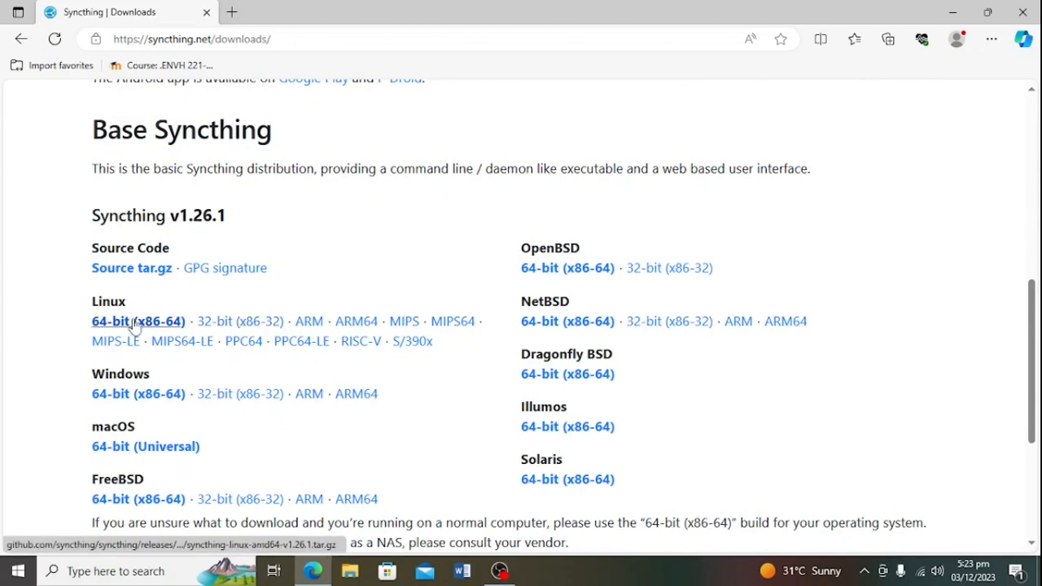
pyautogui.click(137, 323)
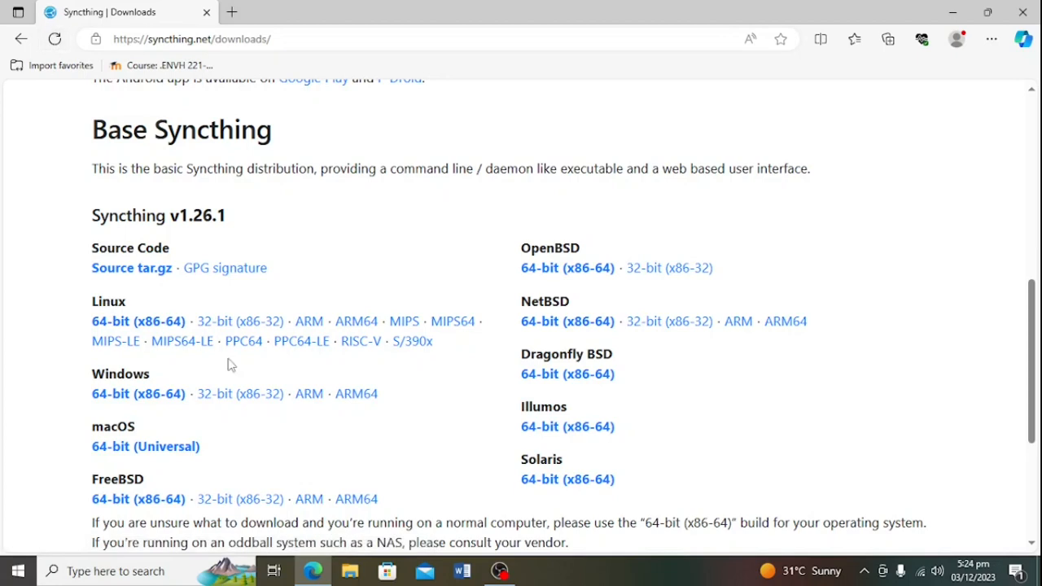
pyautogui.moveTo(118, 396)
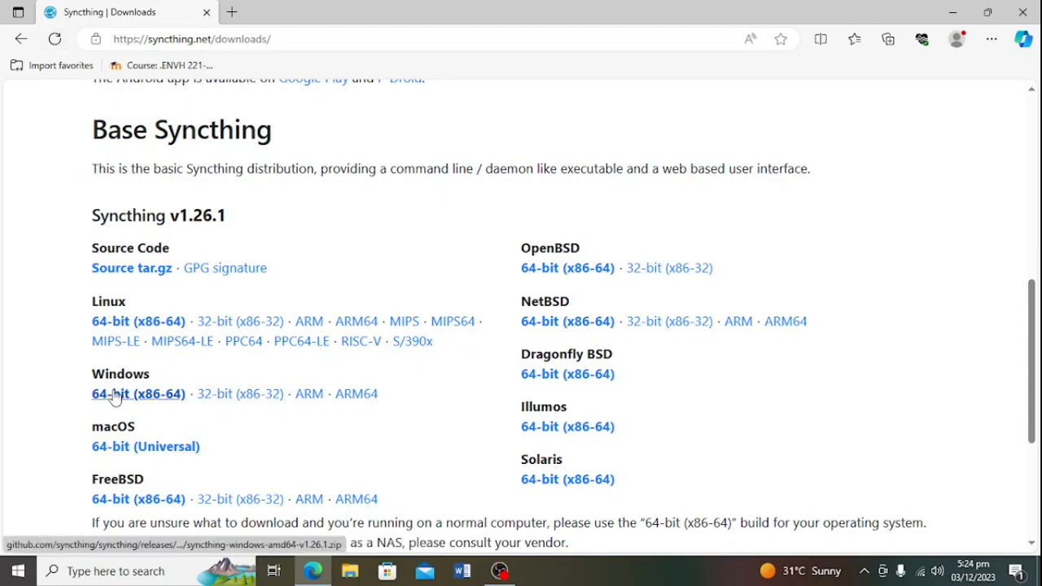
pyautogui.click(137, 394)
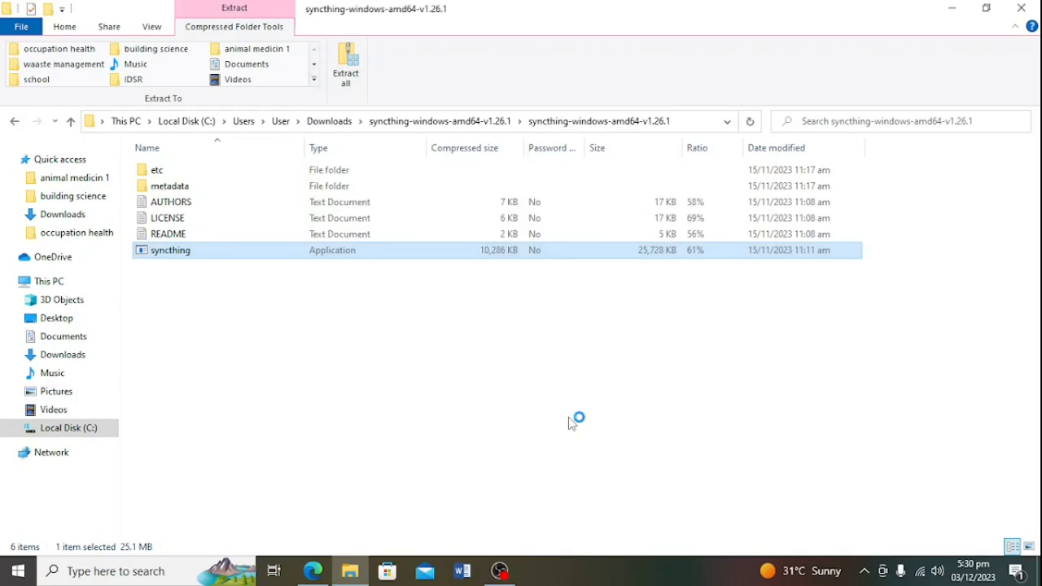
# - Run the extracted syncthing application on Windows, allow it through the firewall, and return to the server dashboard
pyautogui.doubleClick(170, 251)
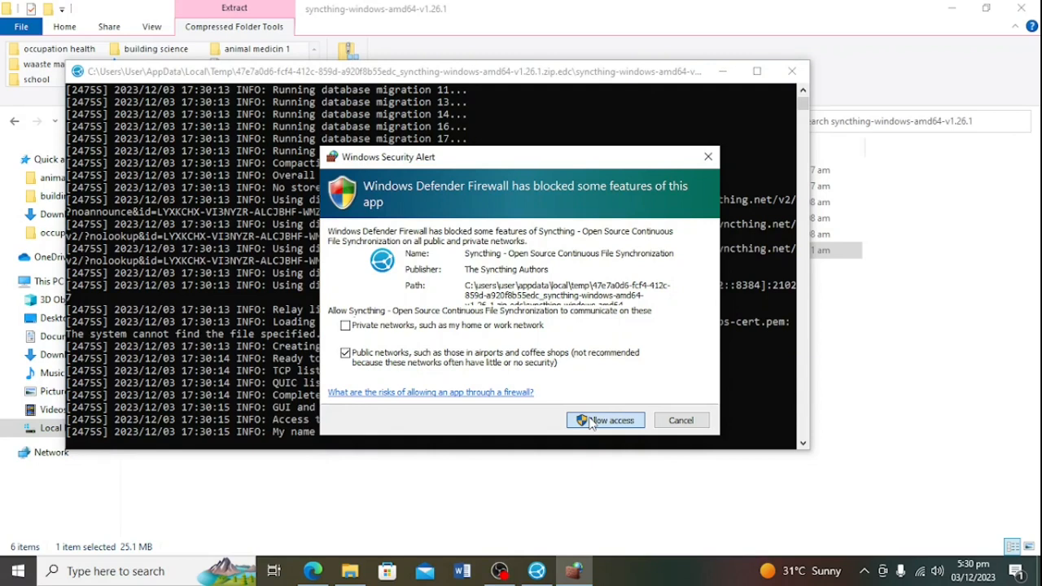
pyautogui.click(606, 420)
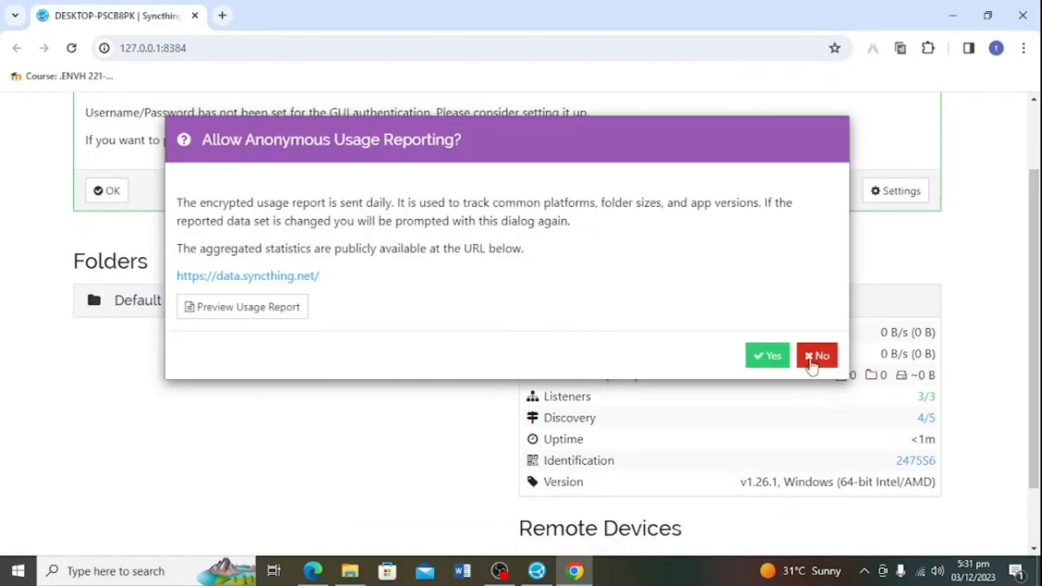
pyautogui.click(818, 355)
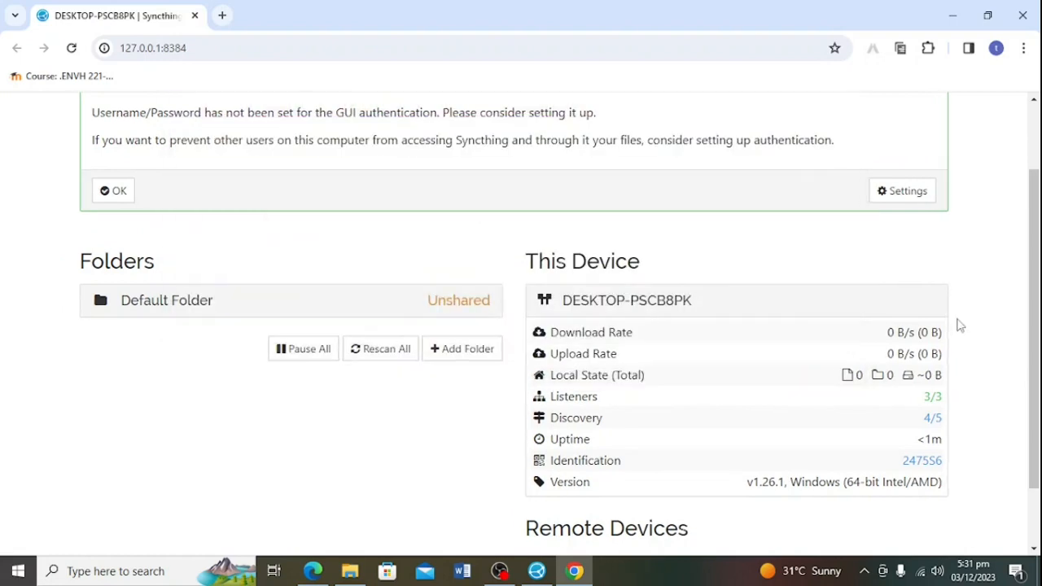
pyautogui.scroll(-3)
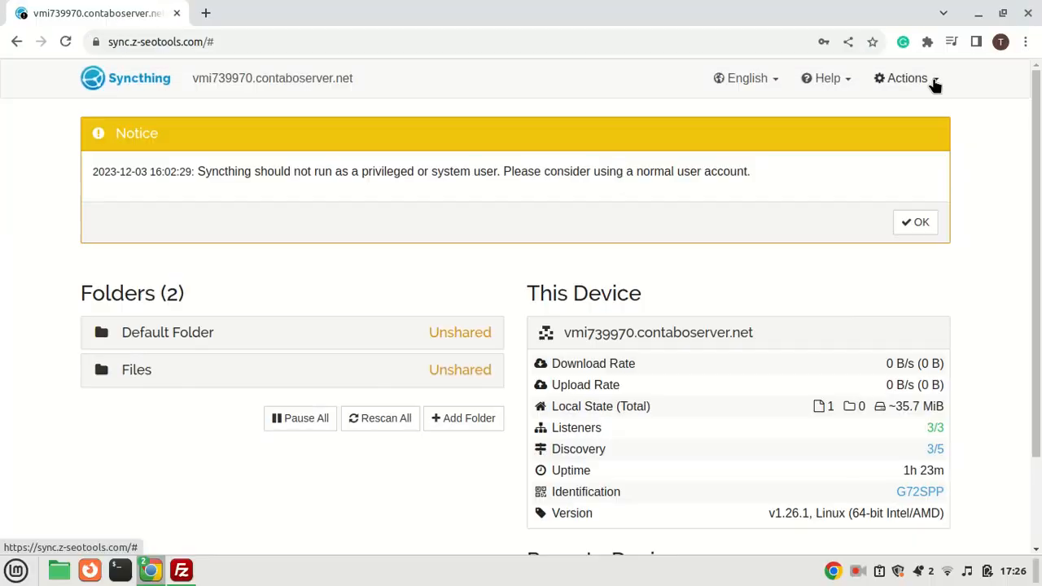
# - Open the server's Actions menu to show its device ID and QR code
pyautogui.click(906, 78)
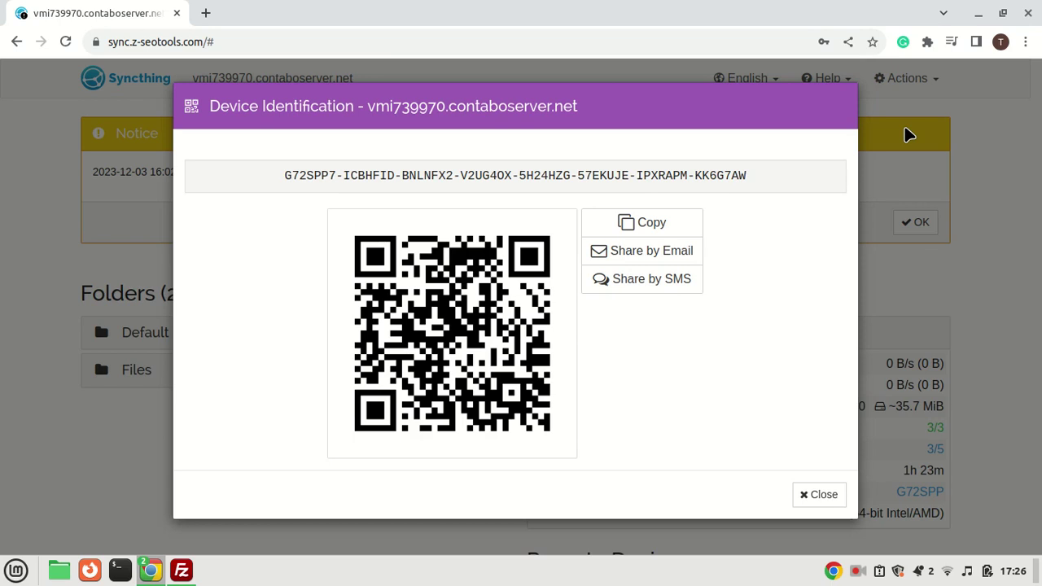
pyautogui.moveTo(681, 212)
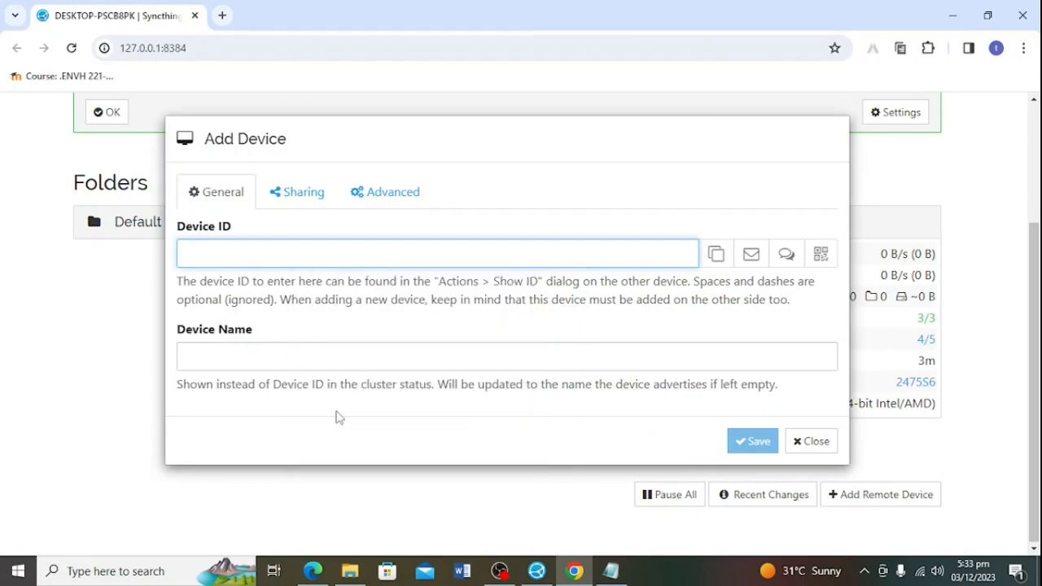
# - Add a remote device with the server ID G72SPP7-...-KK6G7AW named Contabo-File-Server
pyautogui.write('G72SPP7-ICBHFID-BNLNFX2-V2UG4OX-5H24HZG-57EKUJE-IPXRAPM-KK6G7AW')
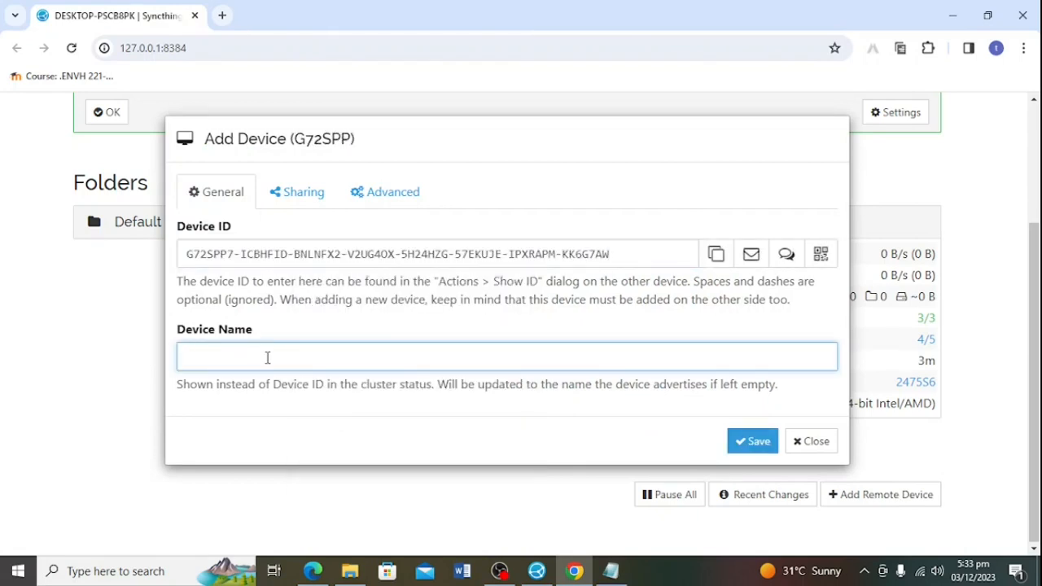
pyautogui.write('C')
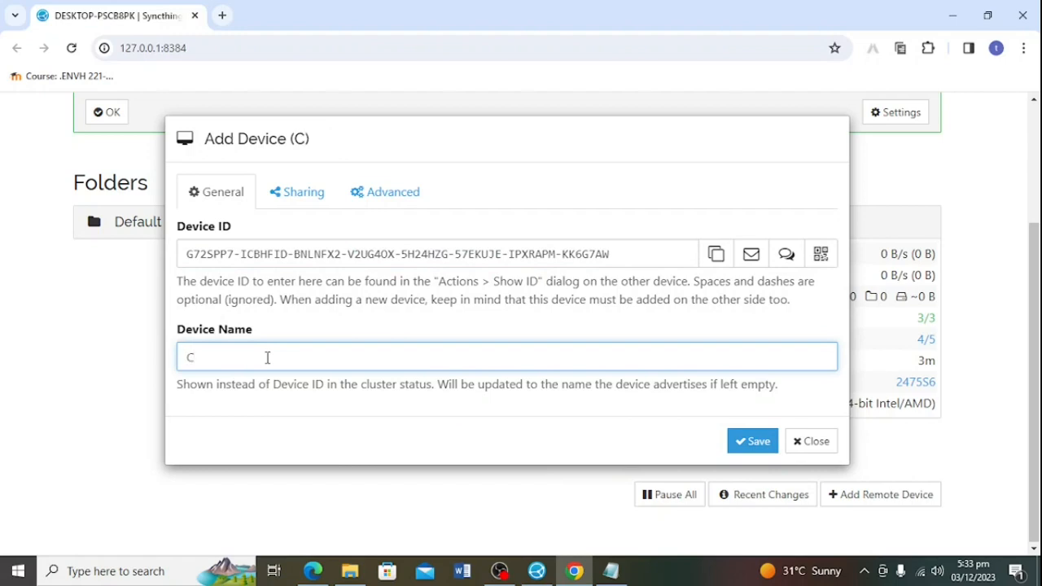
pyautogui.write('onta')
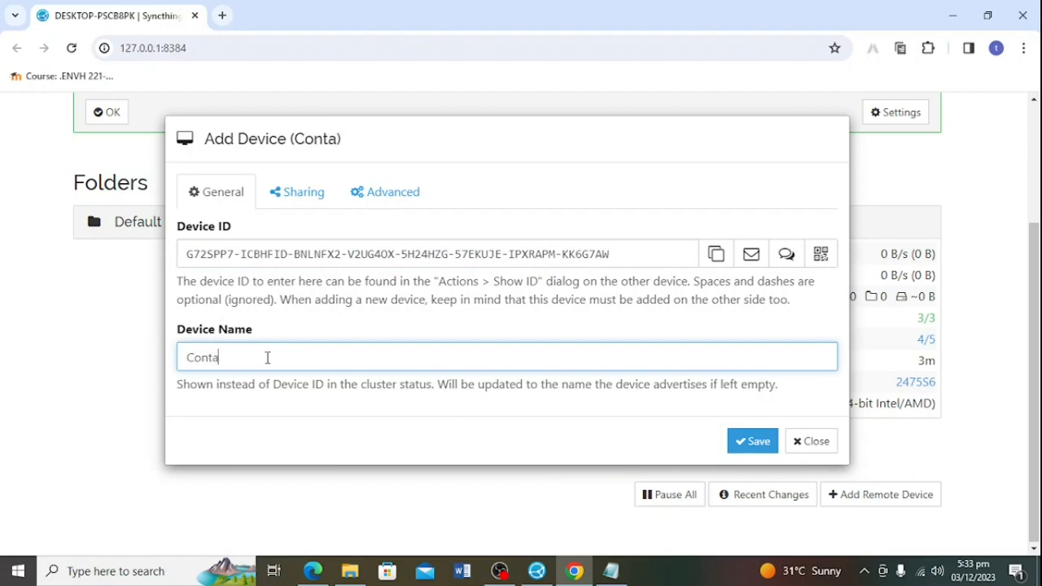
pyautogui.write('bo-')
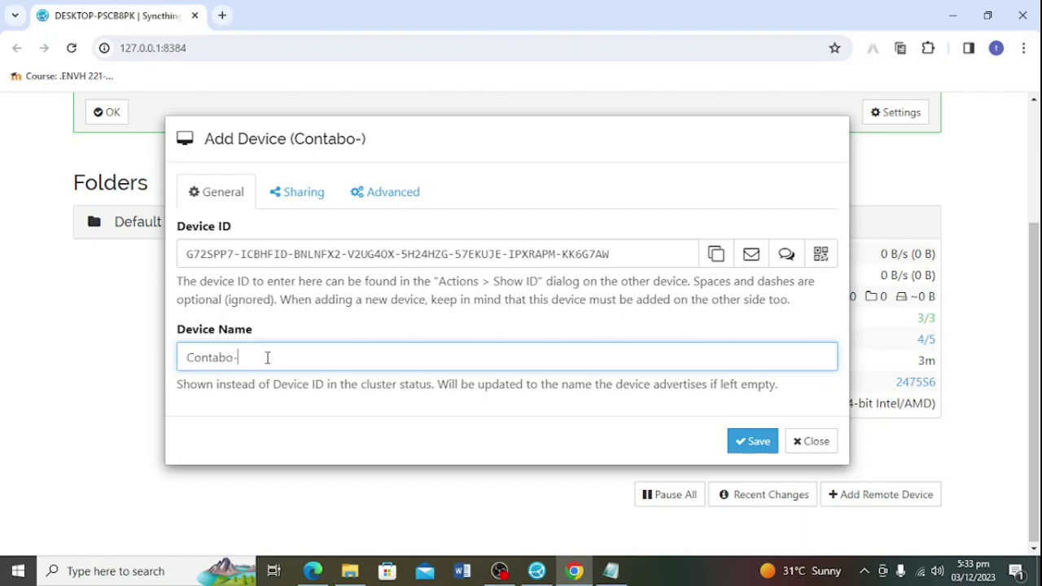
pyautogui.write('F')
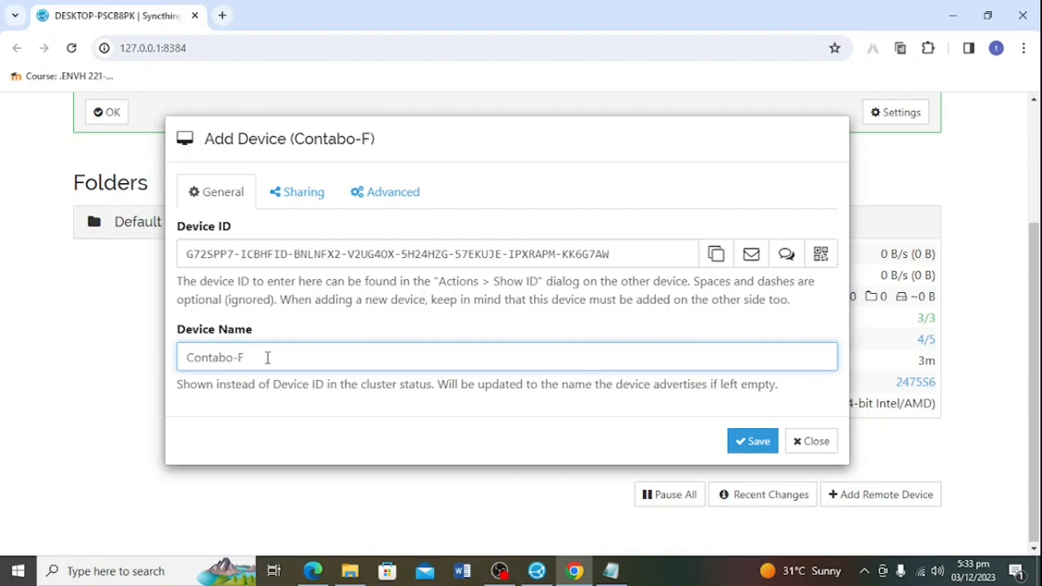
pyautogui.write('ile-S')
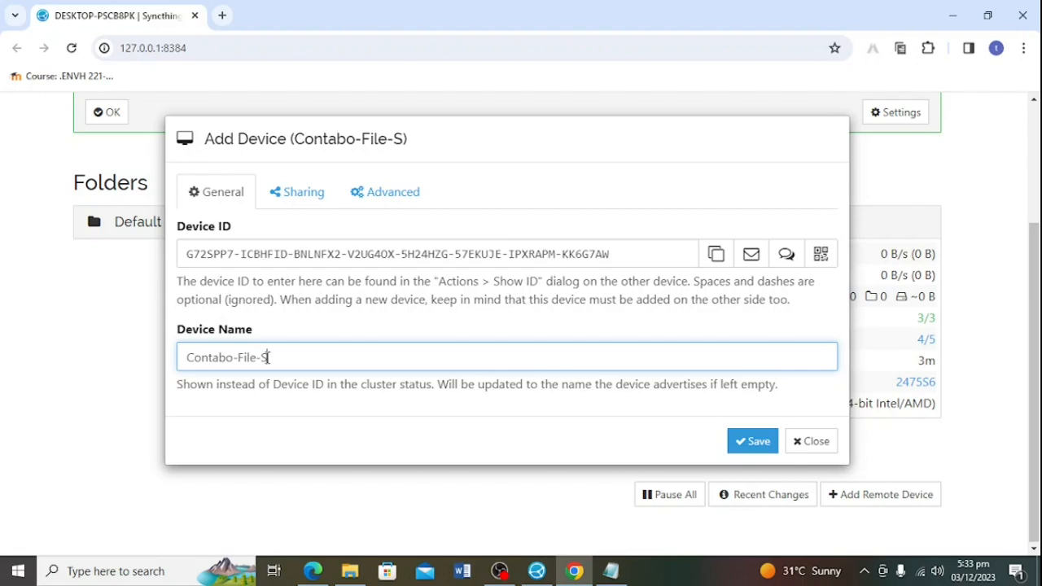
pyautogui.write('erver')
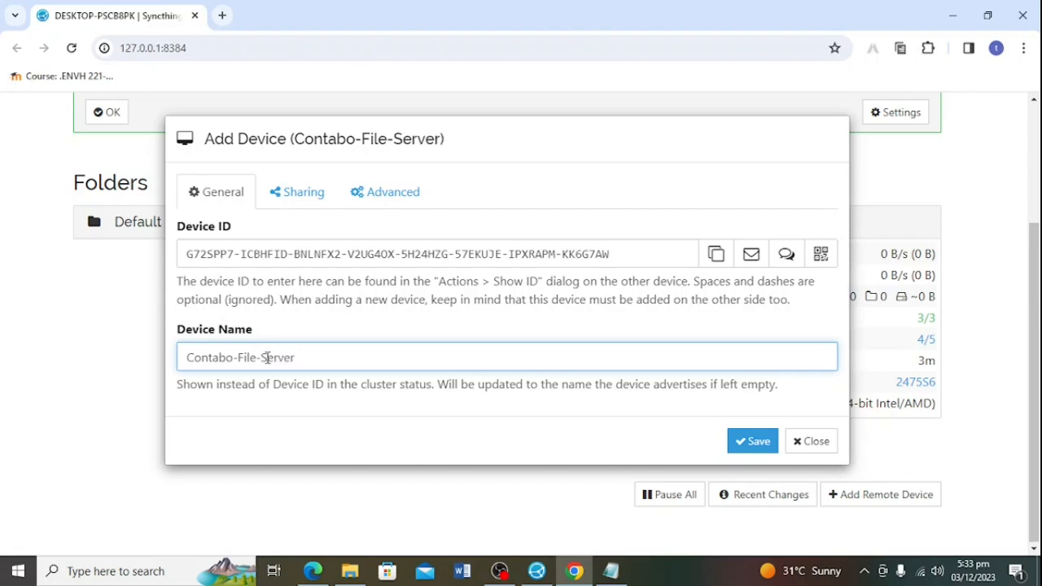
pyautogui.moveTo(607, 440)
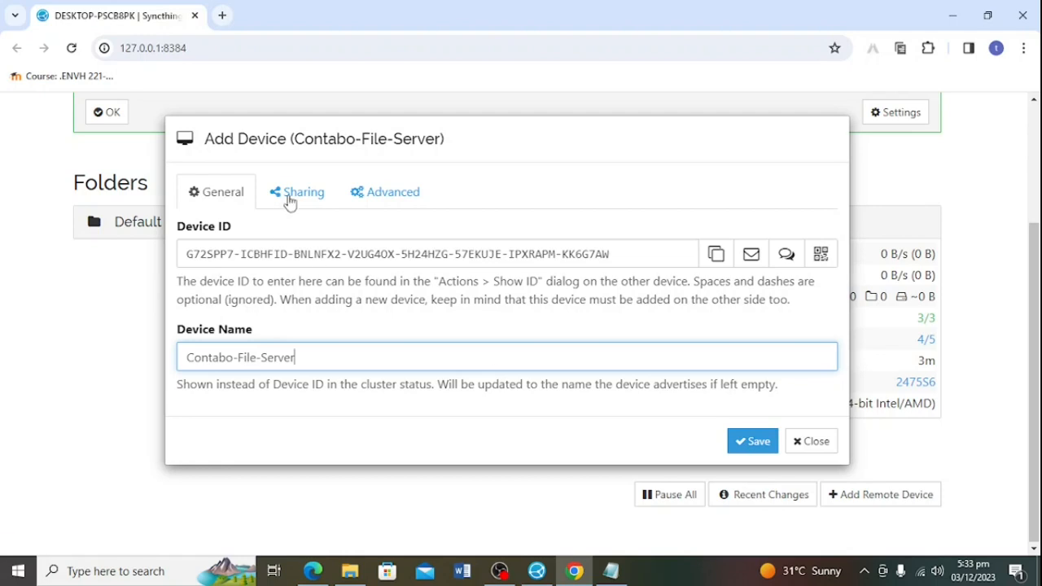
# - Review the Sharing and Advanced settings of the device and save it
pyautogui.click(301, 192)
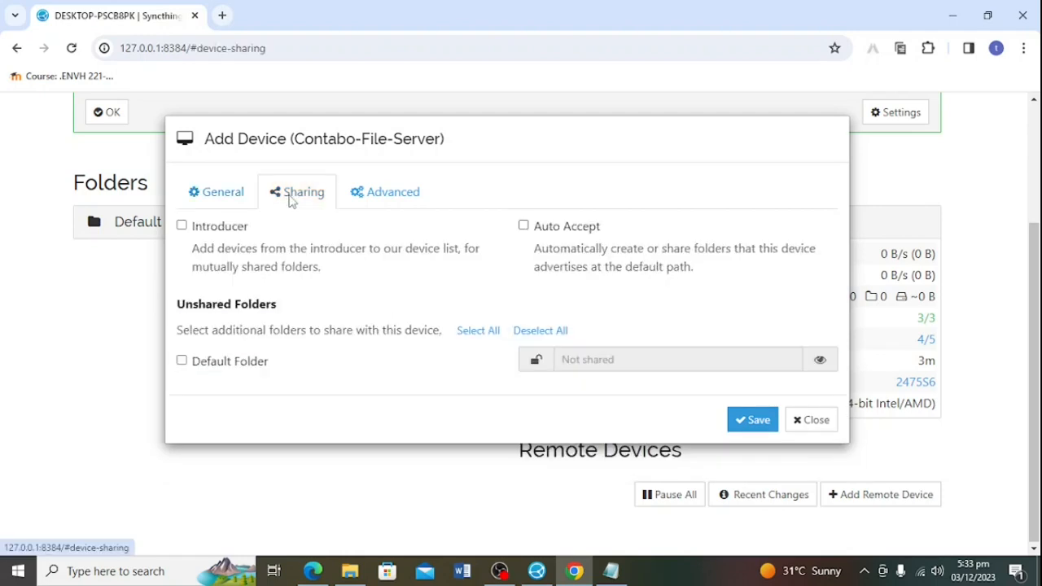
pyautogui.click(221, 192)
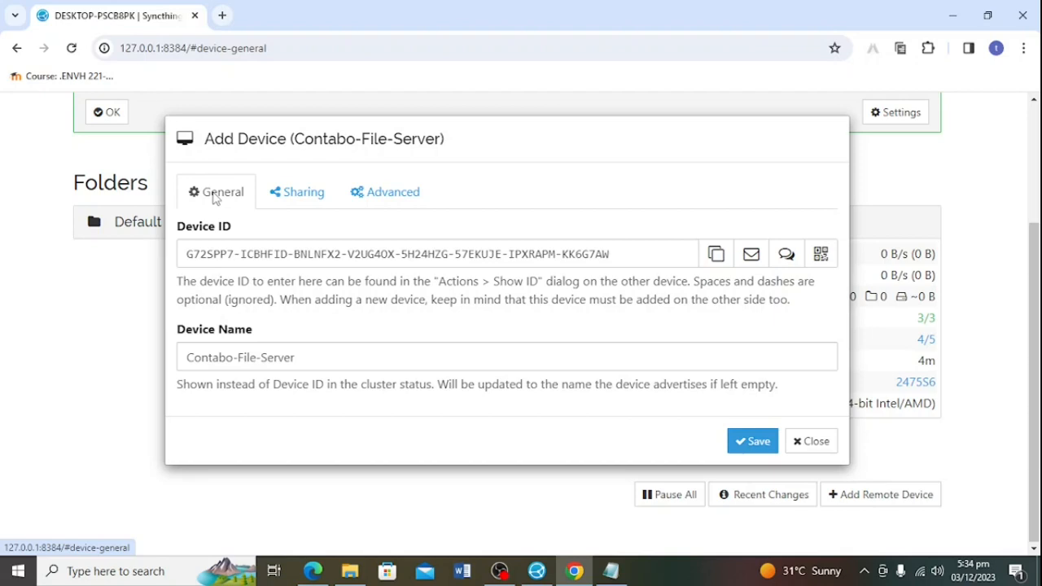
pyautogui.moveTo(662, 393)
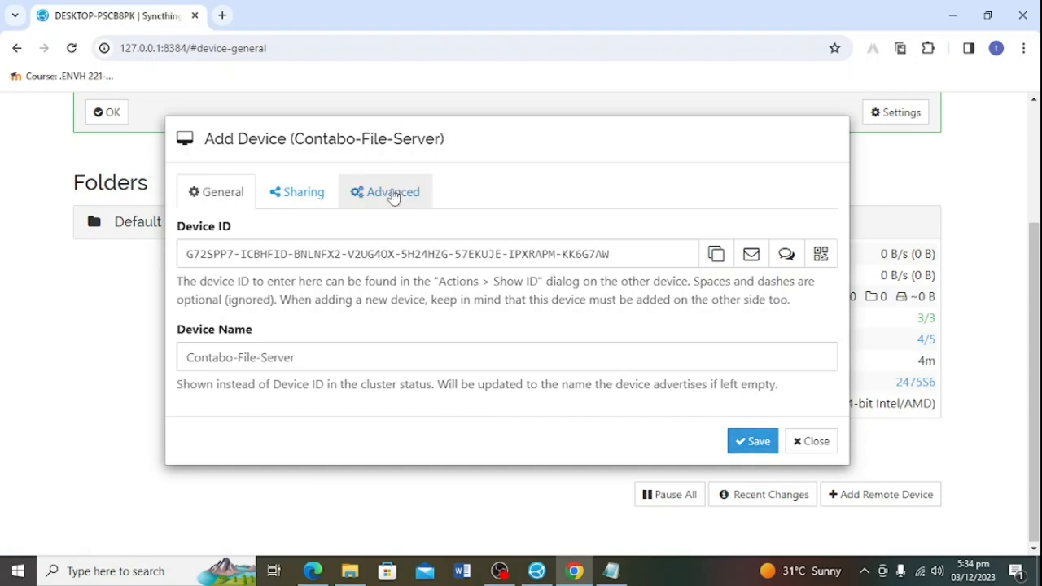
pyautogui.click(392, 193)
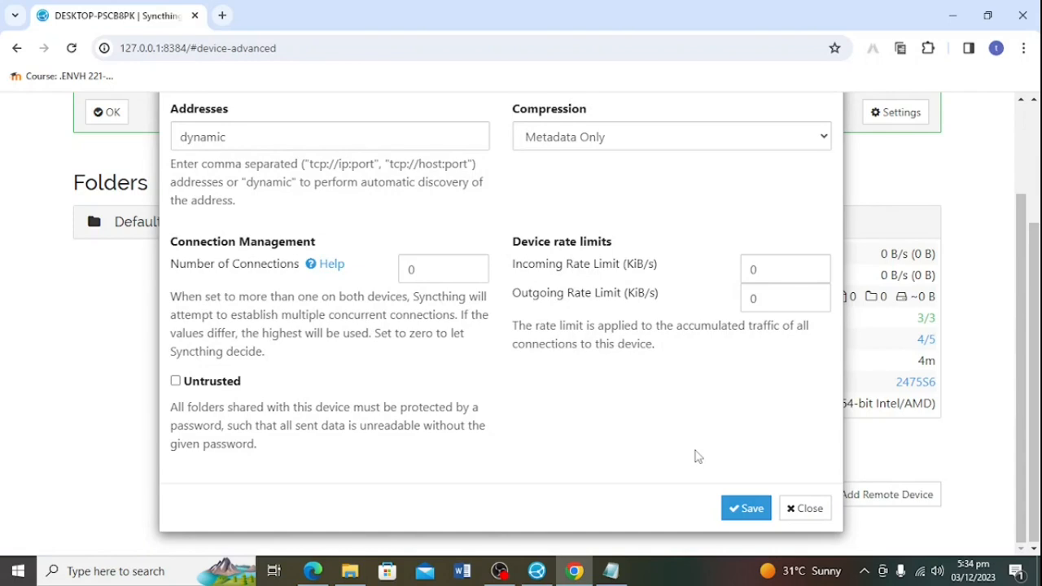
pyautogui.moveTo(707, 462)
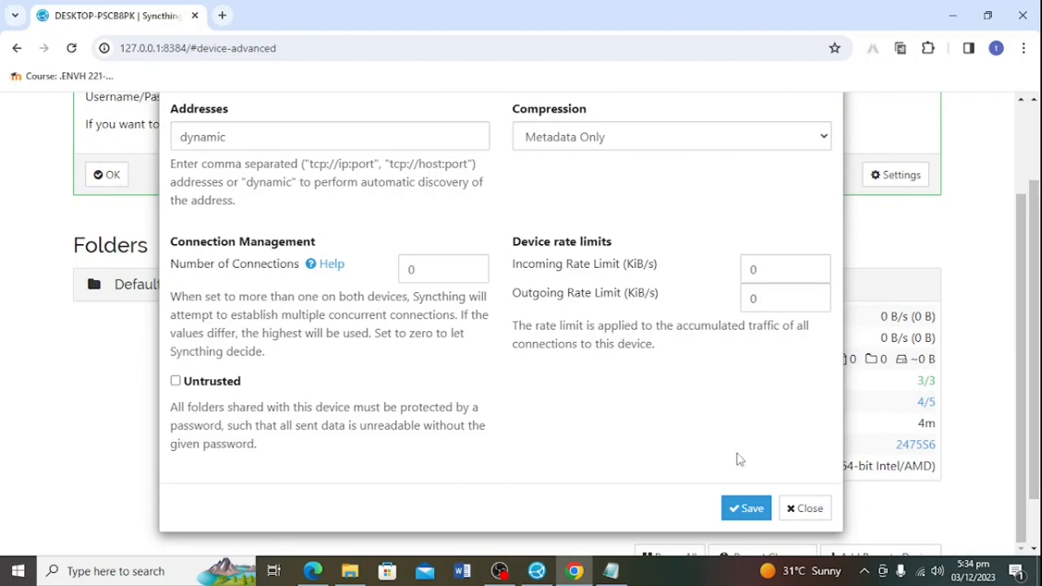
pyautogui.click(746, 508)
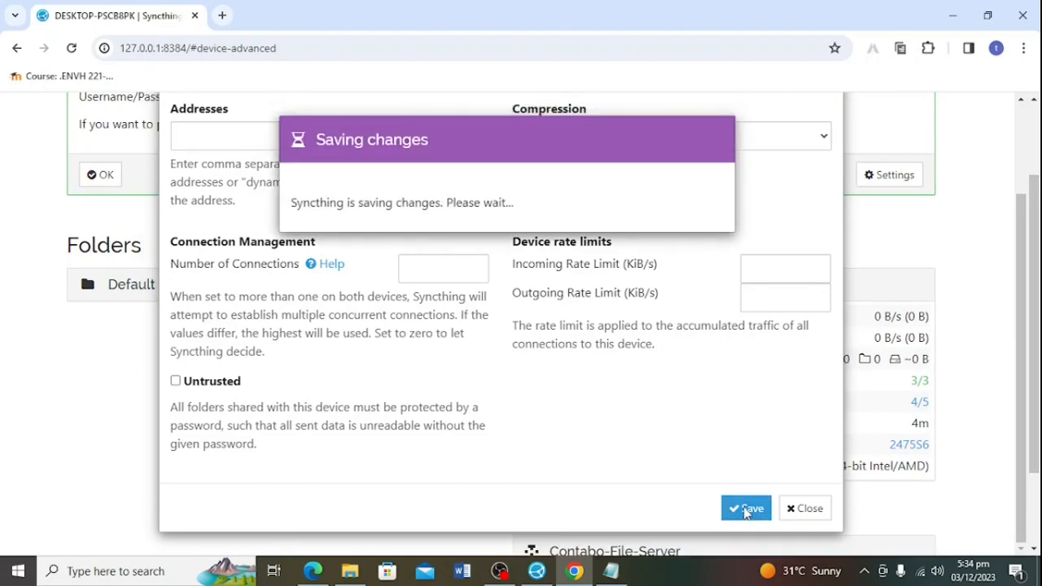
pyautogui.click(746, 508)
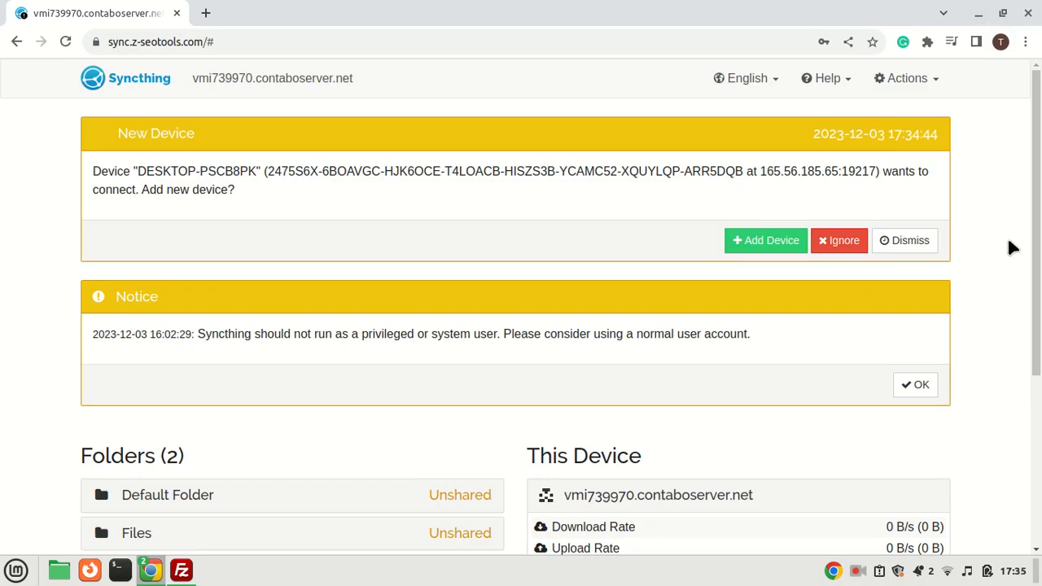
pyautogui.moveTo(864, 393)
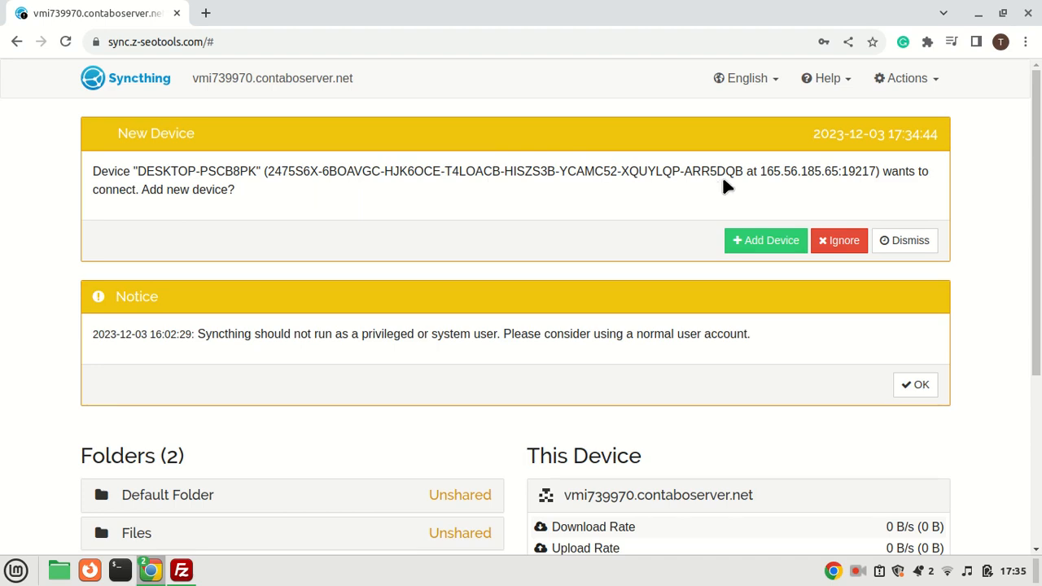
pyautogui.moveTo(353, 238)
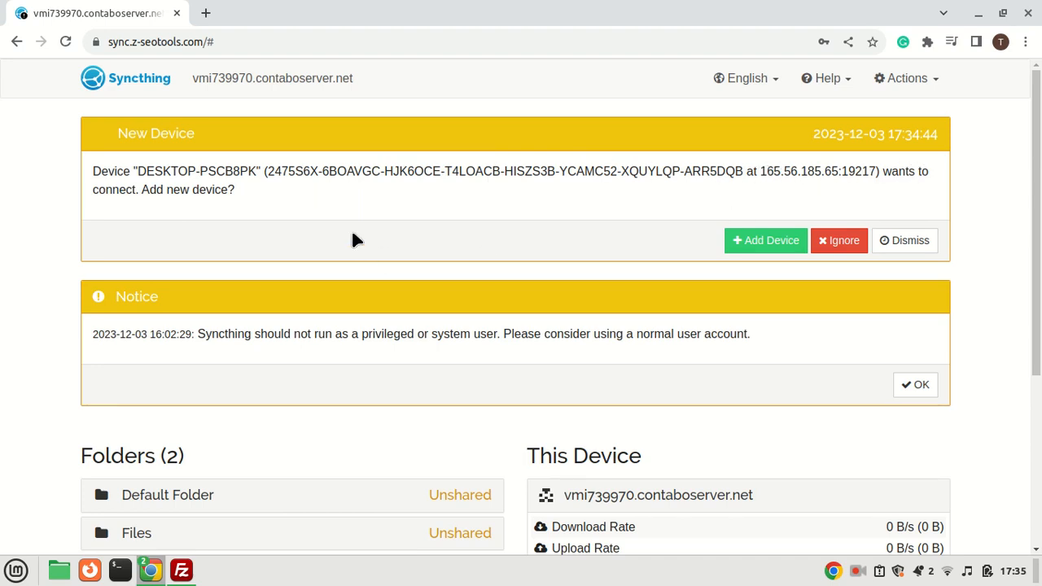
pyautogui.moveTo(639, 251)
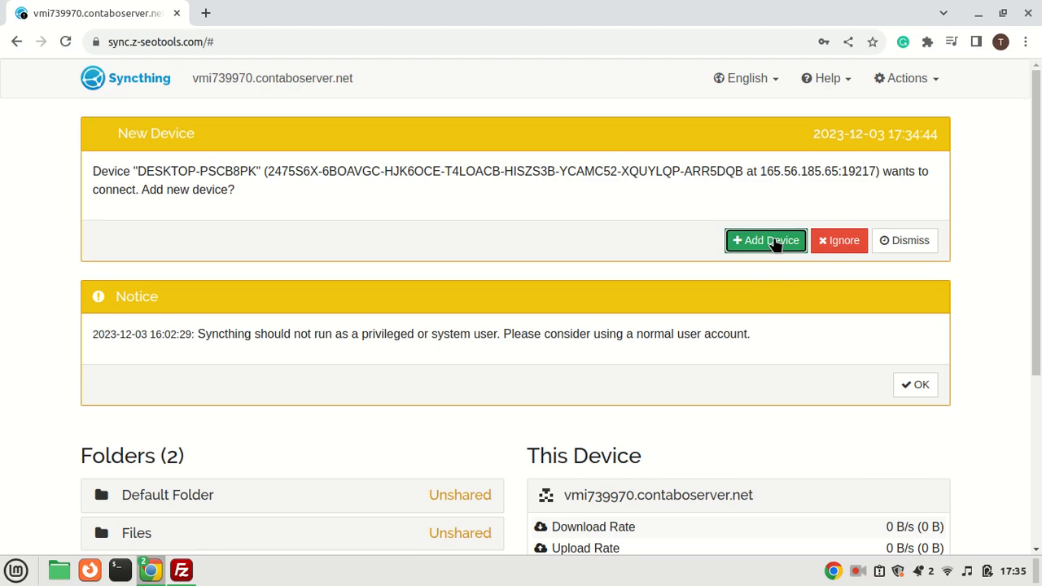
# - Add DESKTOP-PSCB8PK from the new-device notice and save it as a remote device
pyautogui.click(766, 241)
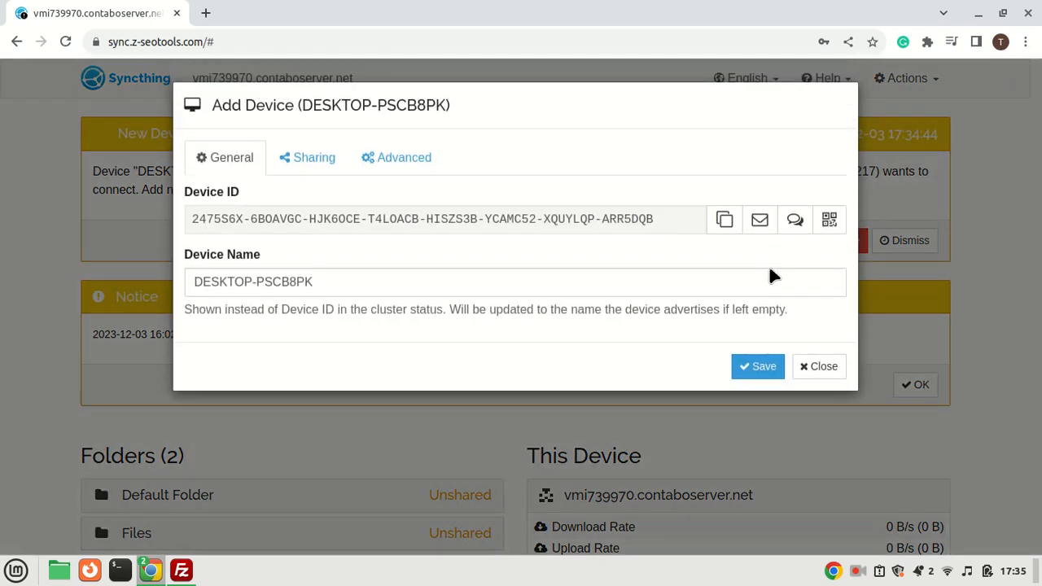
pyautogui.click(758, 367)
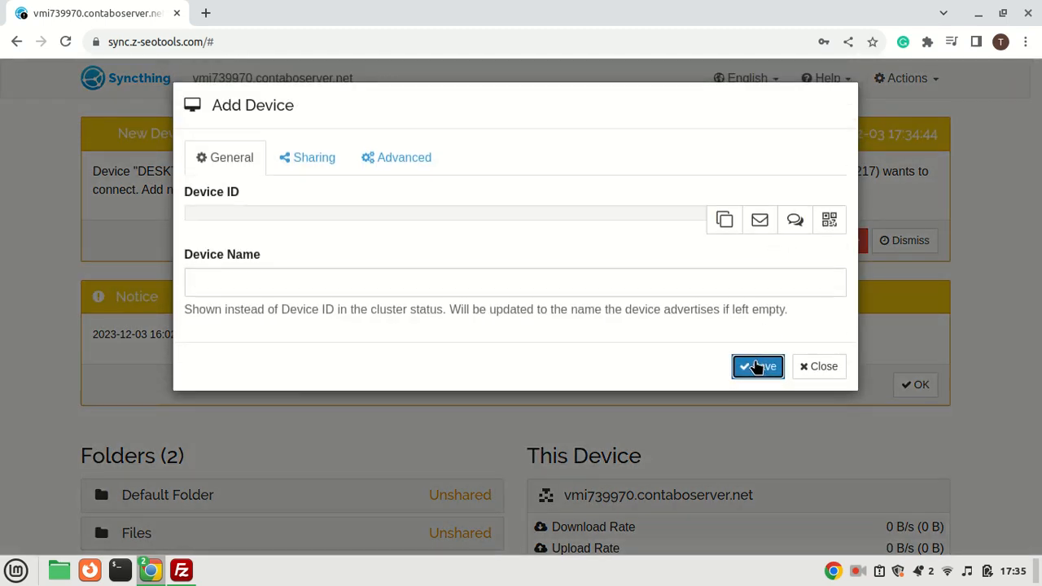
pyautogui.click(758, 367)
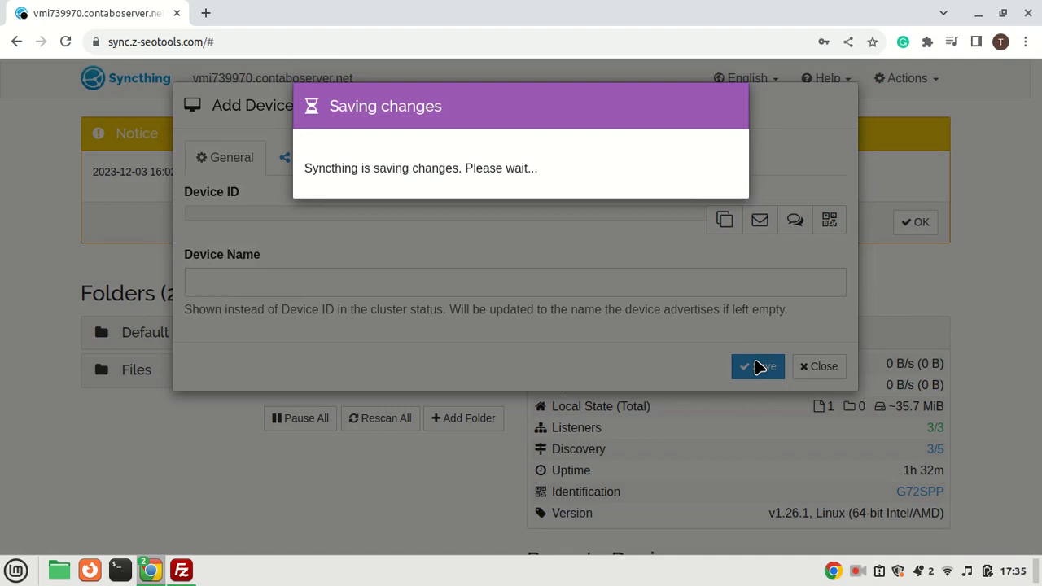
pyautogui.click(759, 366)
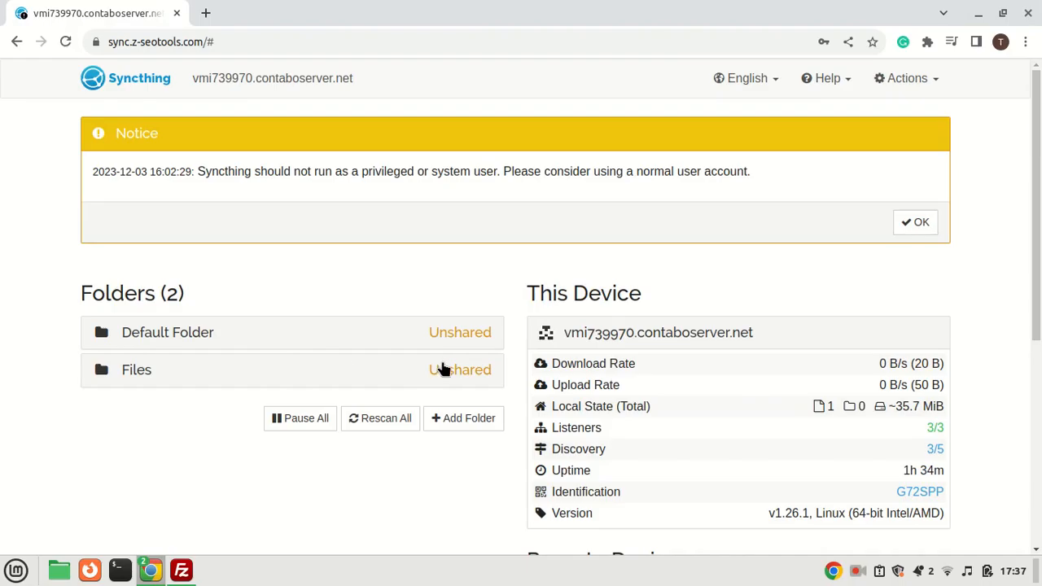
# - Share the Files folder with DESKTOP-PSCB8PK in its Sharing settings
pyautogui.click(137, 369)
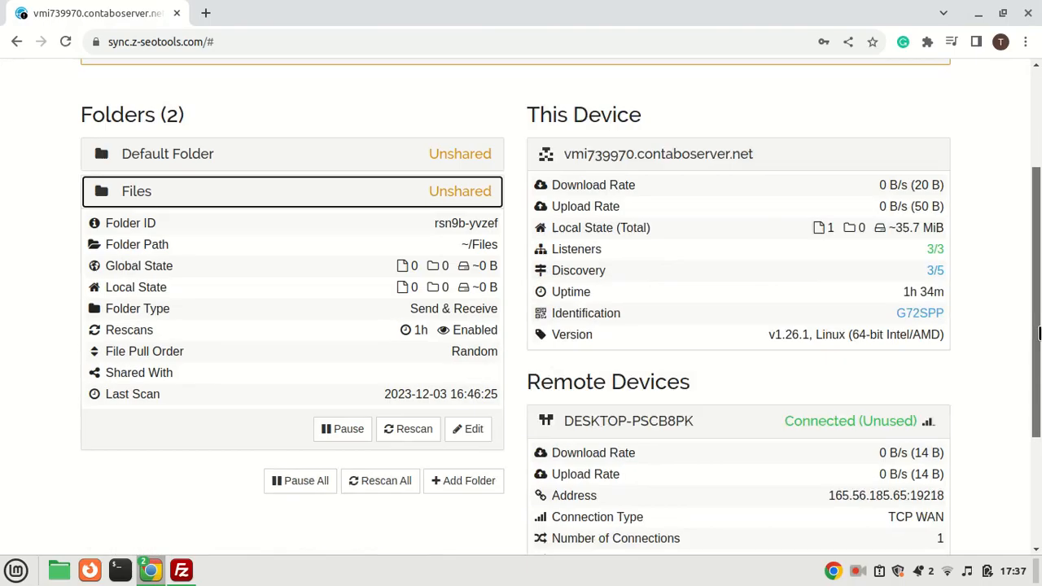
pyautogui.scroll(-3)
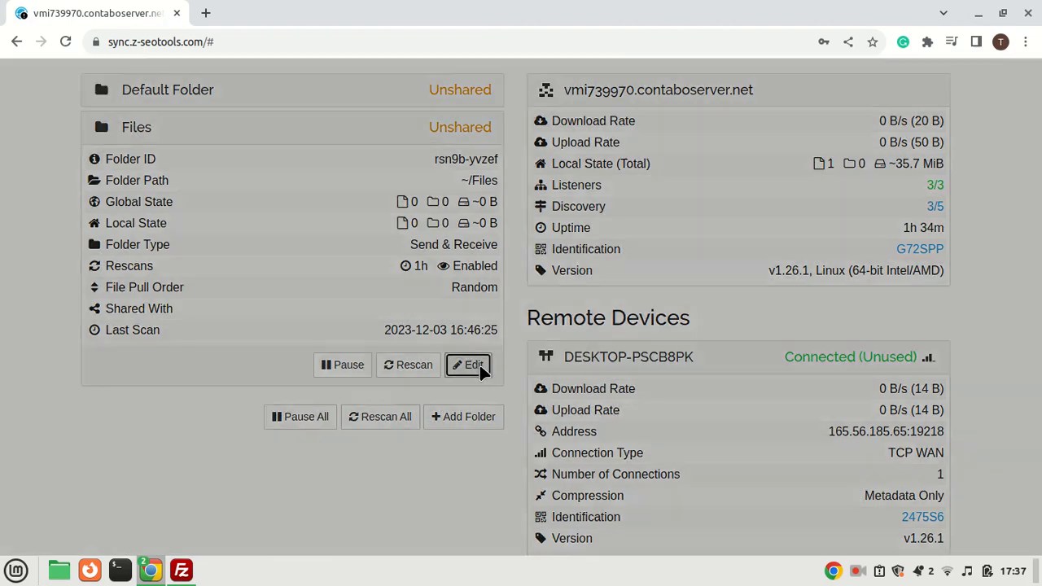
pyautogui.click(469, 365)
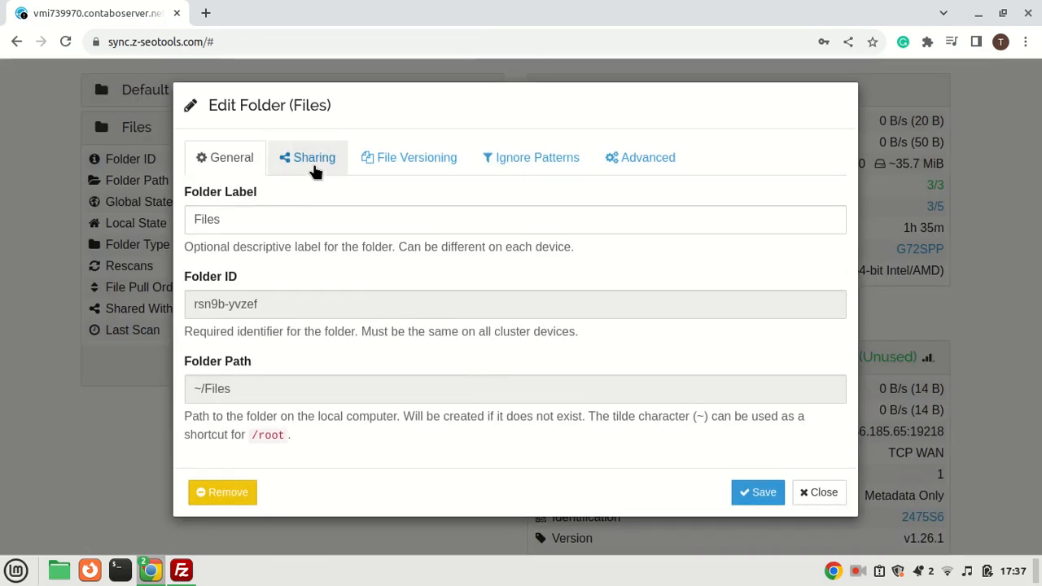
pyautogui.click(313, 157)
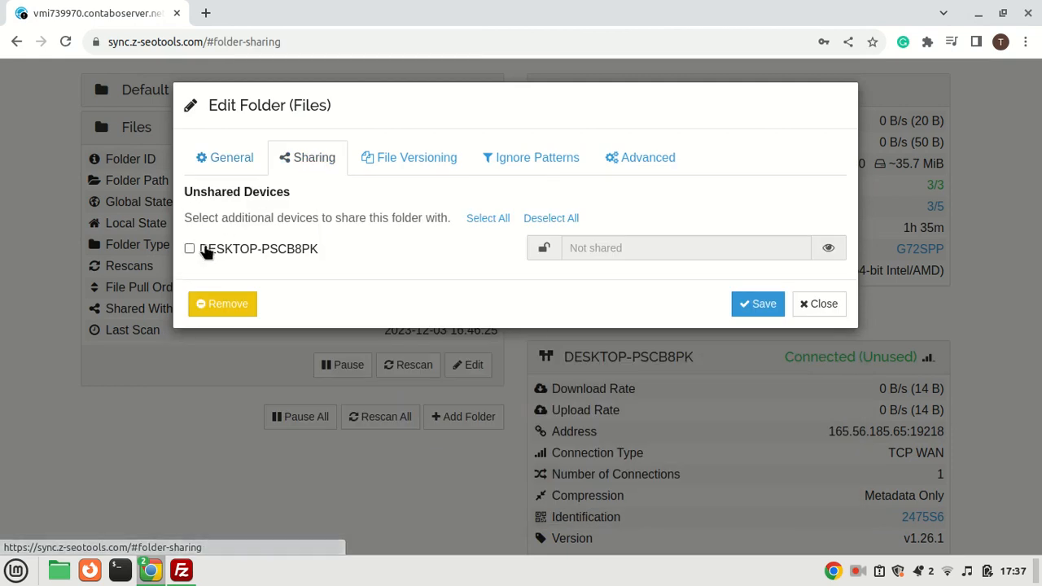
pyautogui.click(189, 248)
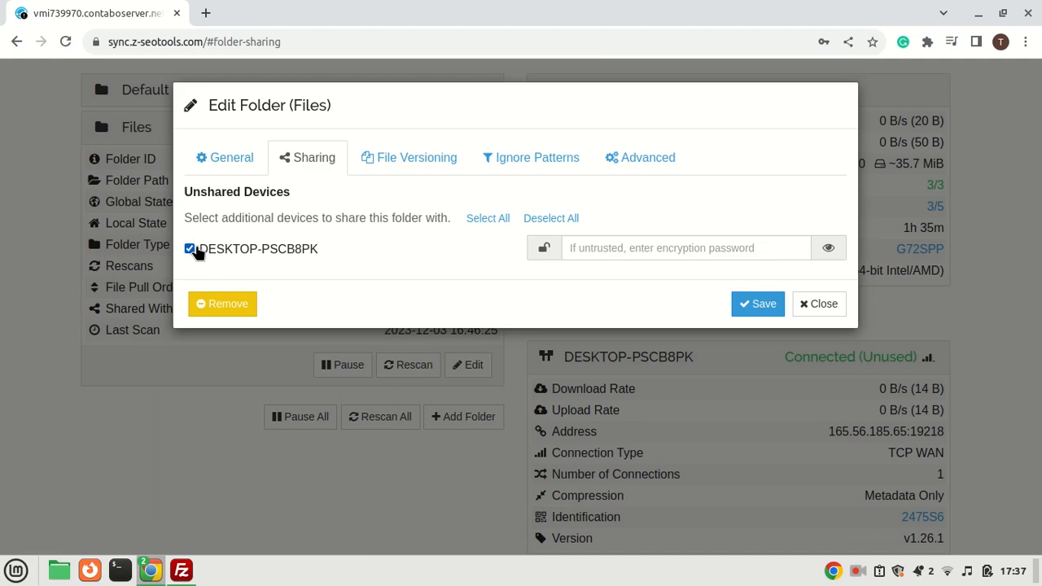
# - Enable Simple File Versioning for the Files folder and return to General
pyautogui.click(413, 157)
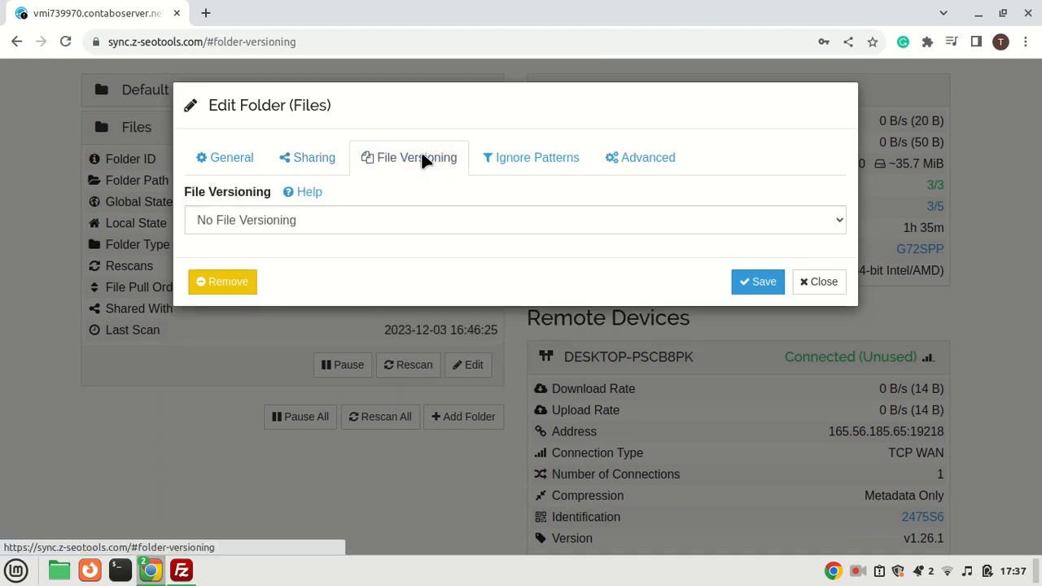
pyautogui.moveTo(841, 225)
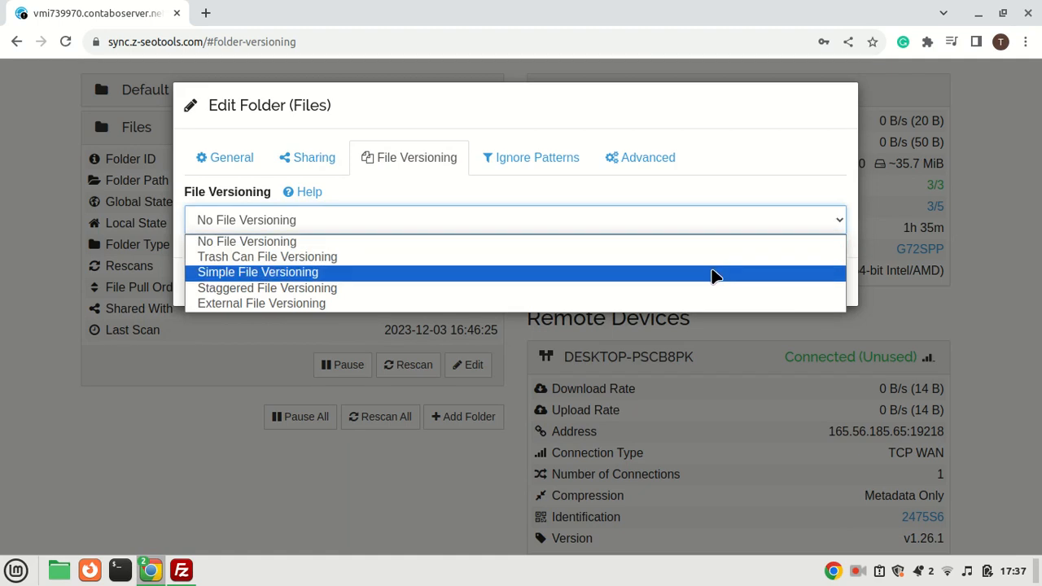
pyautogui.click(257, 272)
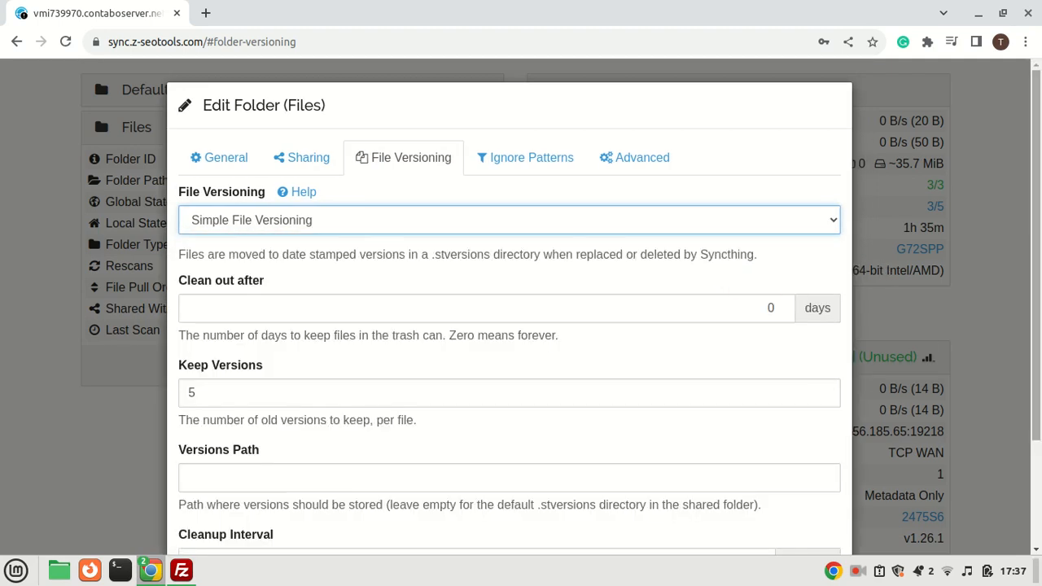
pyautogui.scroll(-3)
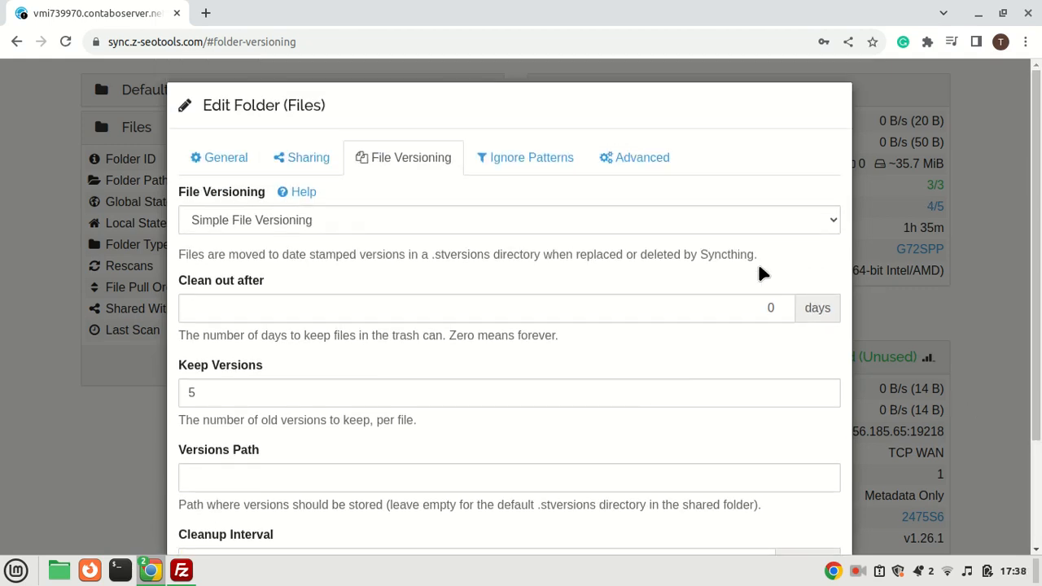
pyautogui.moveTo(218, 156)
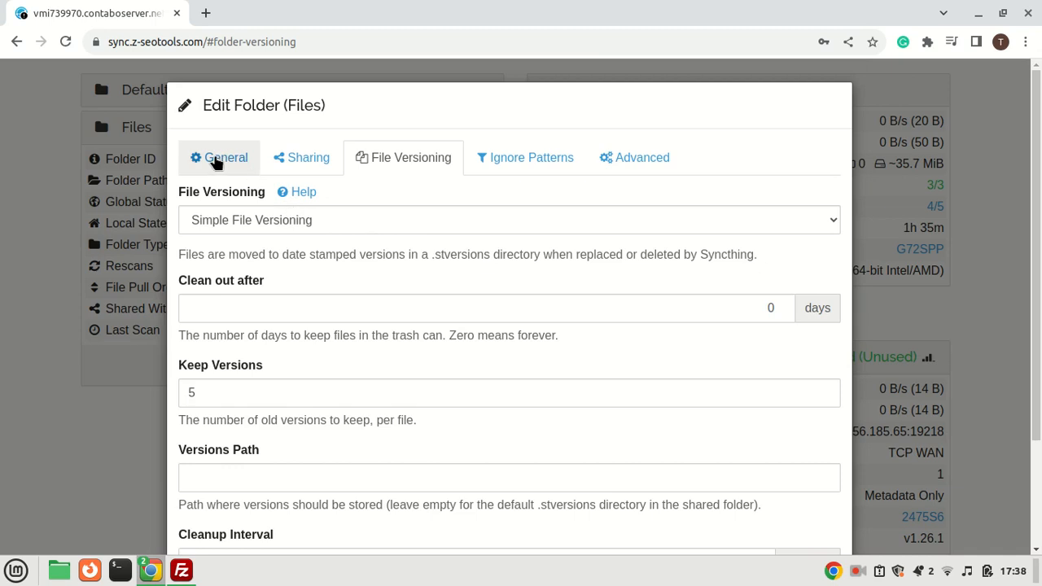
pyautogui.click(218, 156)
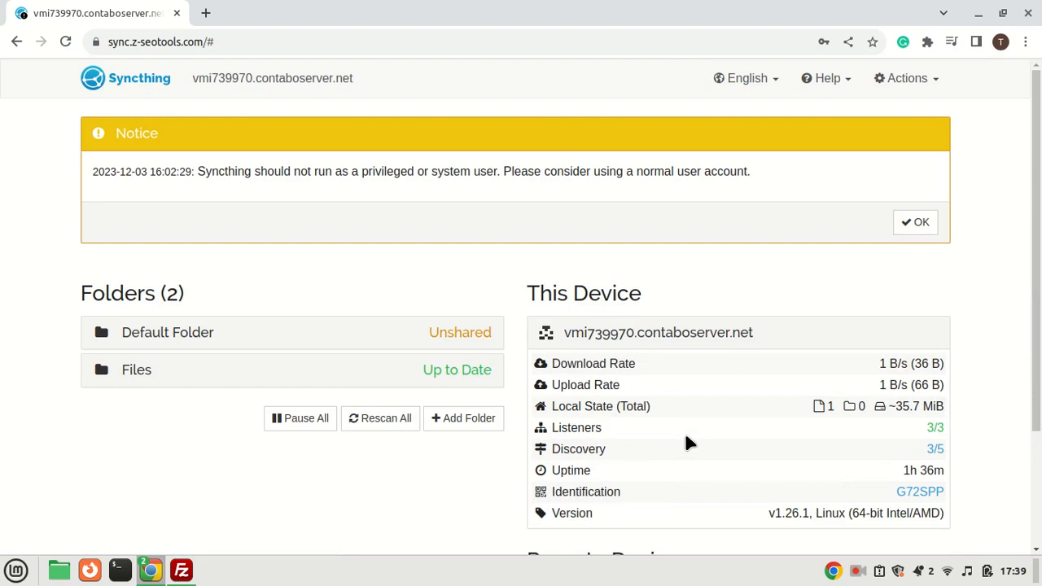
# - Select Chrome.mp4 in the local Videos pane with /root/Files open remotely
pyautogui.click(179, 570)
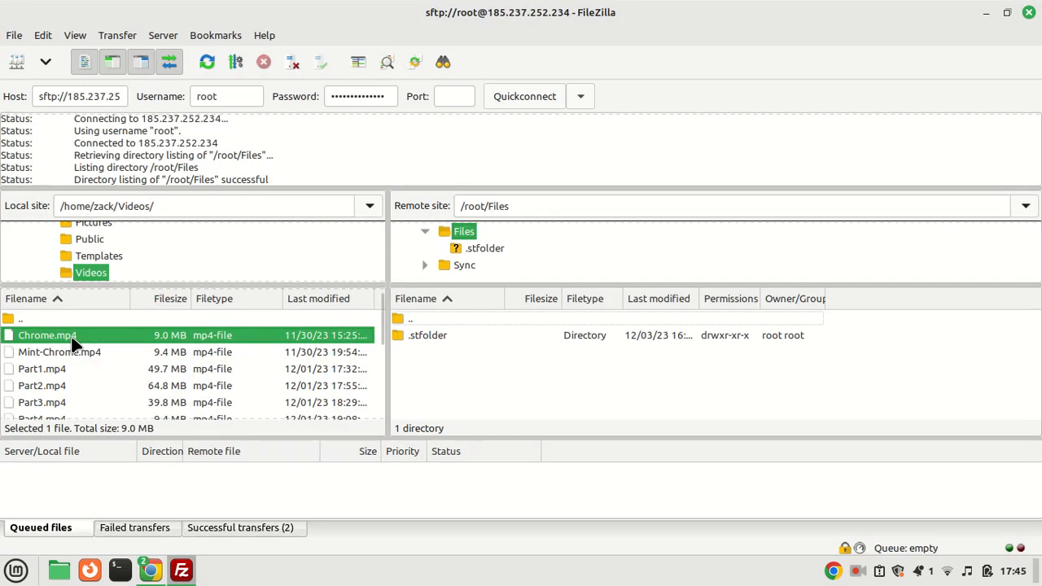
pyautogui.moveTo(162, 342)
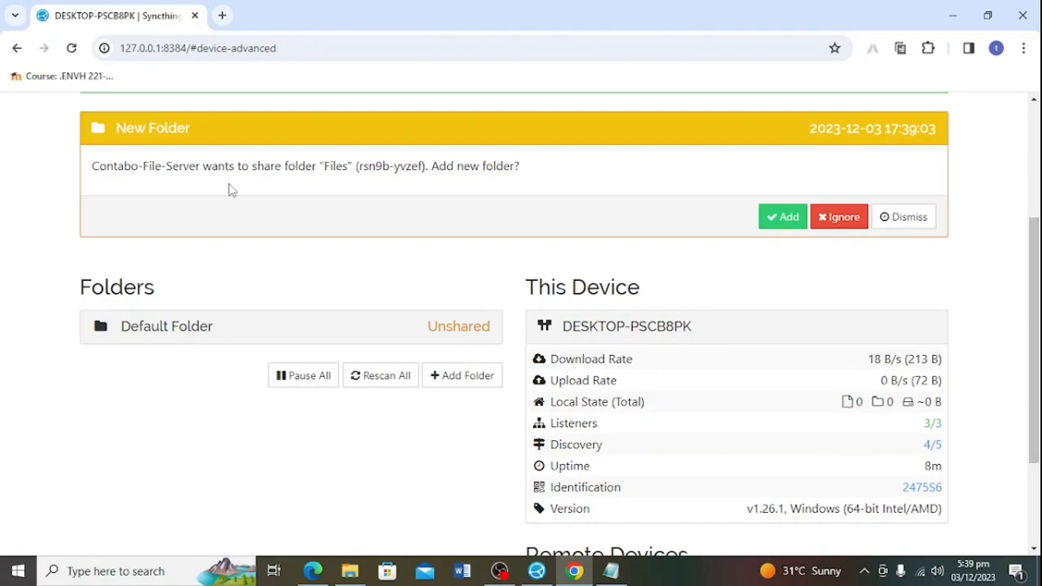
pyautogui.moveTo(463, 210)
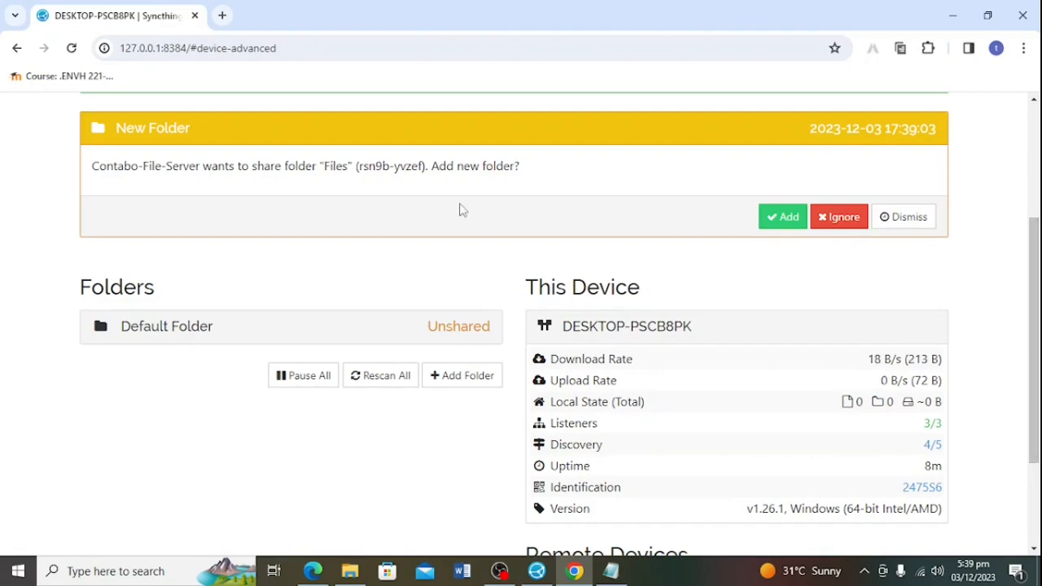
pyautogui.moveTo(527, 205)
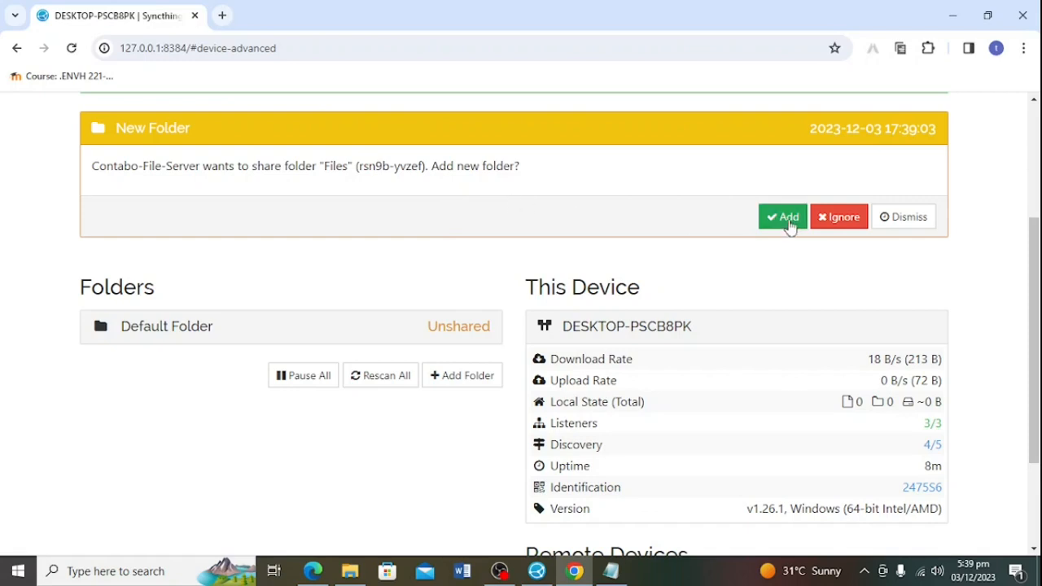
# - Add the server's offered Files folder, review General and Sharing, and save it
pyautogui.click(782, 217)
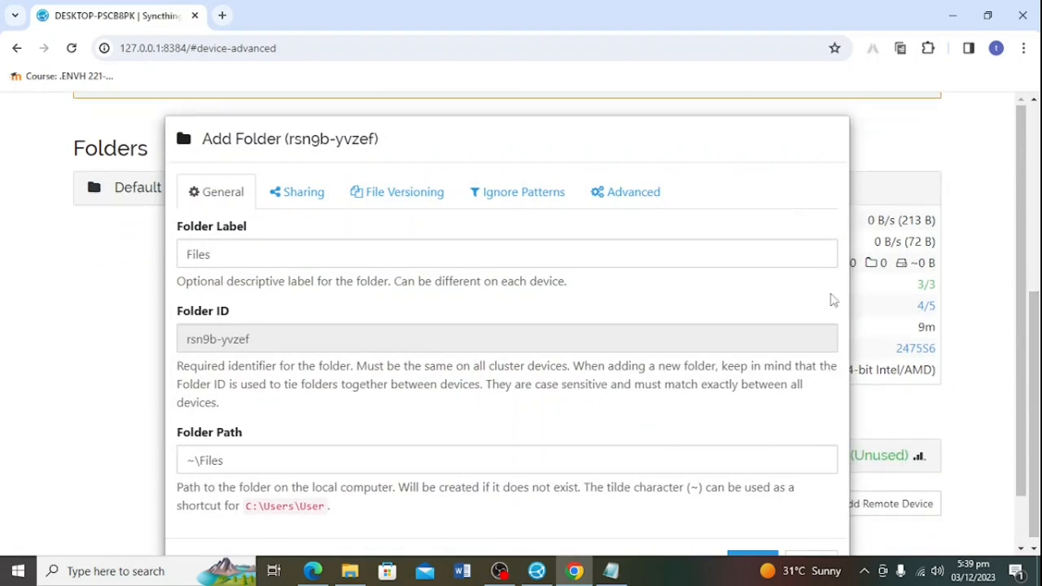
pyautogui.scroll(-3)
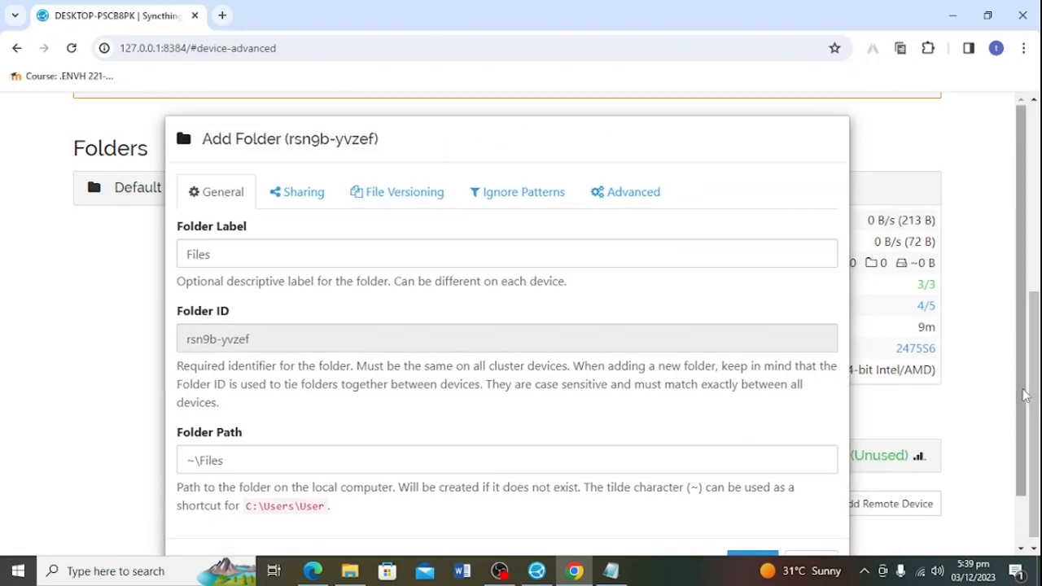
pyautogui.scroll(-3)
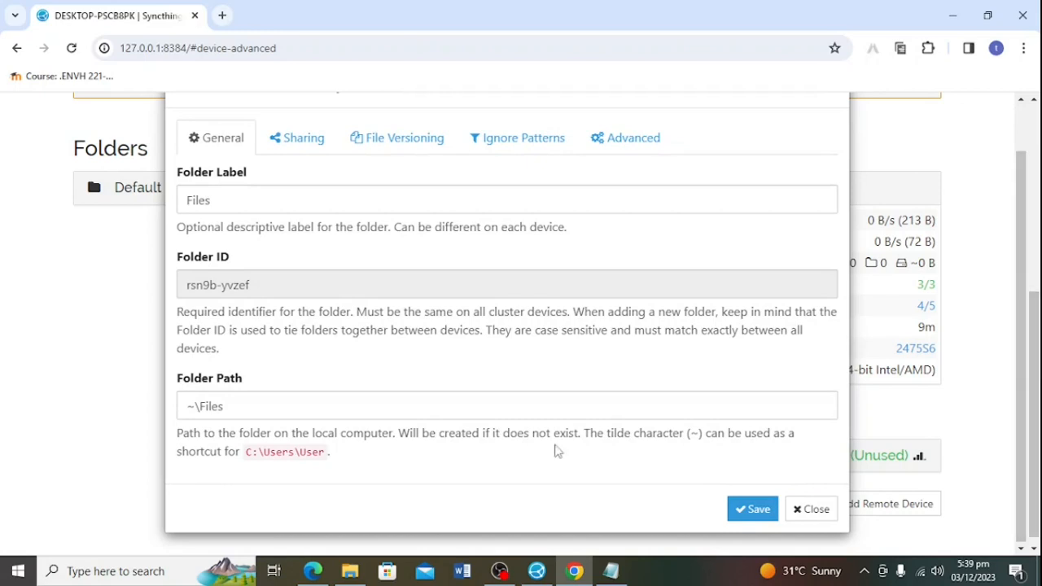
pyautogui.moveTo(465, 450)
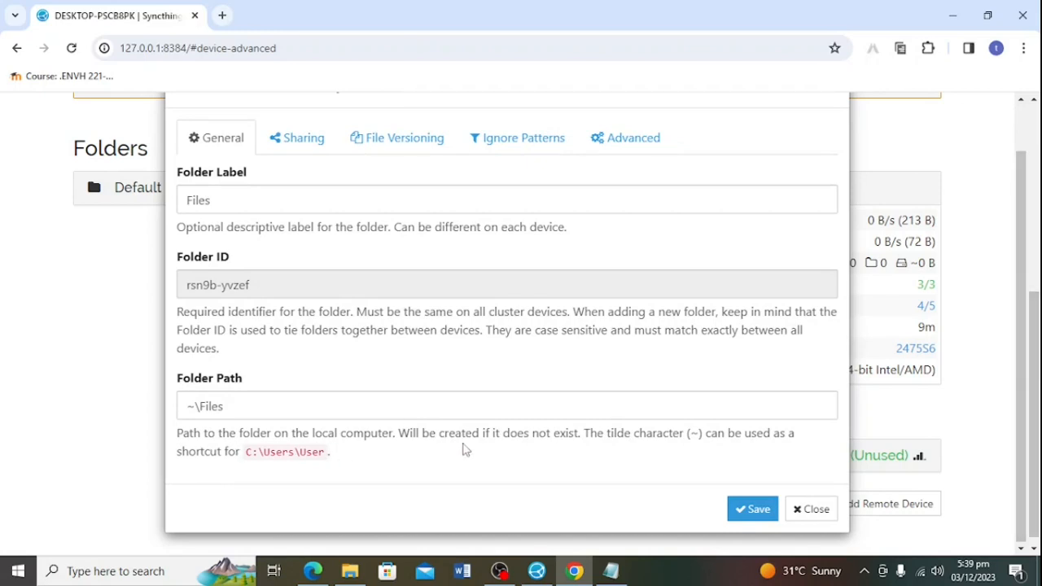
pyautogui.moveTo(759, 450)
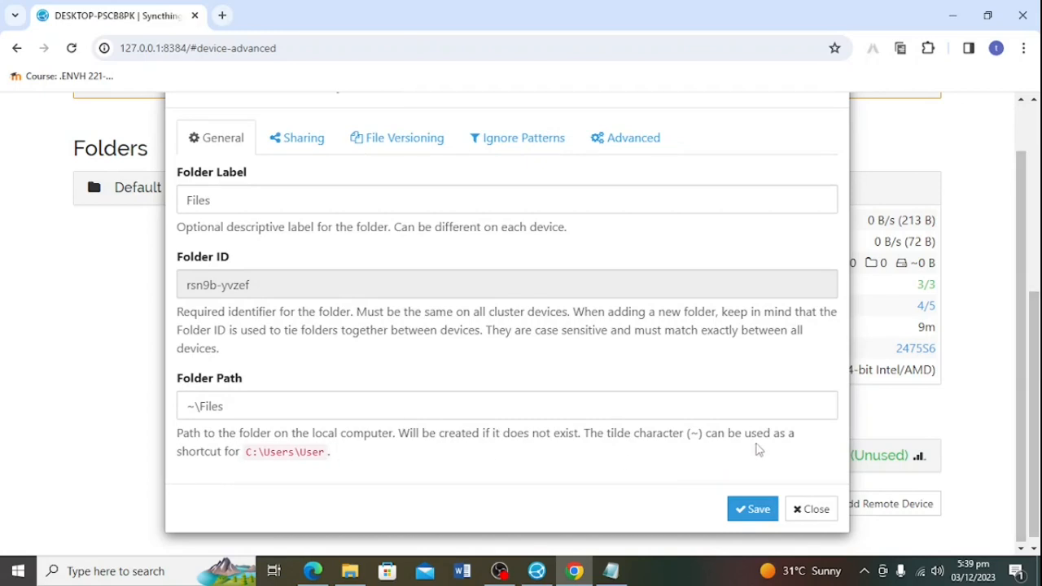
pyautogui.moveTo(393, 477)
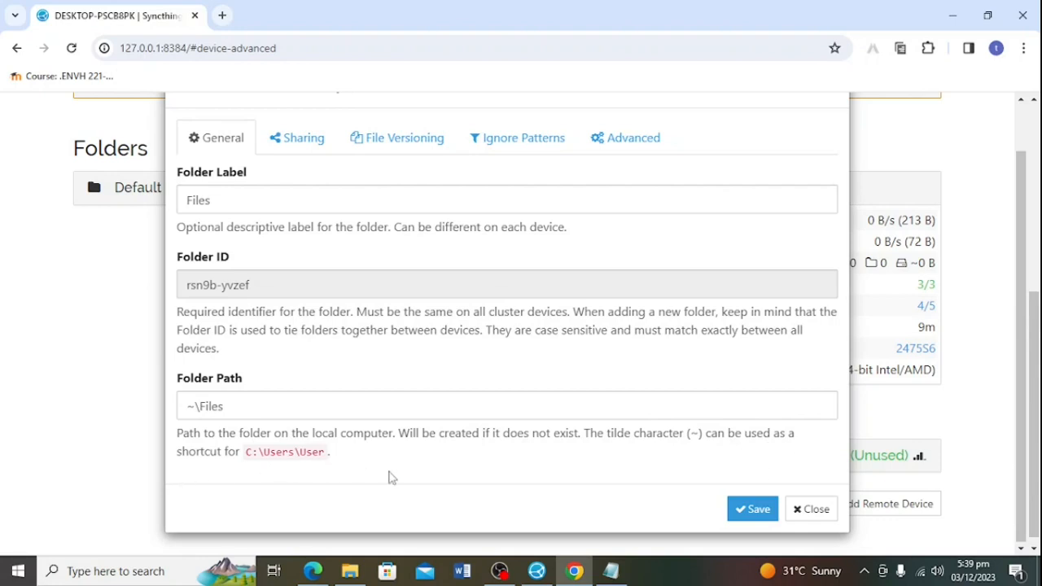
pyautogui.moveTo(401, 206)
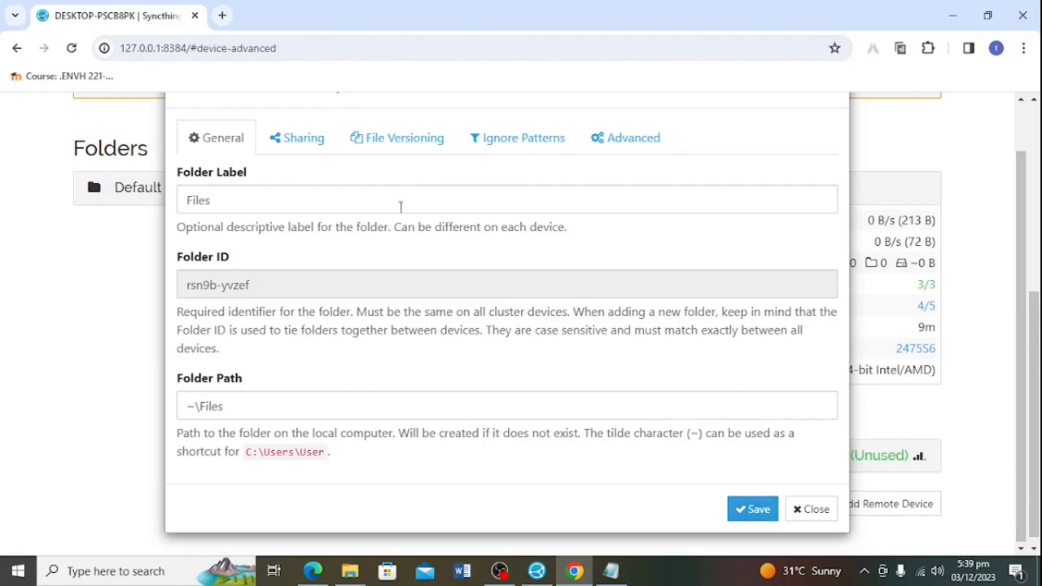
pyautogui.click(296, 137)
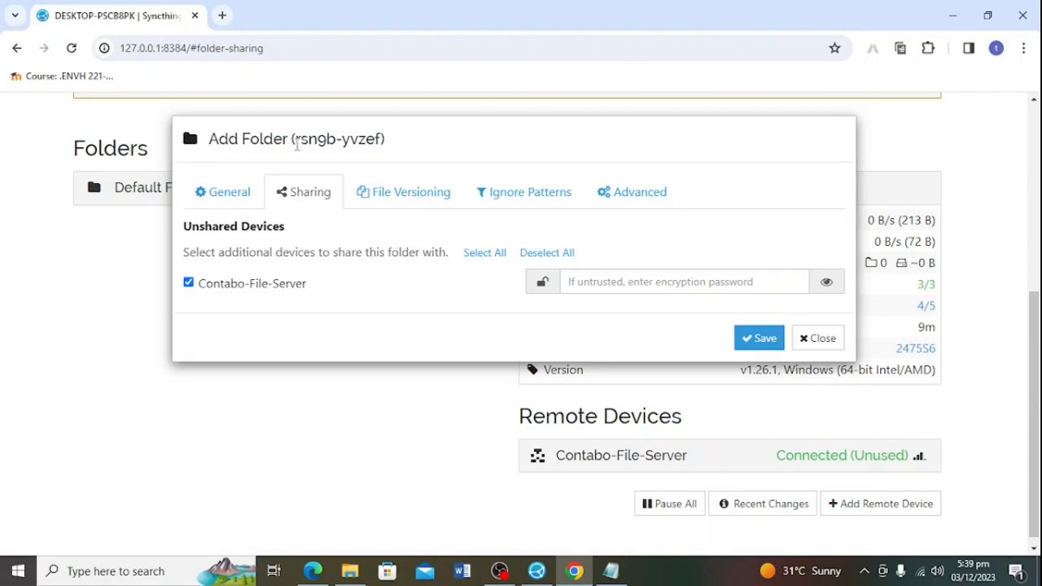
pyautogui.click(228, 193)
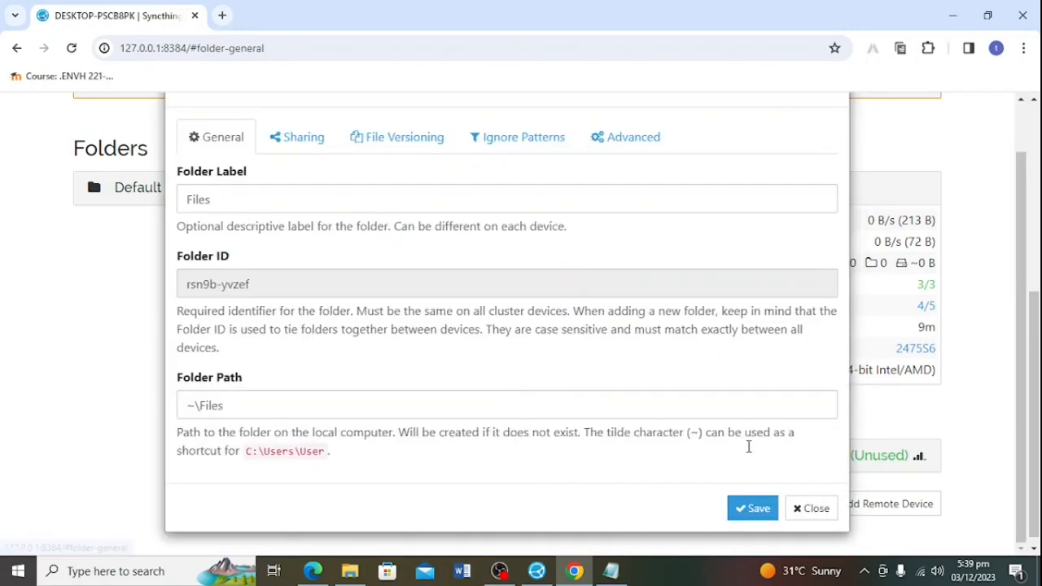
pyautogui.click(752, 508)
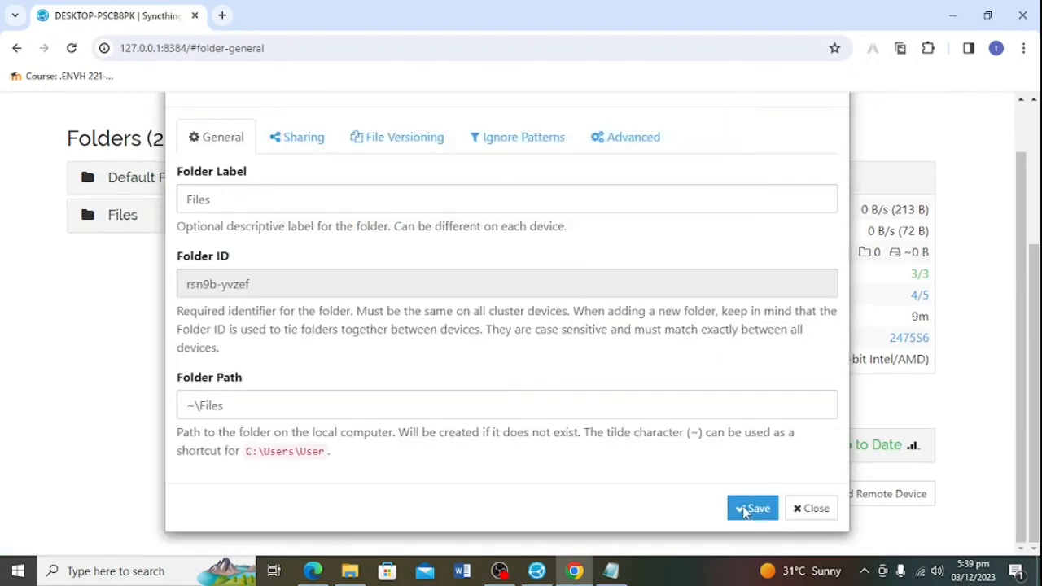
pyautogui.click(752, 508)
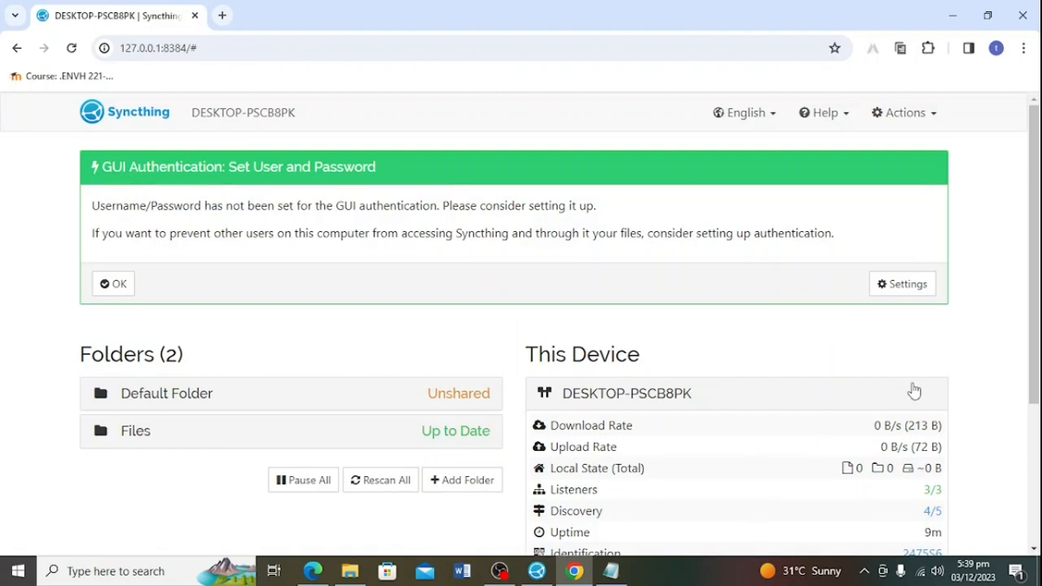
# - Expand the Files folder panel and rescan it to start pulling the 8.51 MiB item
pyautogui.scroll(-3)
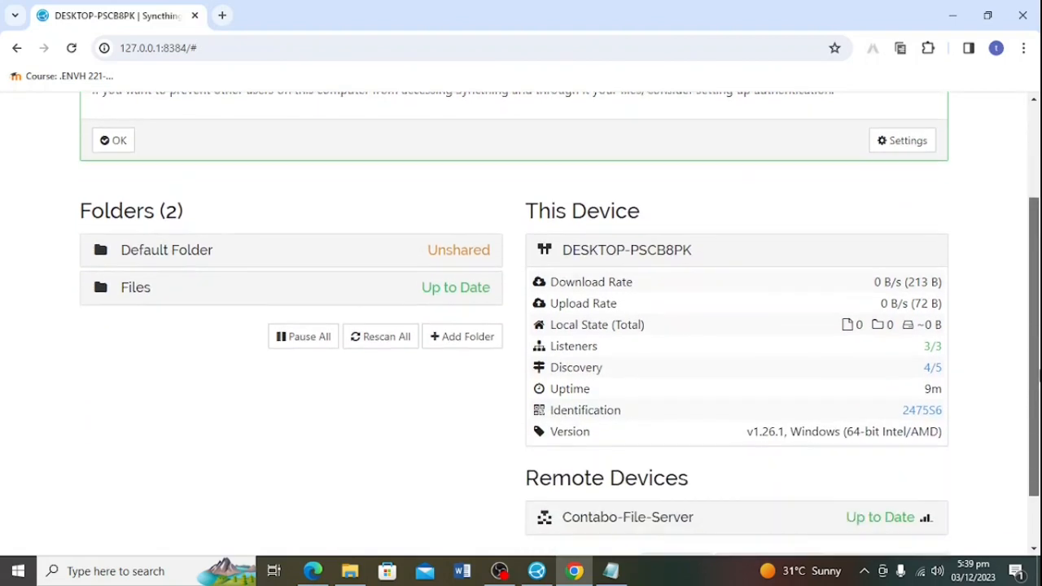
pyautogui.click(114, 141)
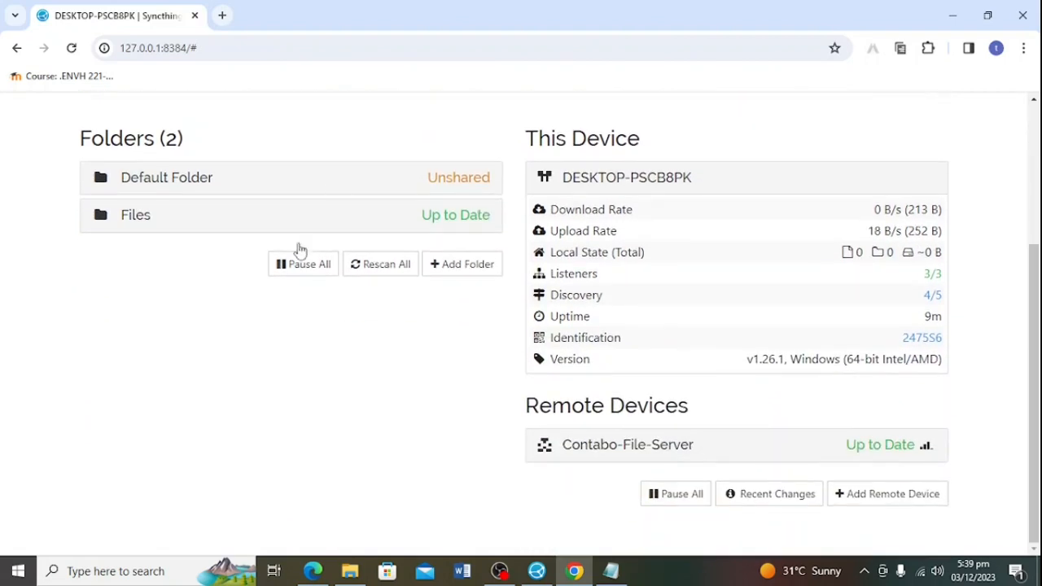
pyautogui.moveTo(674, 381)
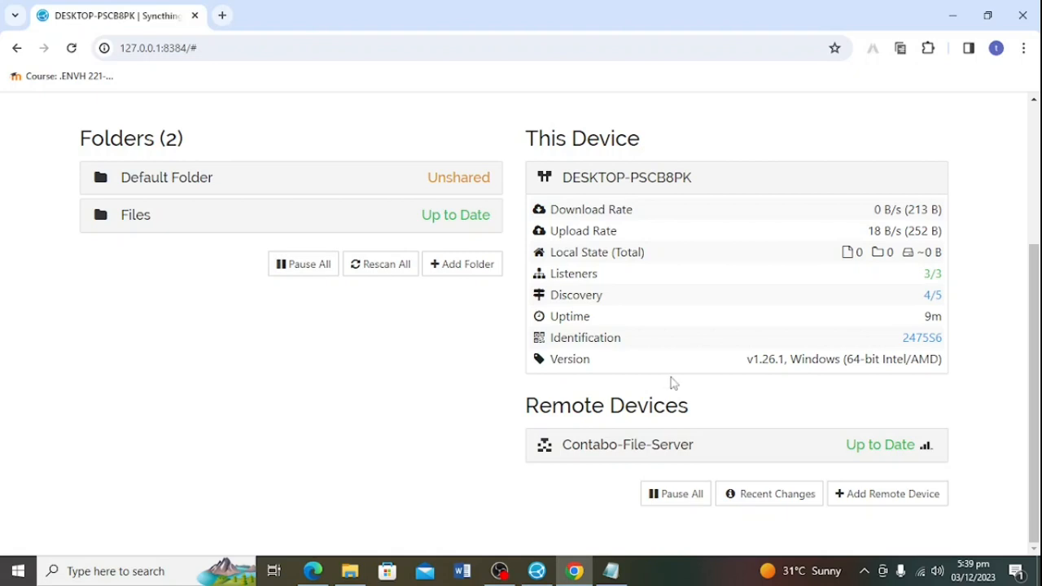
pyautogui.click(136, 215)
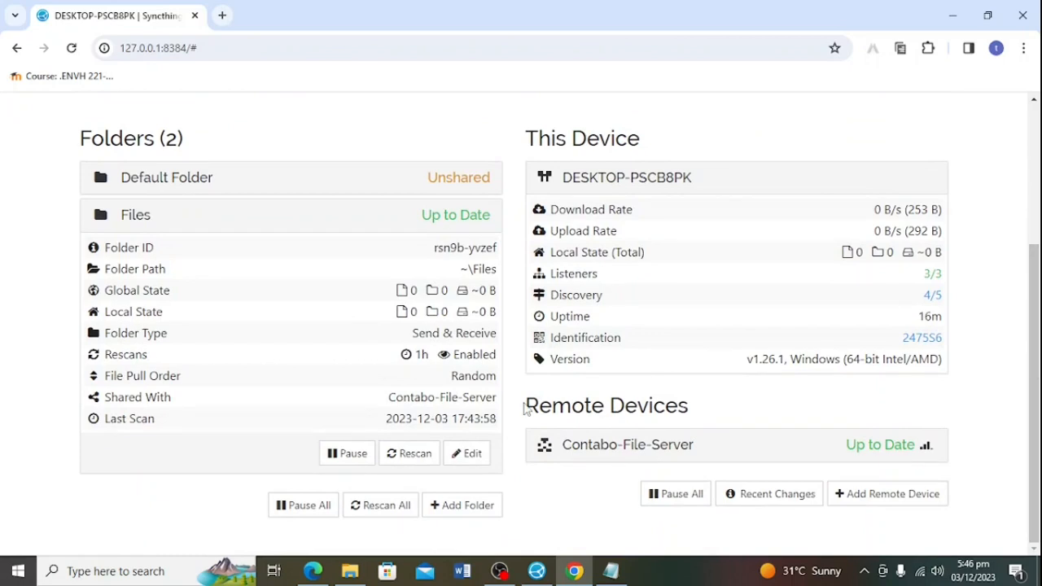
pyautogui.click(409, 452)
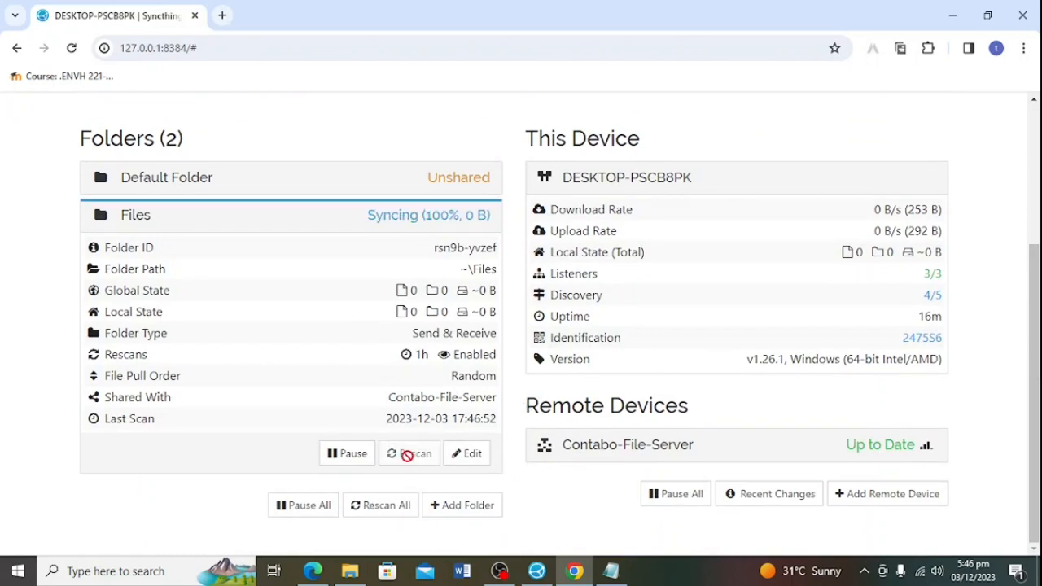
pyautogui.click(409, 453)
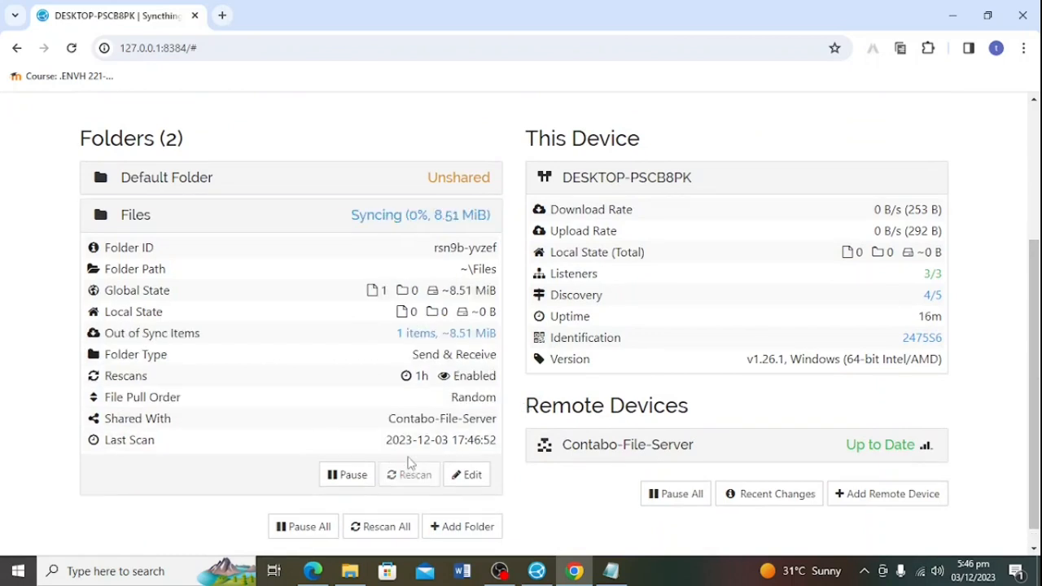